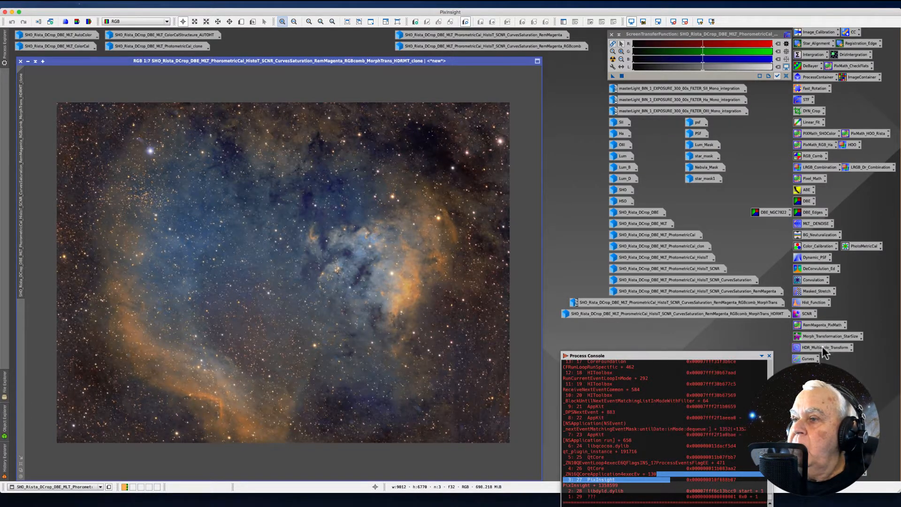
mouse_move(828, 348)
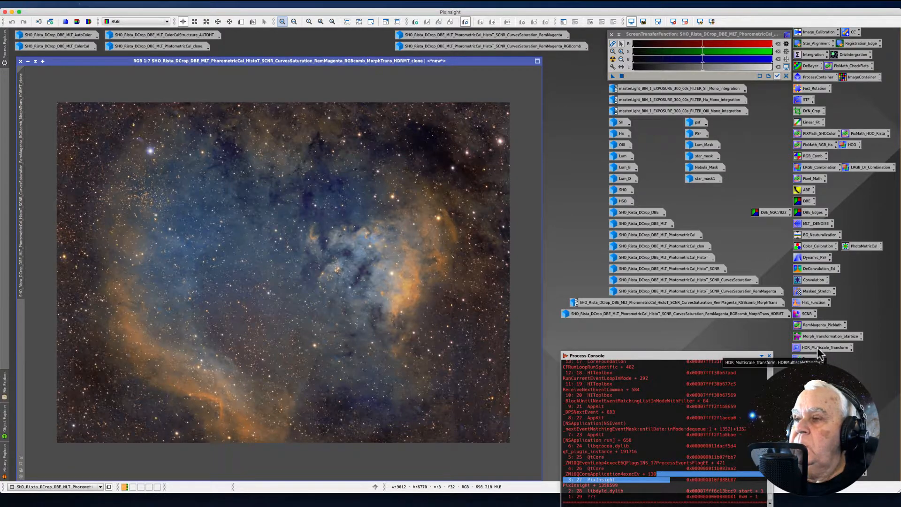
- Open the saved HDR_Multiscale_Transform process icon to show its settings
double_click(822, 347)
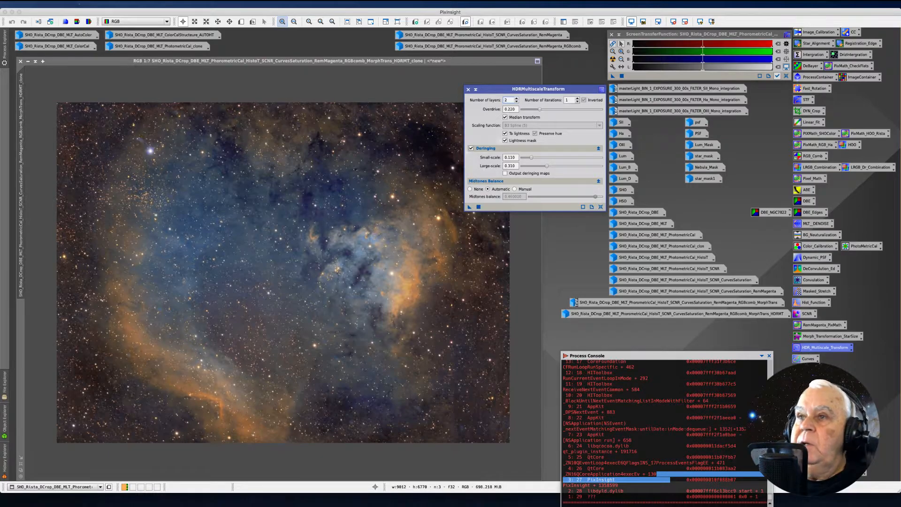
mouse_move(217, 223)
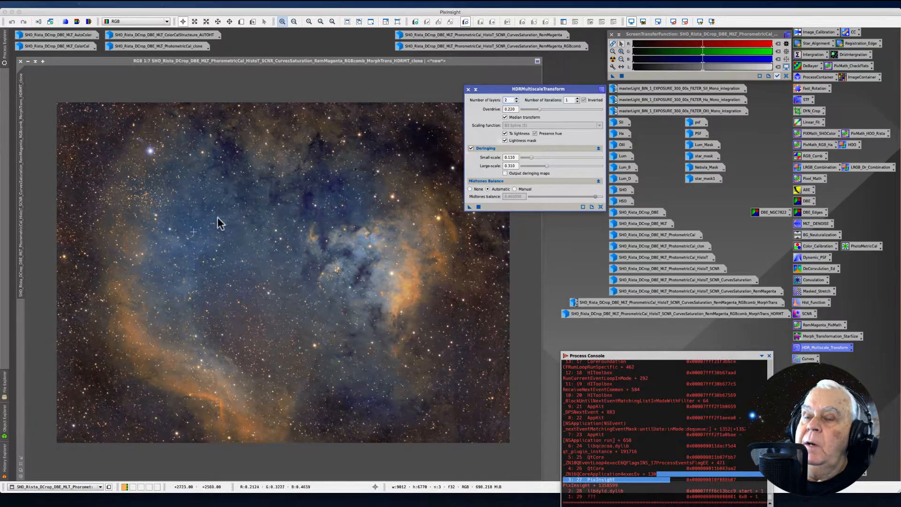
mouse_move(293, 201)
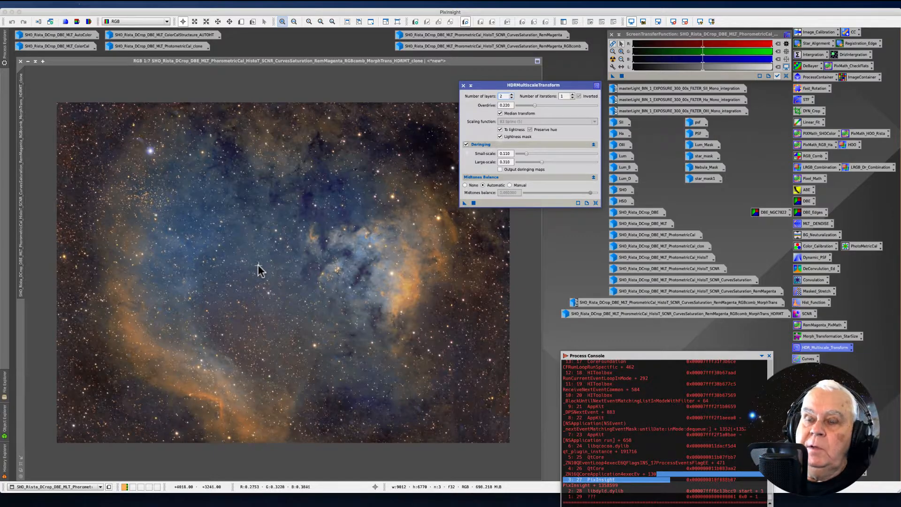
mouse_move(262, 272)
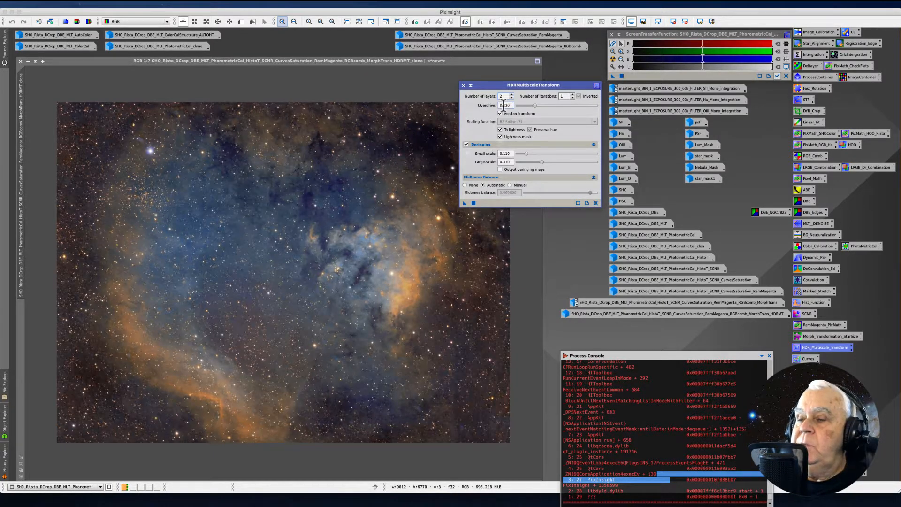
mouse_move(505, 105)
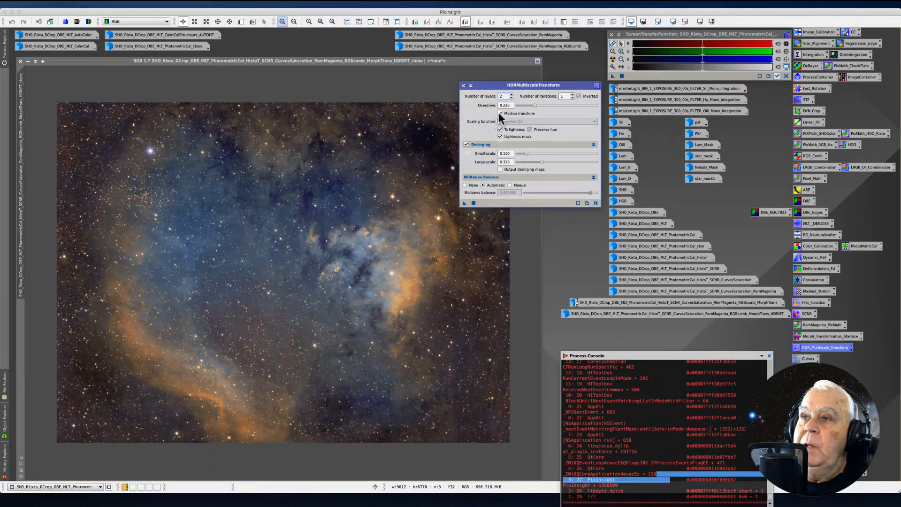
click(501, 114)
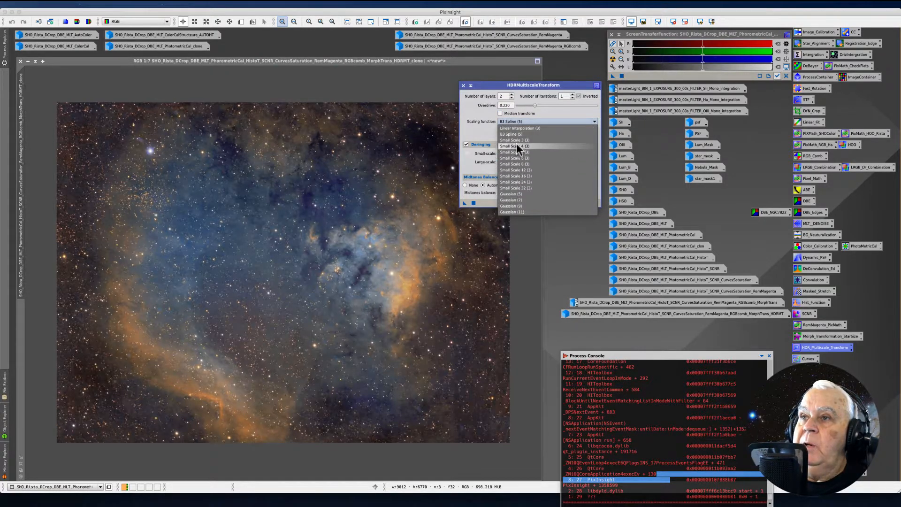
mouse_move(513, 212)
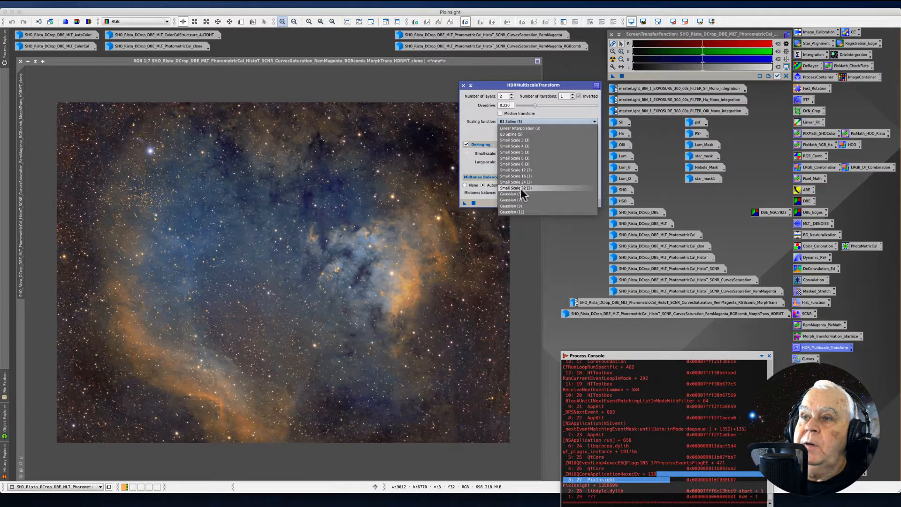
mouse_move(522, 145)
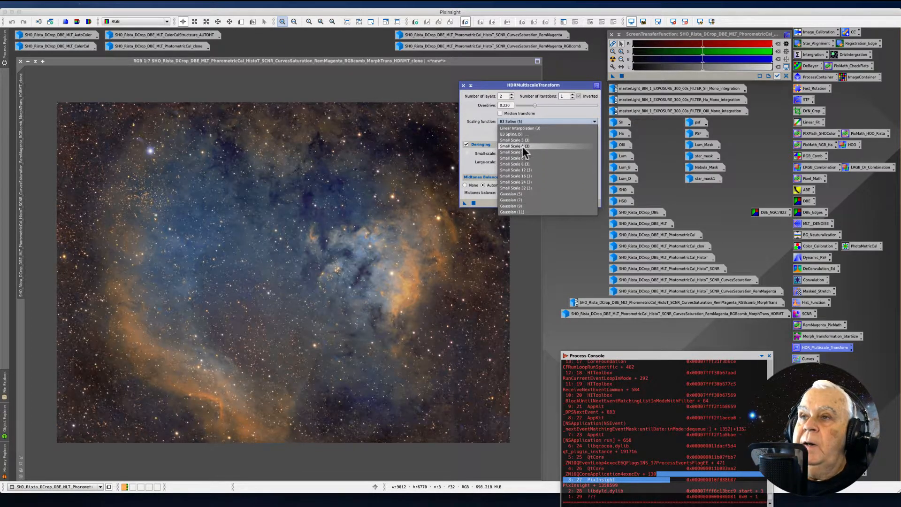
mouse_move(514, 164)
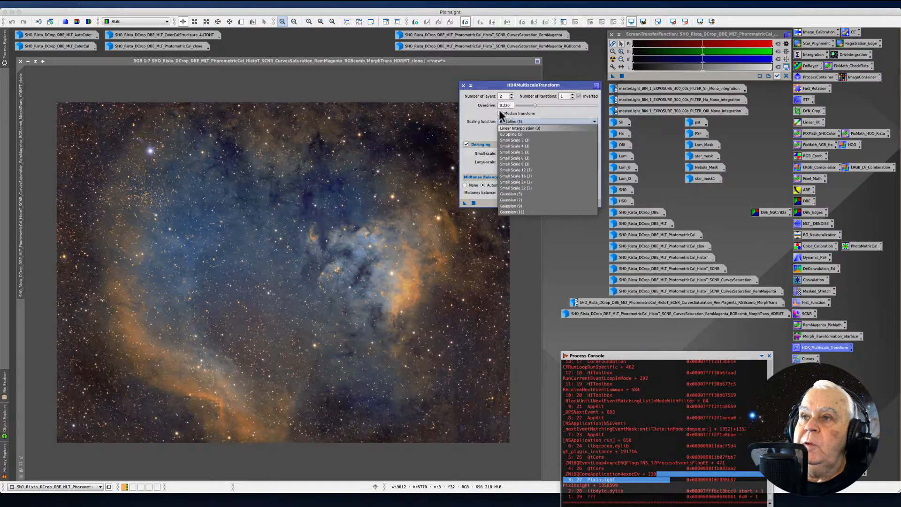
click(518, 121)
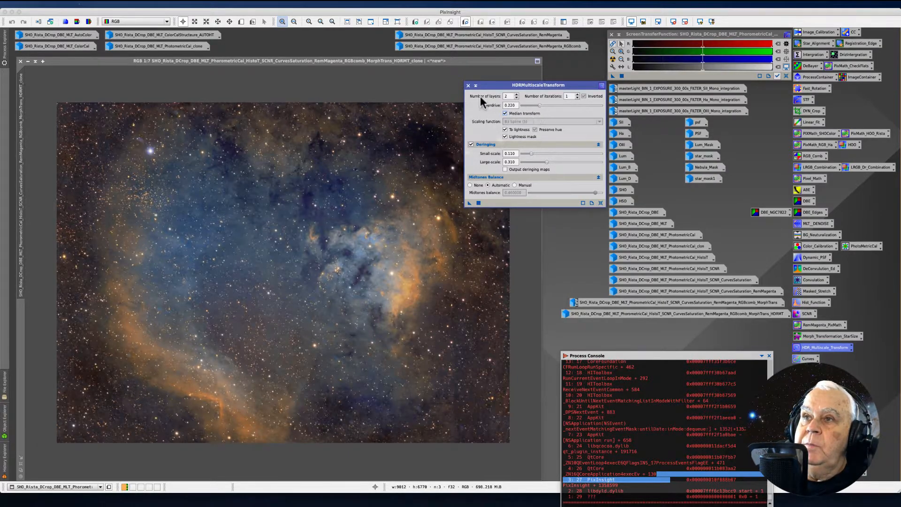
mouse_move(497, 86)
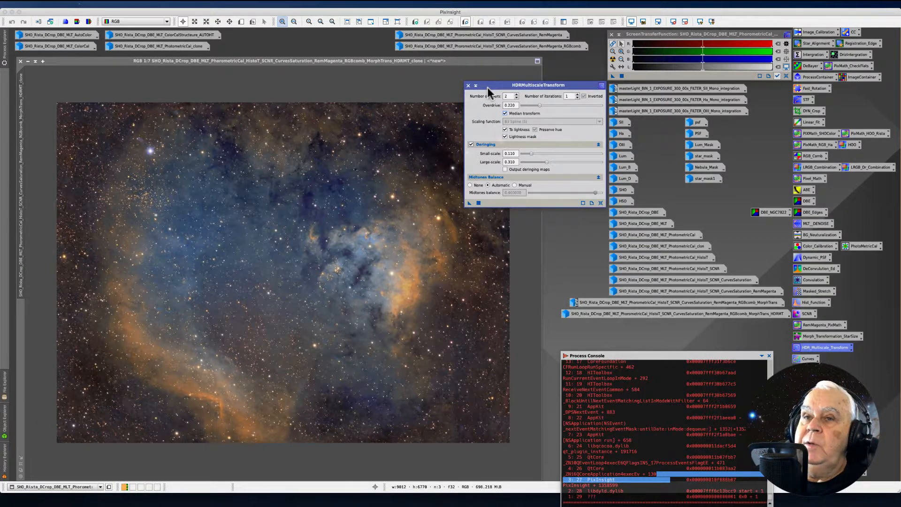
mouse_move(520, 103)
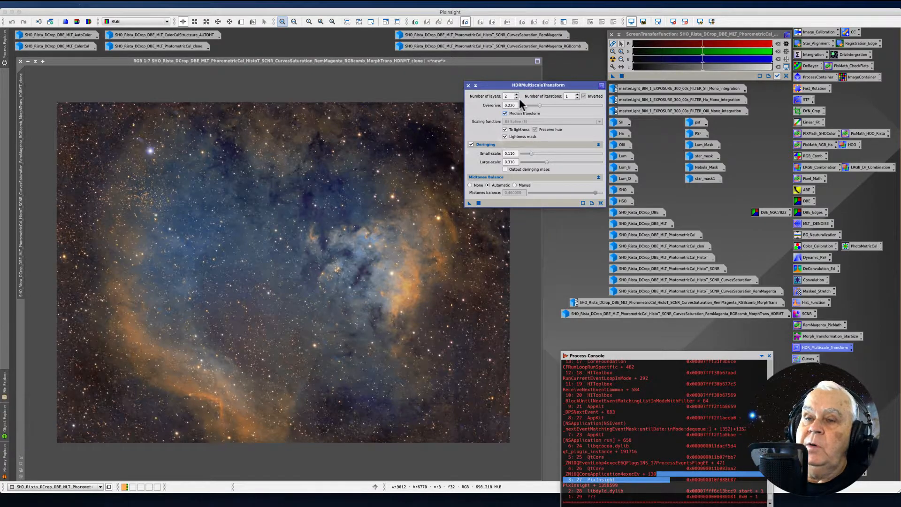
mouse_move(517, 131)
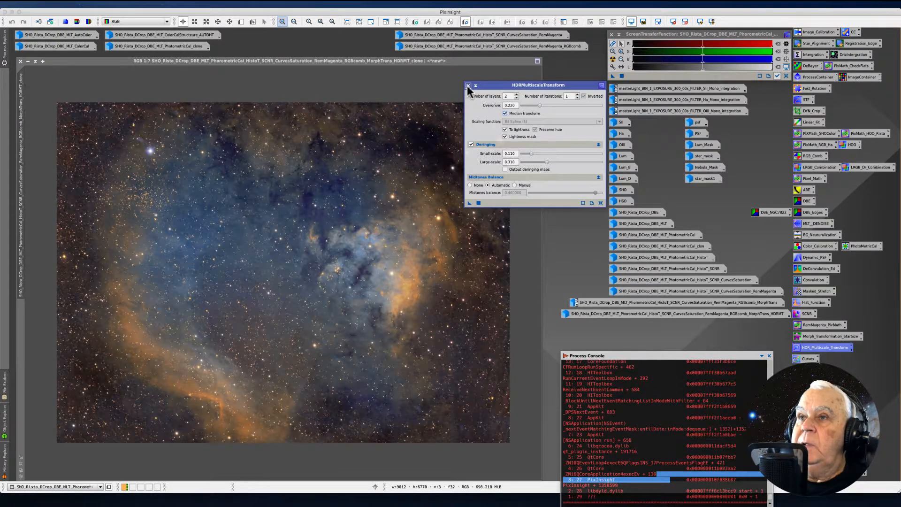
- Close the HDRMultiscaleTransform dialog without applying it
click(469, 85)
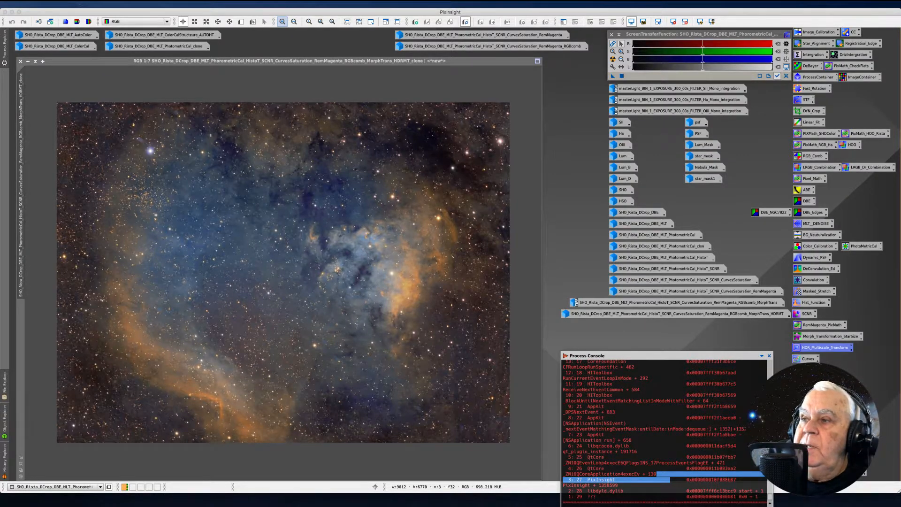
mouse_move(368, 236)
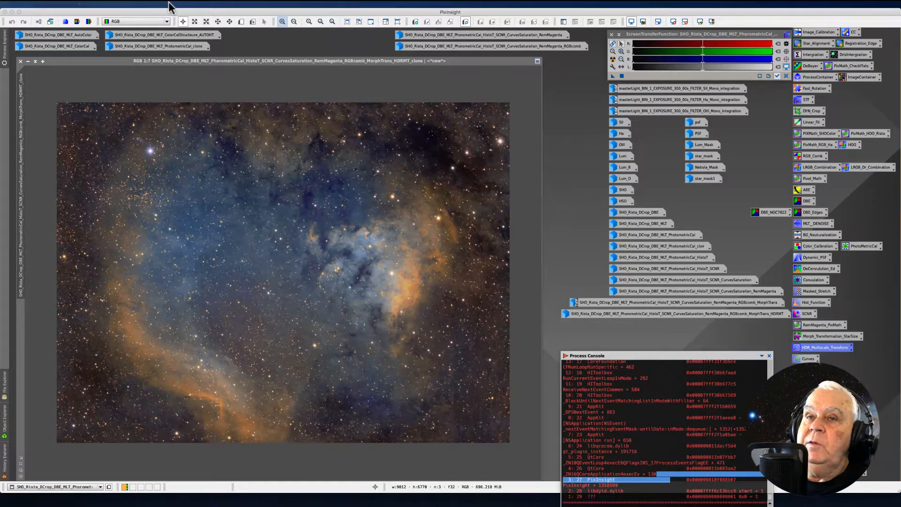
click(169, 4)
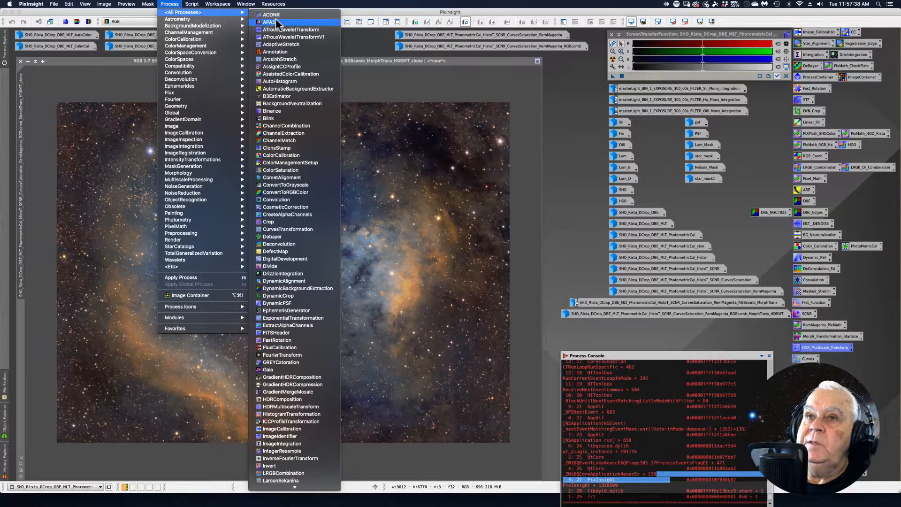
mouse_move(270, 14)
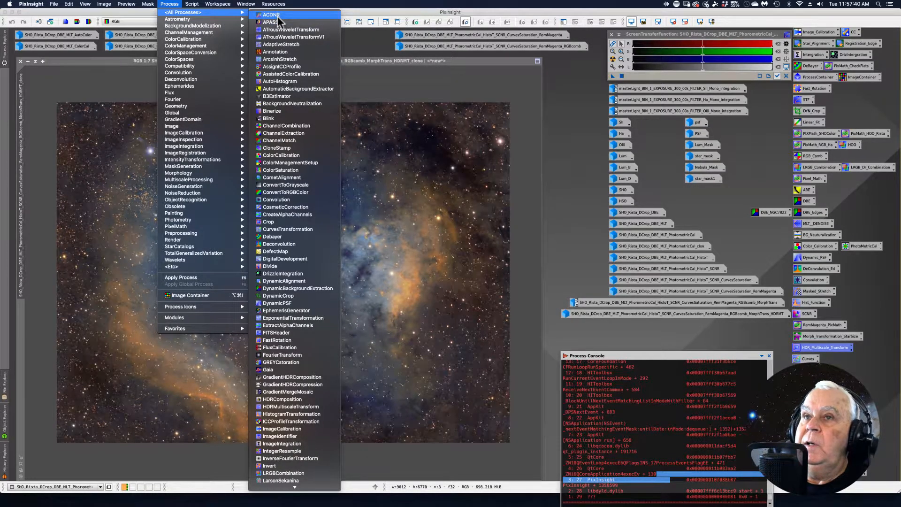
mouse_move(270, 465)
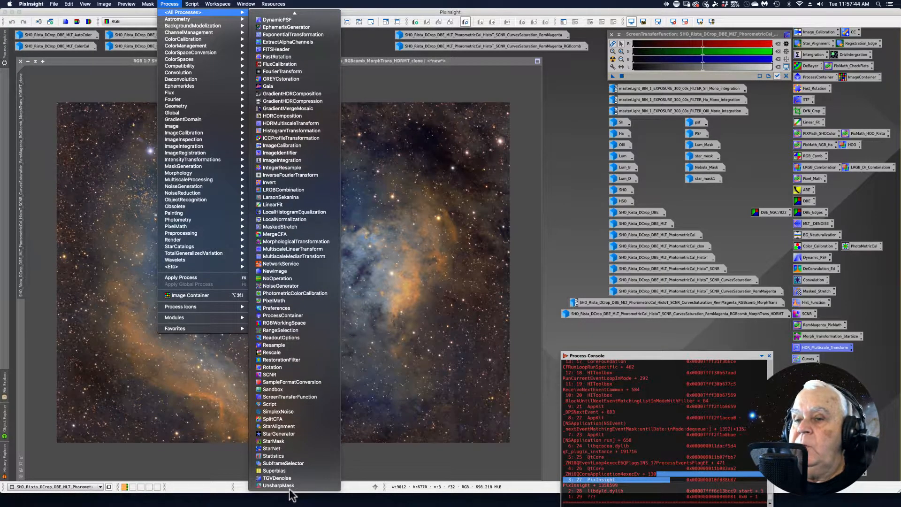
mouse_move(278, 478)
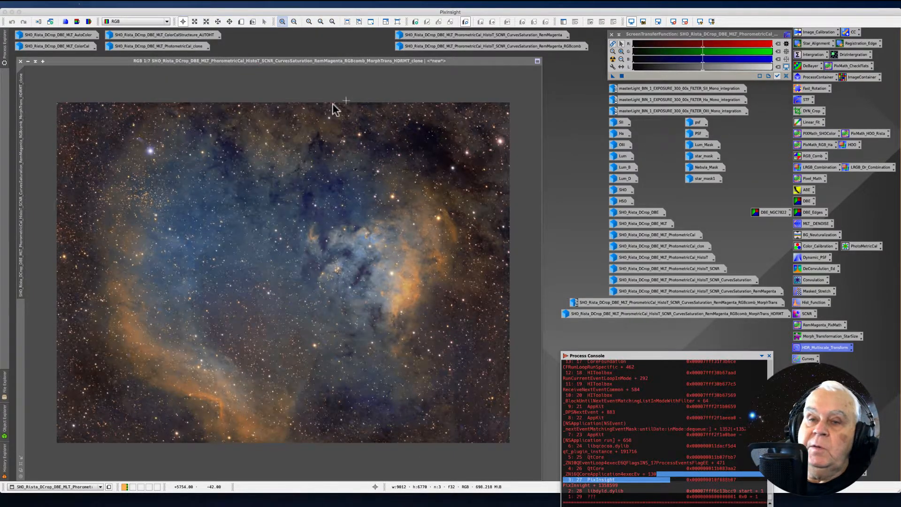
mouse_move(497, 159)
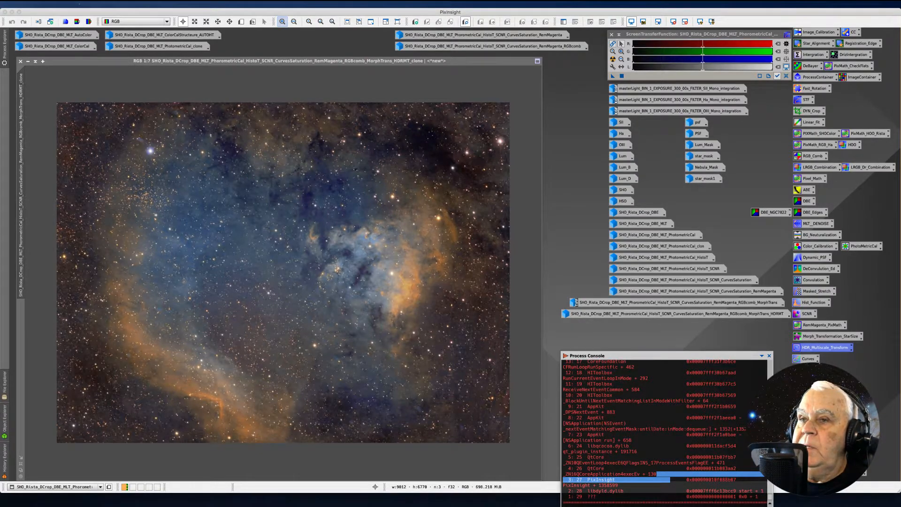
mouse_move(442, 144)
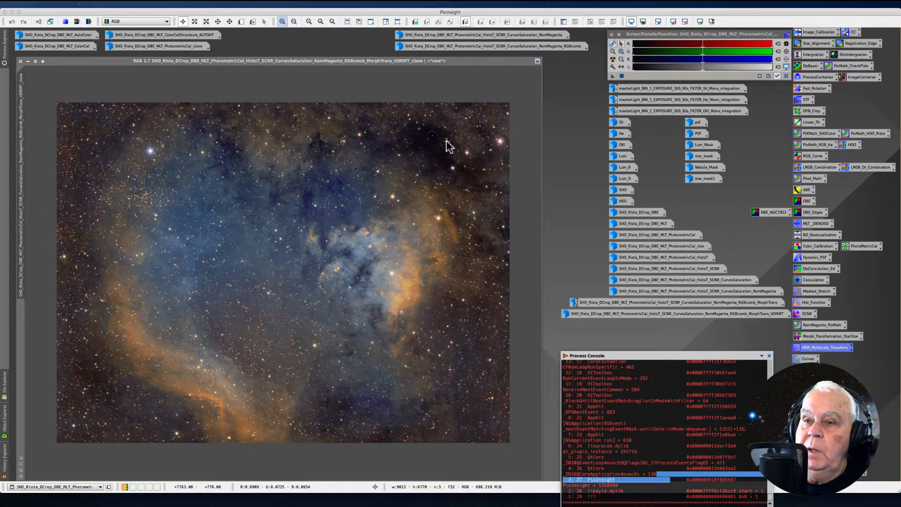
mouse_move(449, 155)
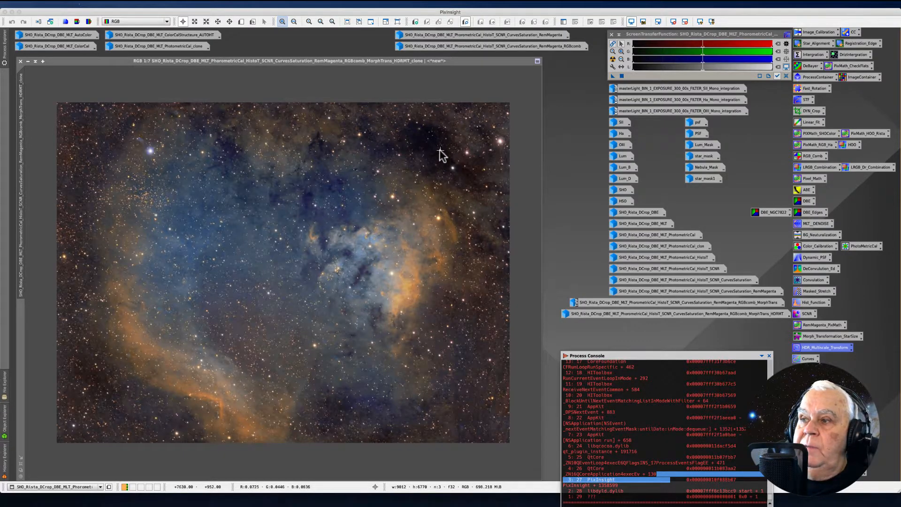
mouse_move(383, 157)
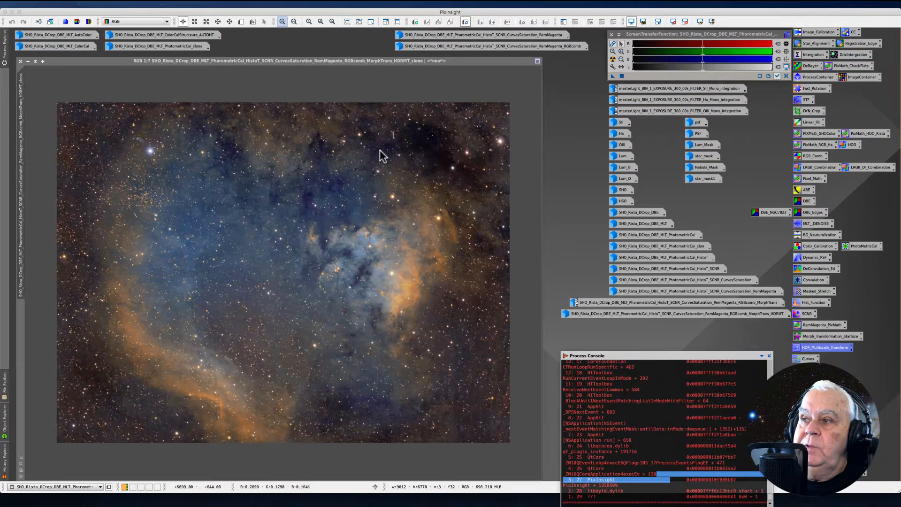
mouse_move(306, 280)
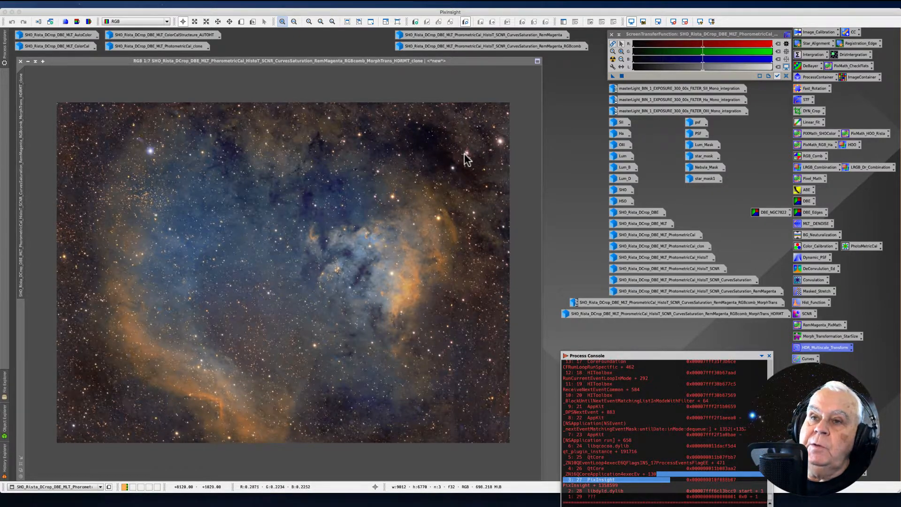
mouse_move(466, 162)
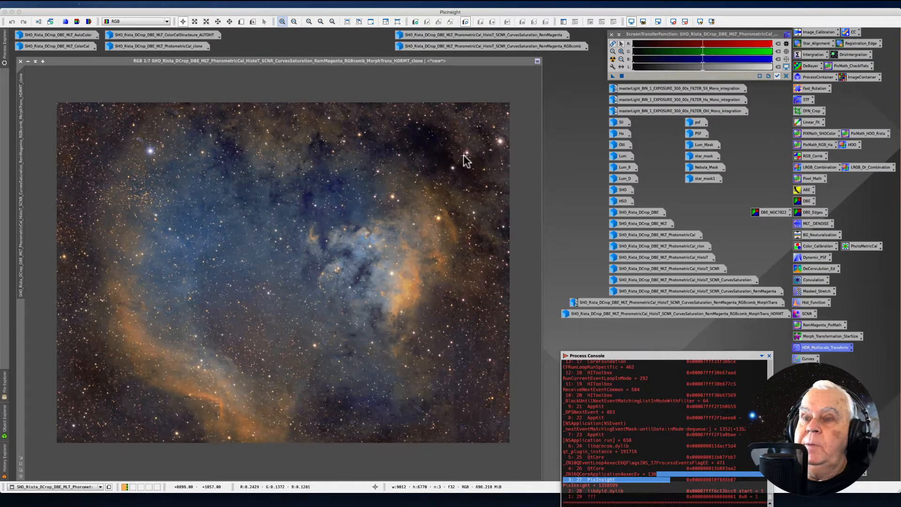
mouse_move(425, 163)
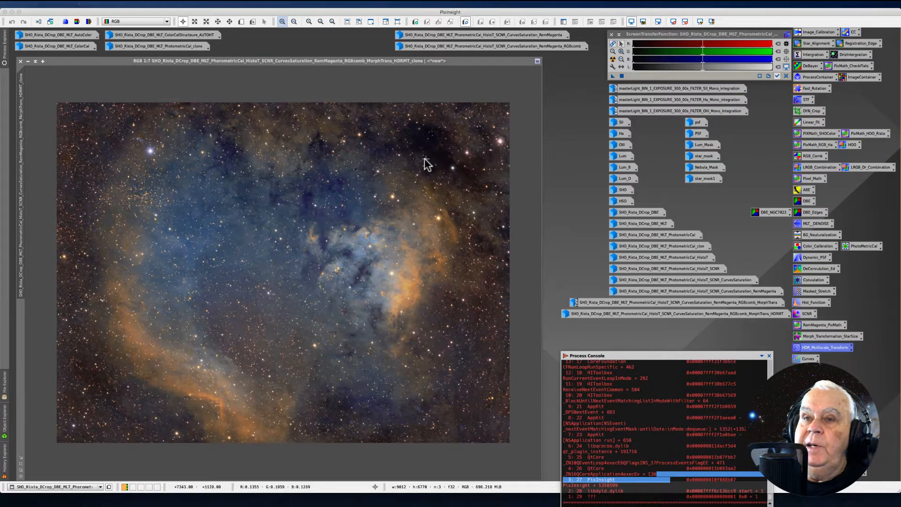
mouse_move(440, 152)
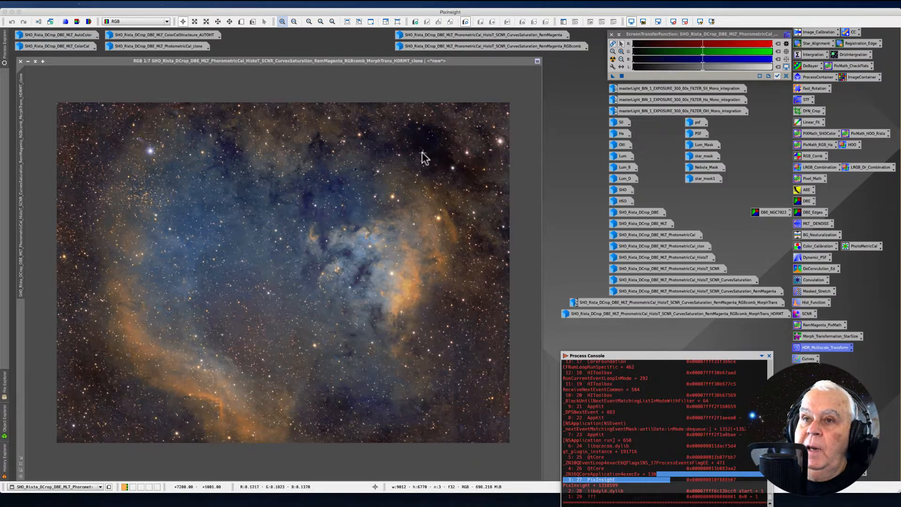
mouse_move(336, 270)
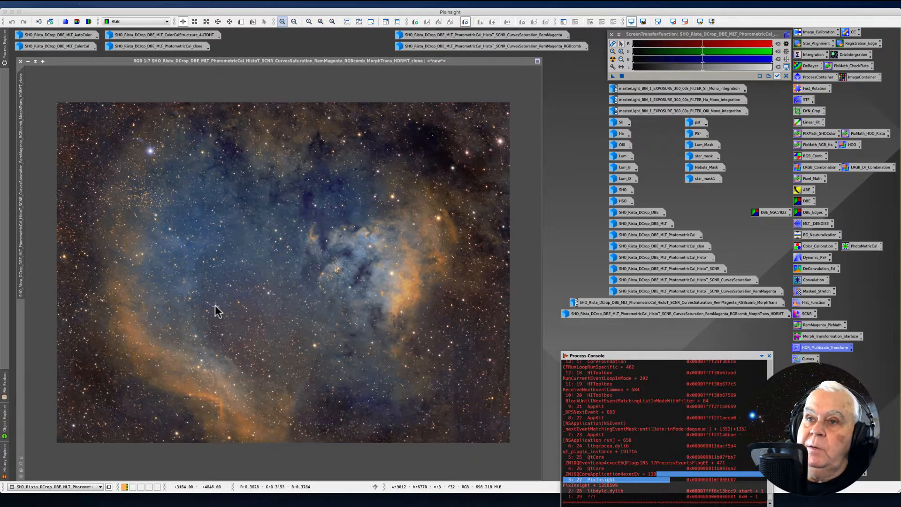
mouse_move(428, 141)
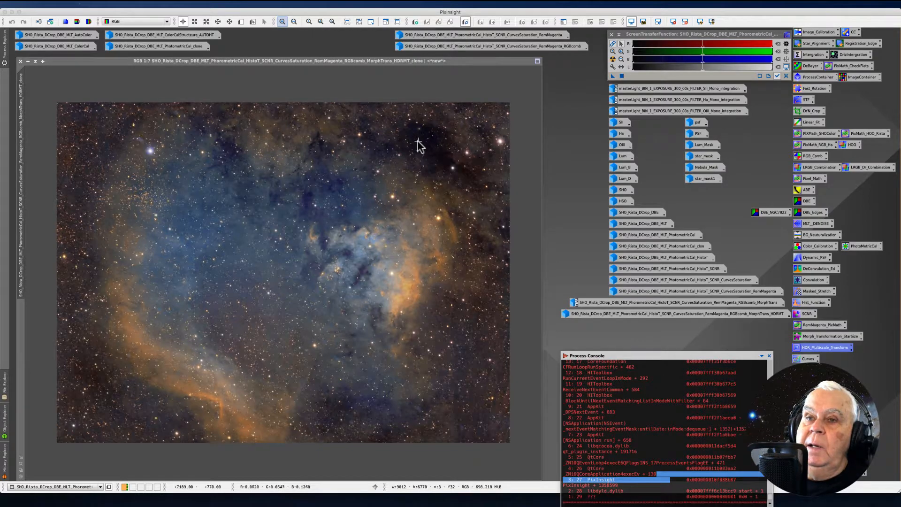
mouse_move(419, 152)
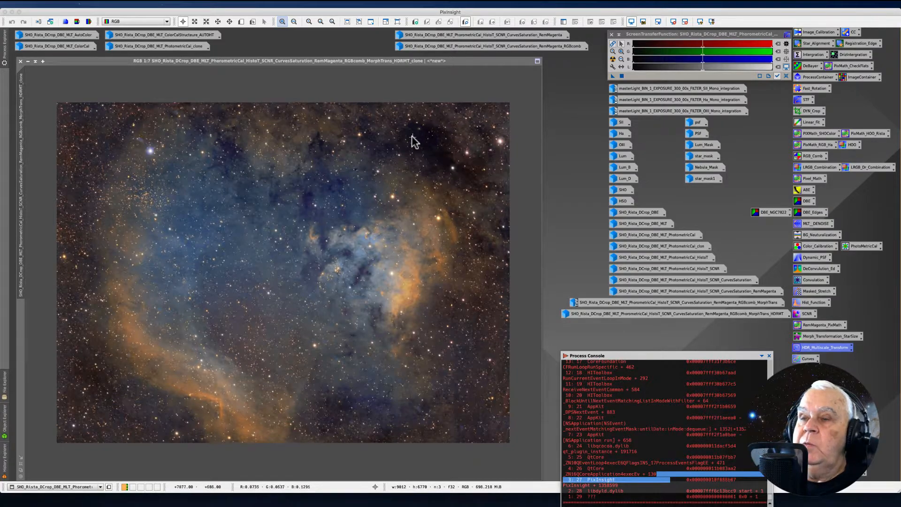
mouse_move(423, 145)
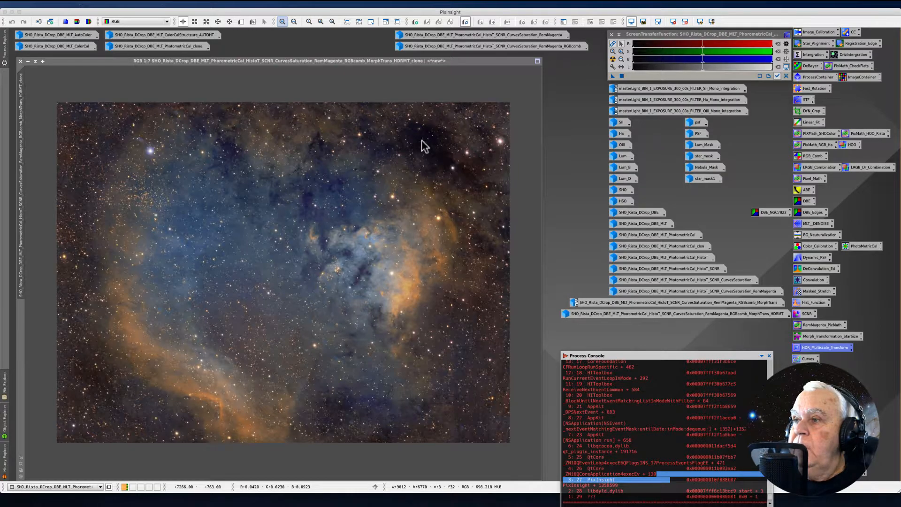
mouse_move(437, 161)
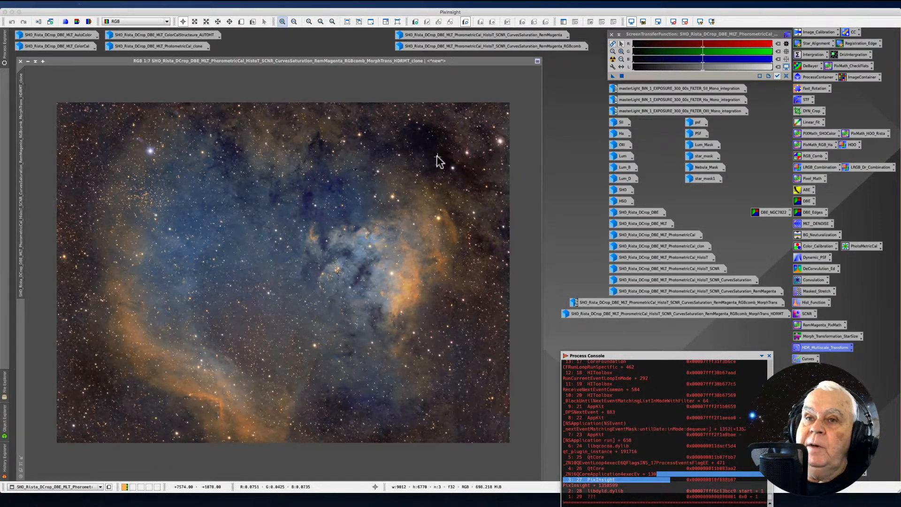
mouse_move(434, 219)
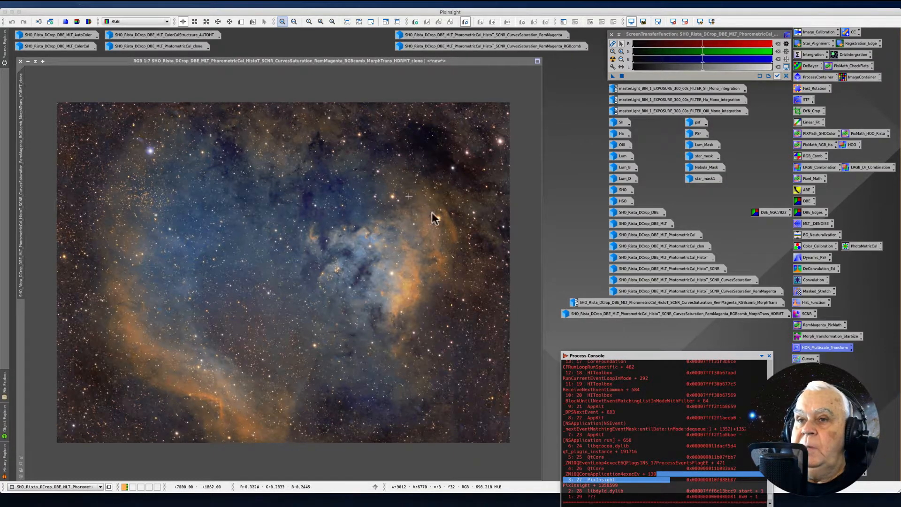
mouse_move(529, 391)
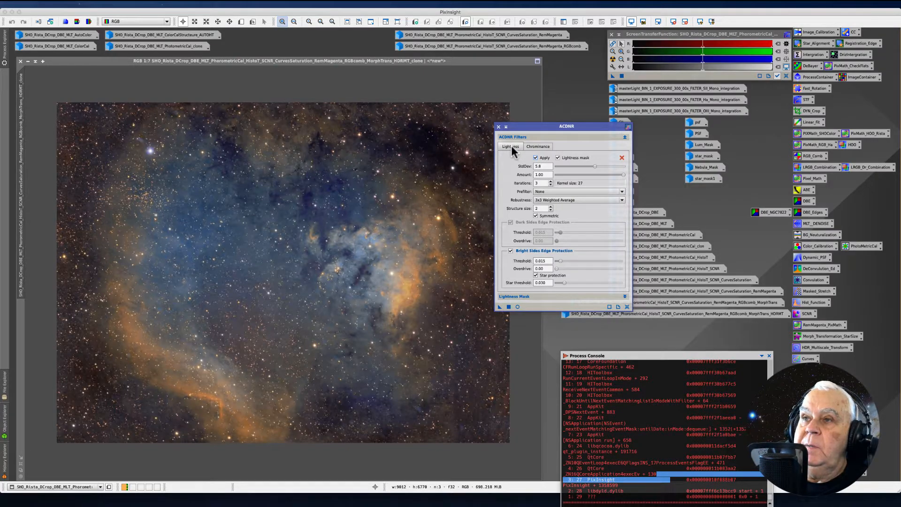
mouse_move(526, 175)
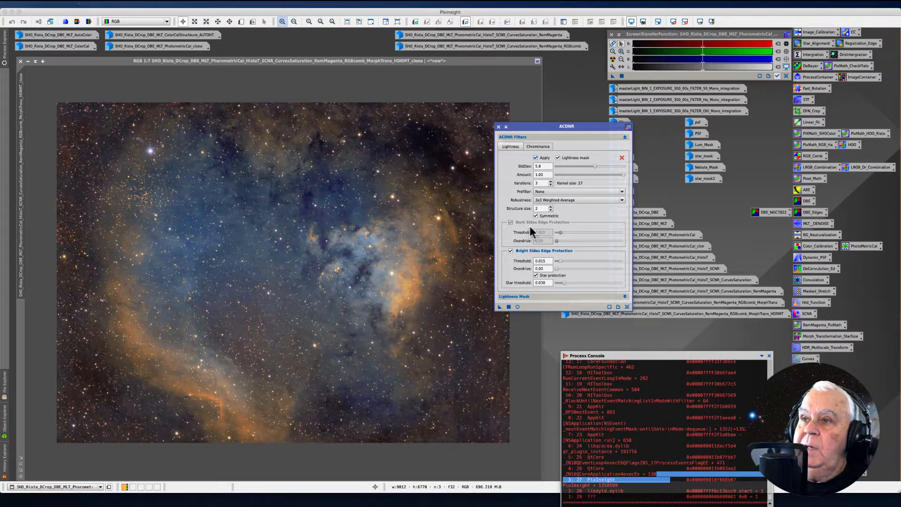
- Review the ACDNR noise reduction Lightness settings beside the nebula image
click(535, 216)
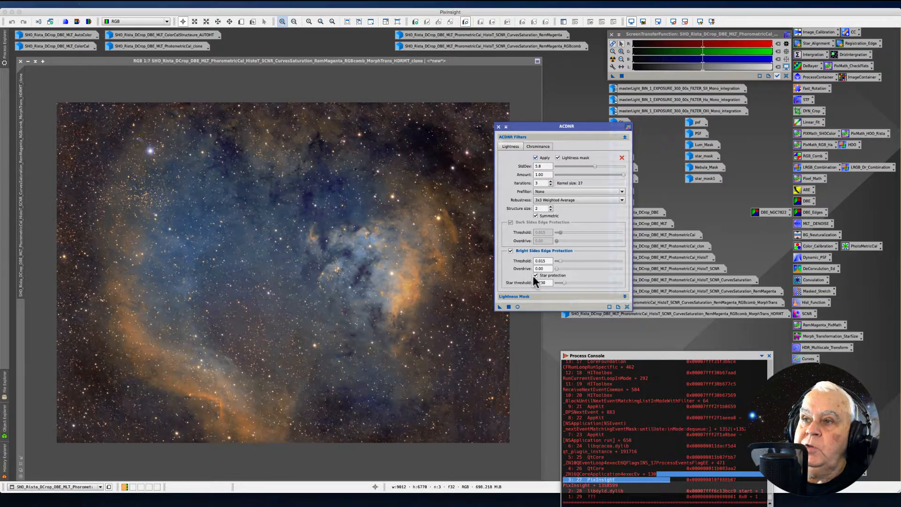
mouse_move(534, 288)
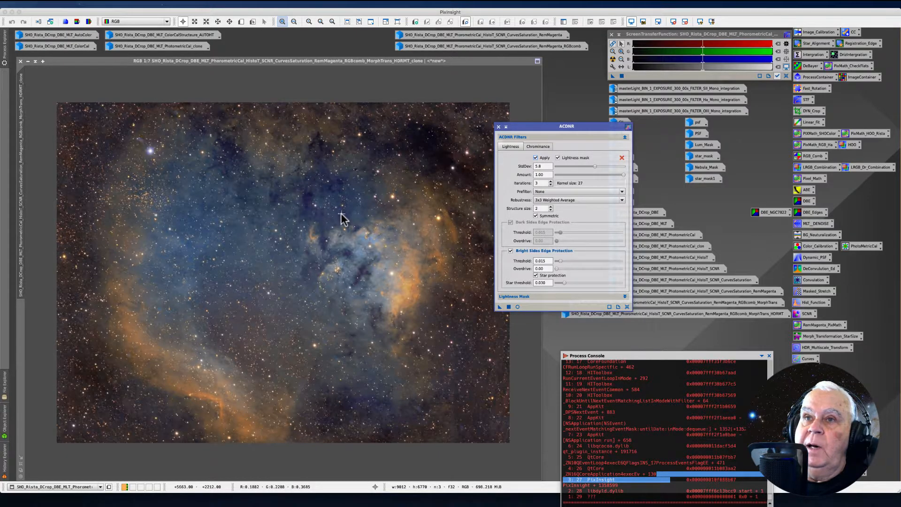
mouse_move(292, 198)
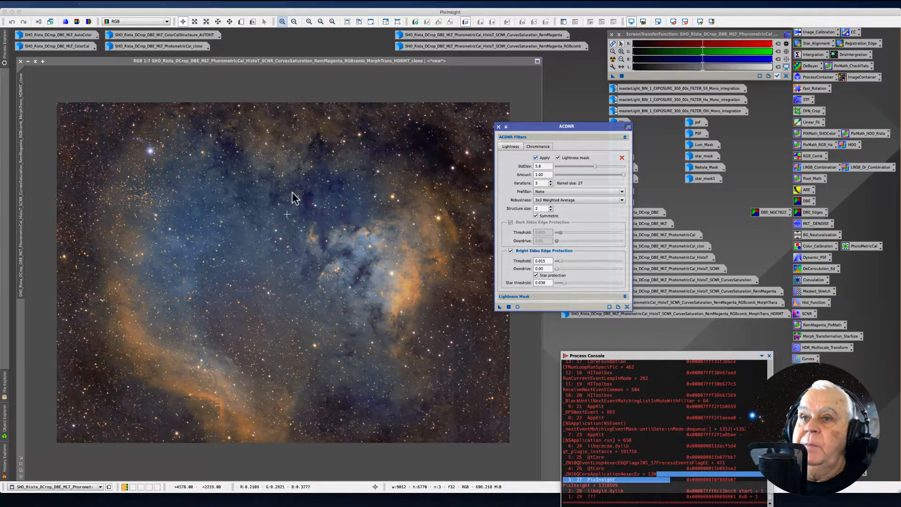
mouse_move(310, 202)
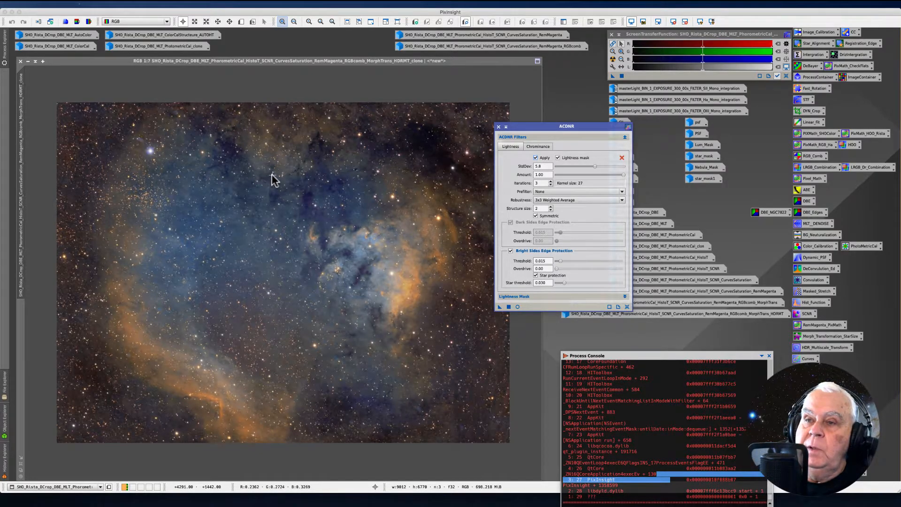
mouse_move(290, 175)
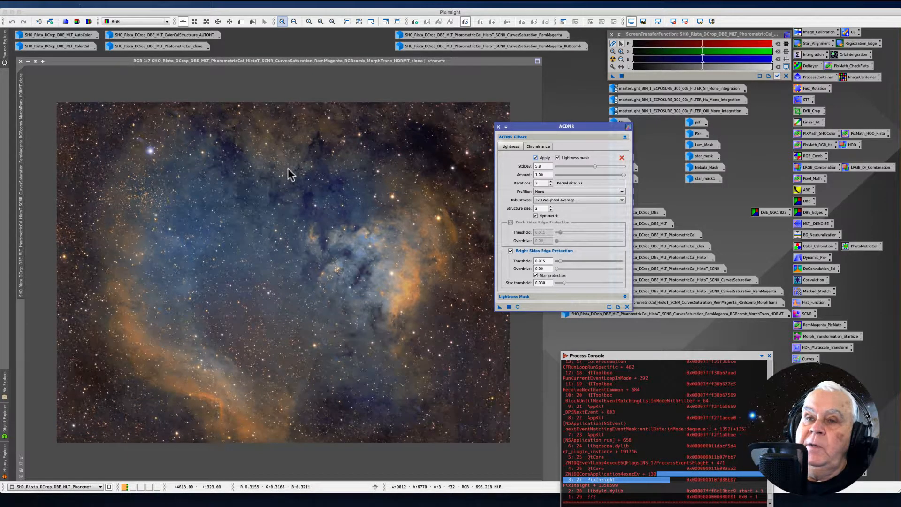
mouse_move(293, 161)
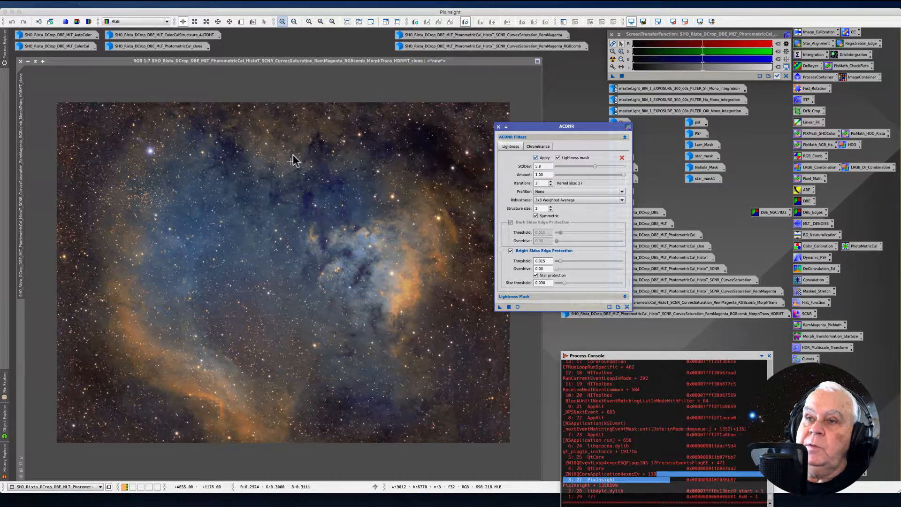
mouse_move(303, 149)
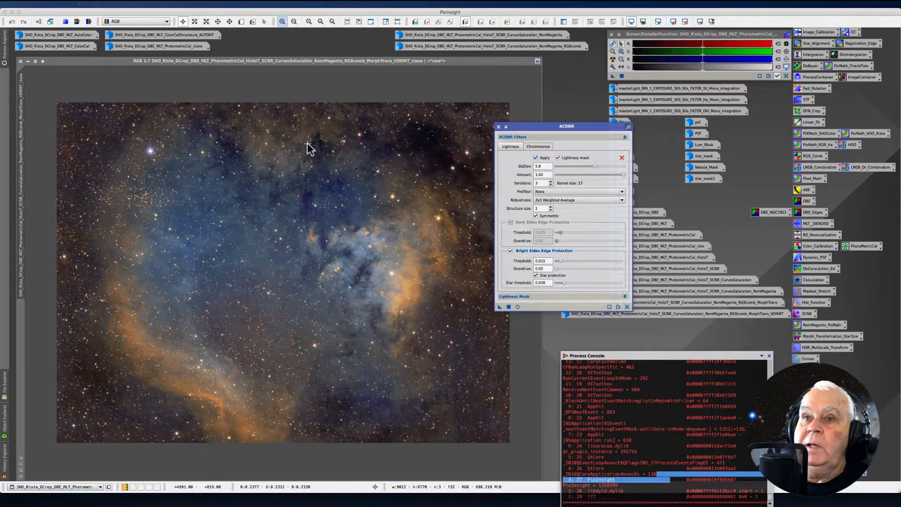
mouse_move(328, 152)
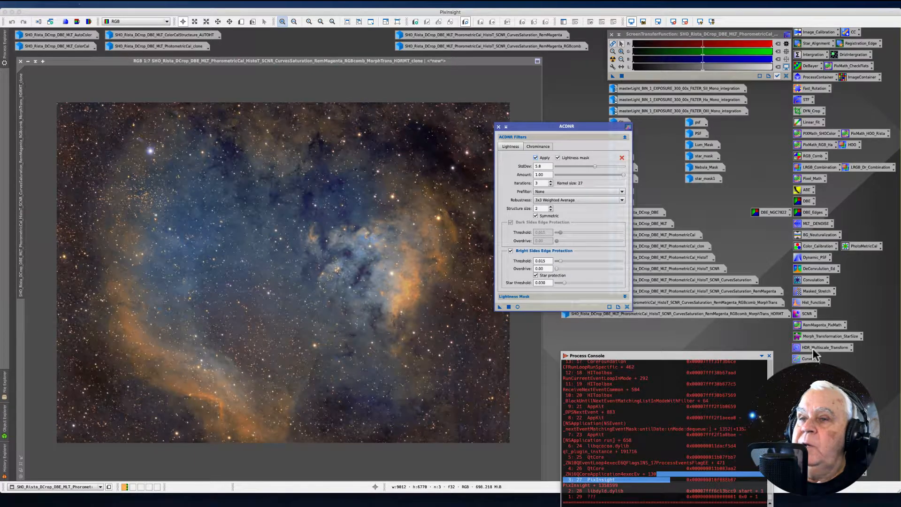
mouse_move(177, 143)
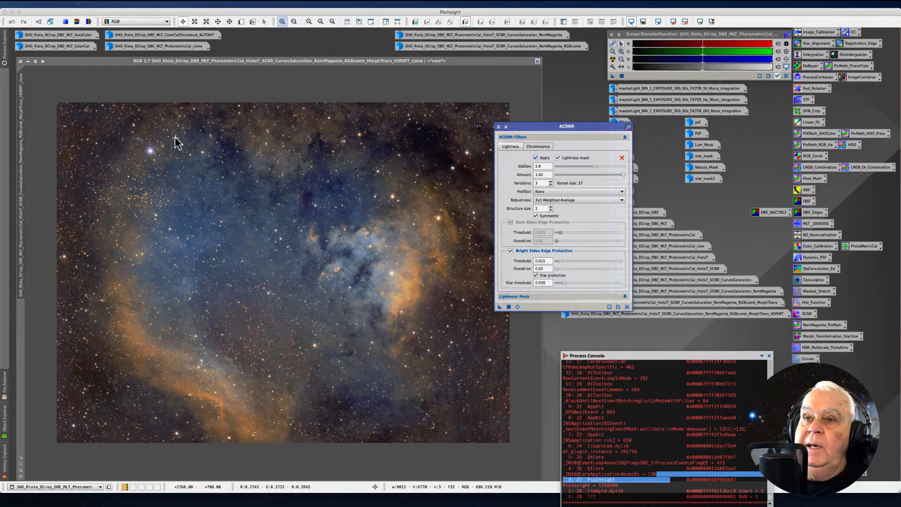
mouse_move(401, 153)
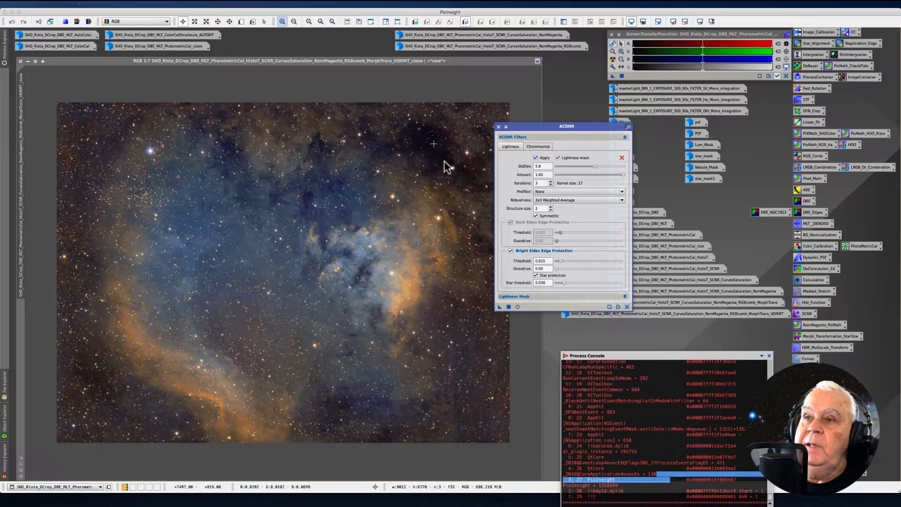
mouse_move(178, 138)
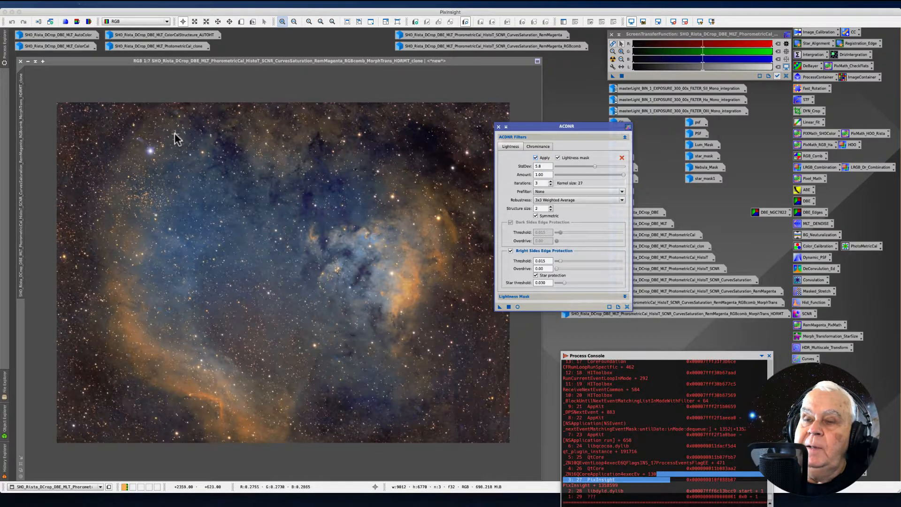
mouse_move(354, 268)
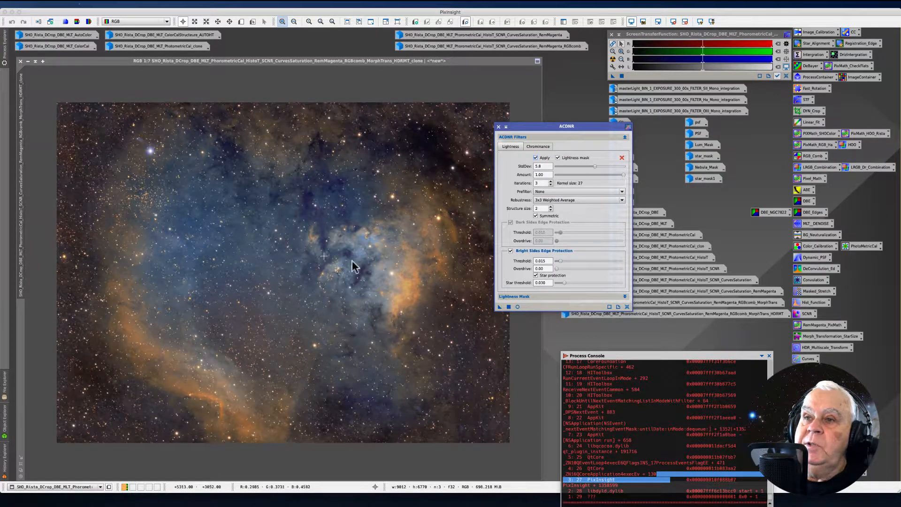
mouse_move(336, 276)
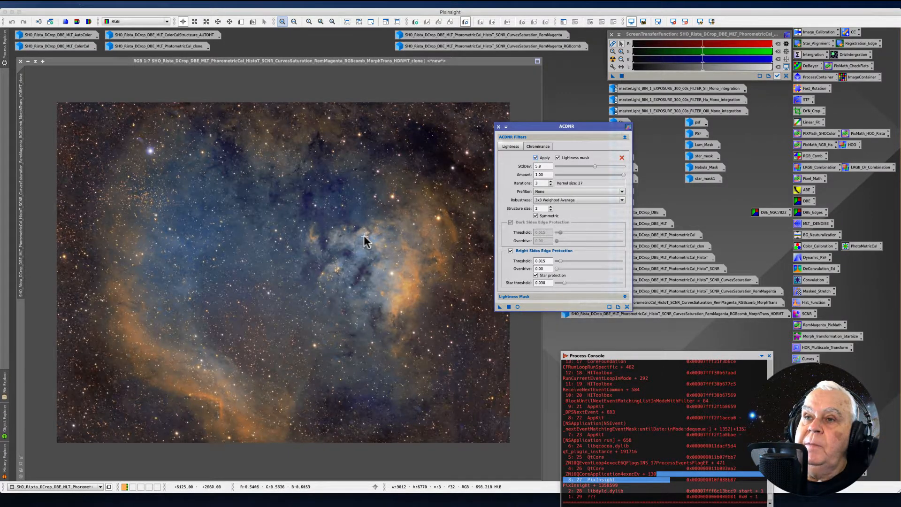
mouse_move(379, 238)
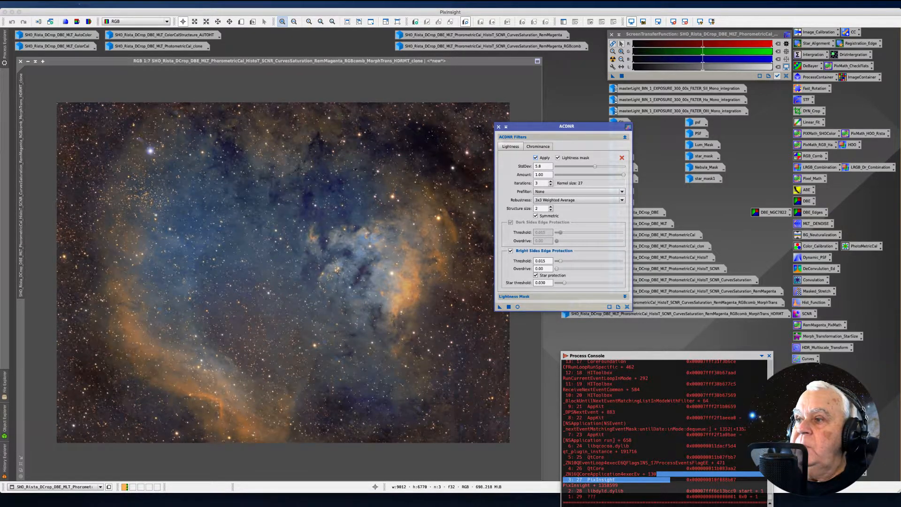
mouse_move(266, 199)
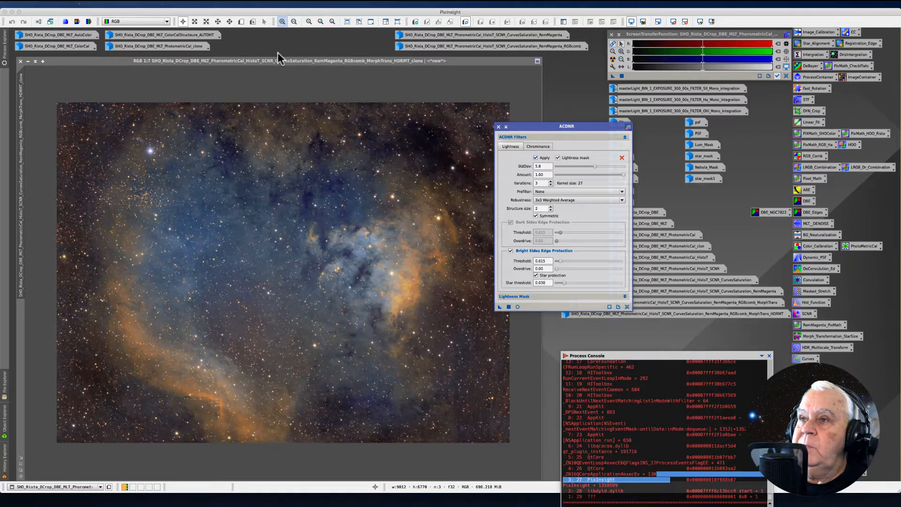
mouse_move(89, 106)
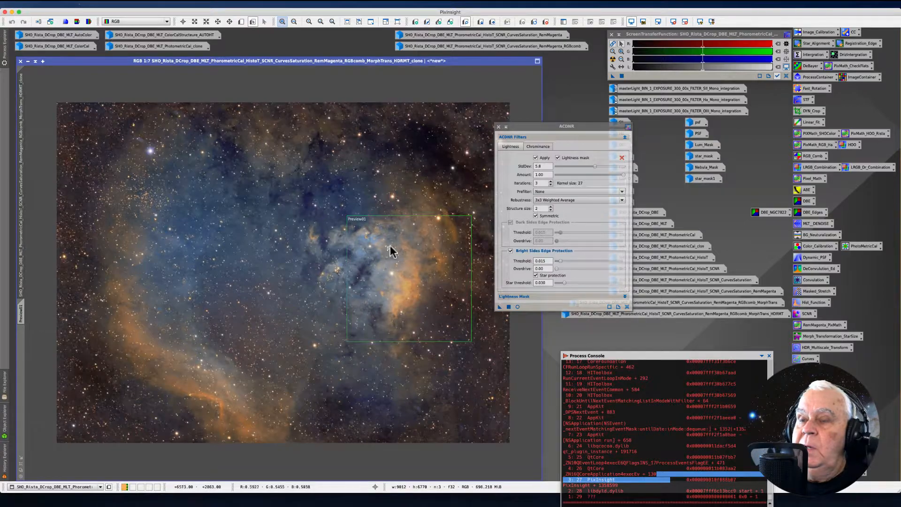
mouse_move(395, 273)
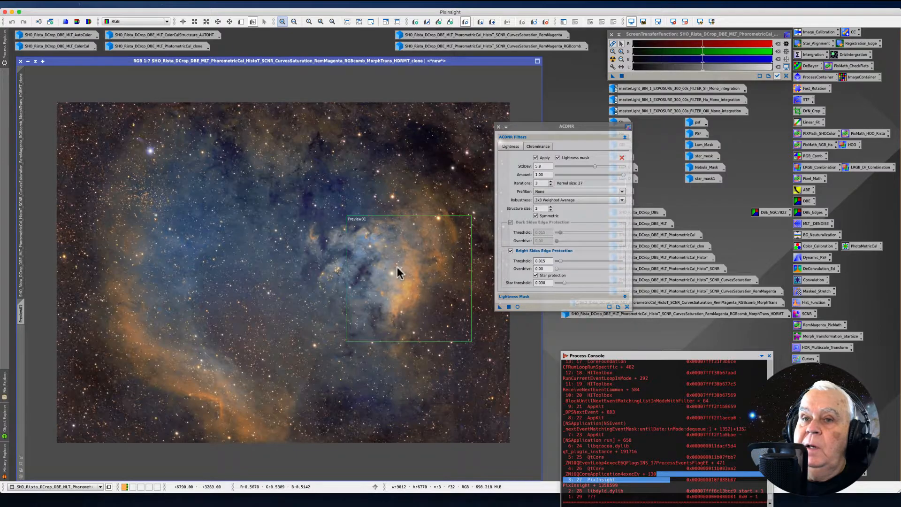
mouse_move(399, 241)
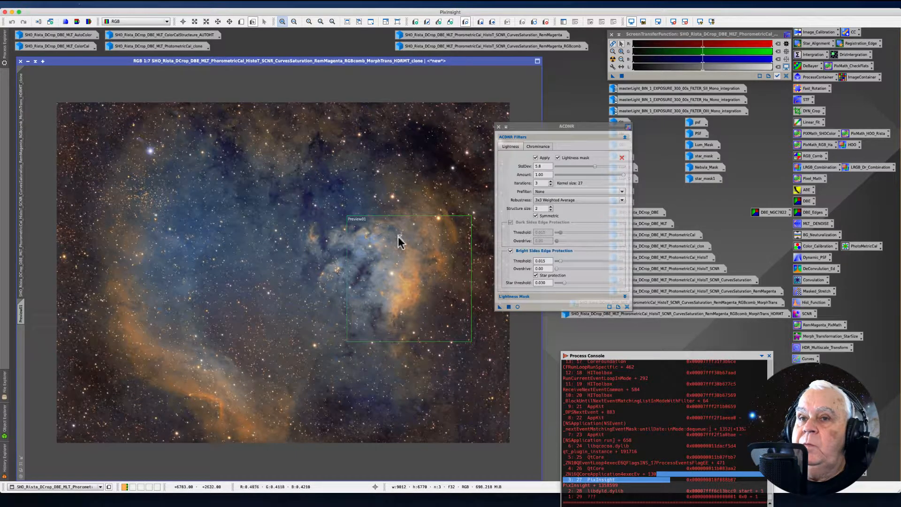
mouse_move(410, 238)
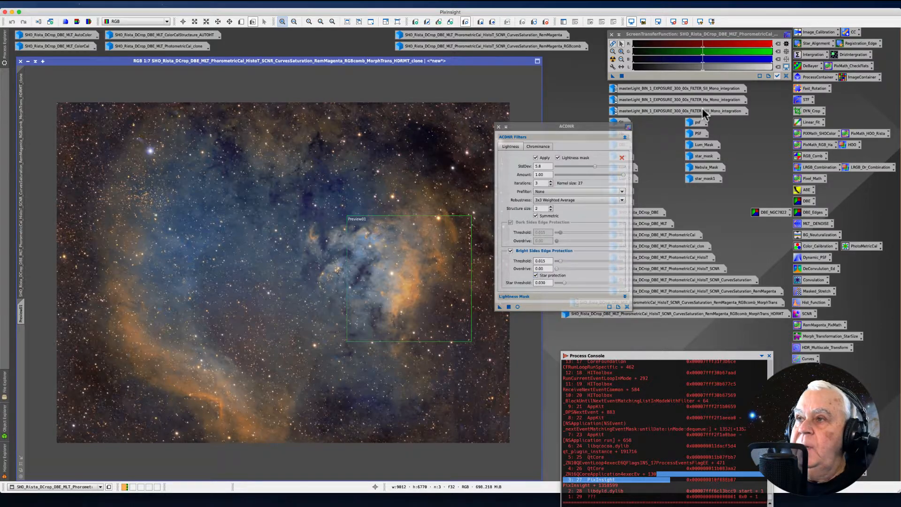
mouse_move(693, 157)
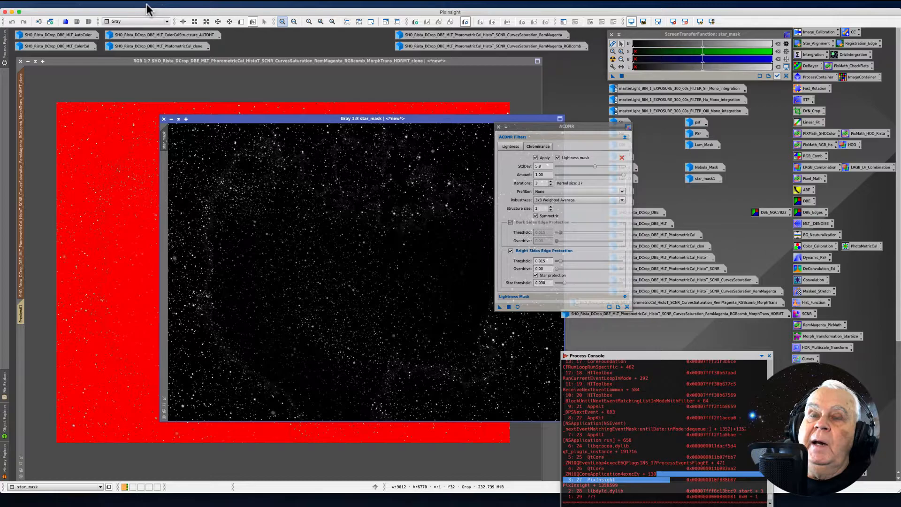
- Apply the star mask to the nebula image and hide the red mask overlay via Mask > Show Mask
click(148, 4)
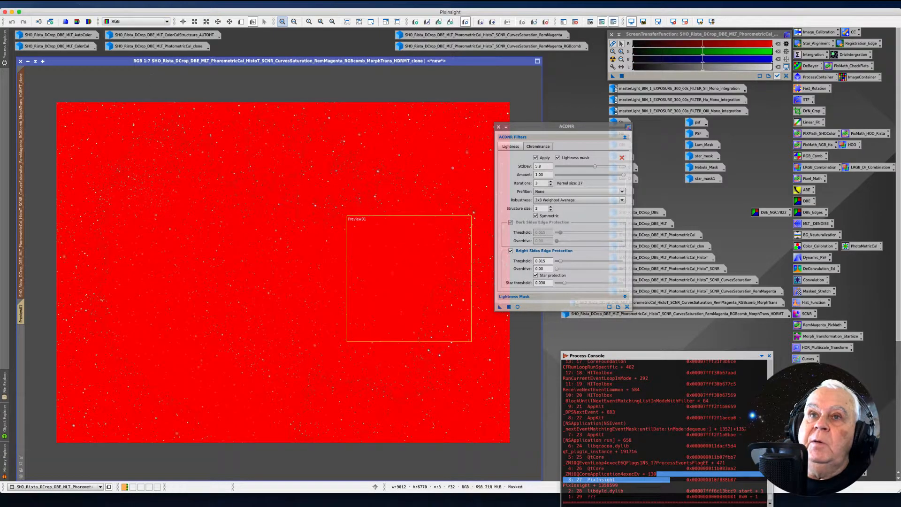
click(147, 3)
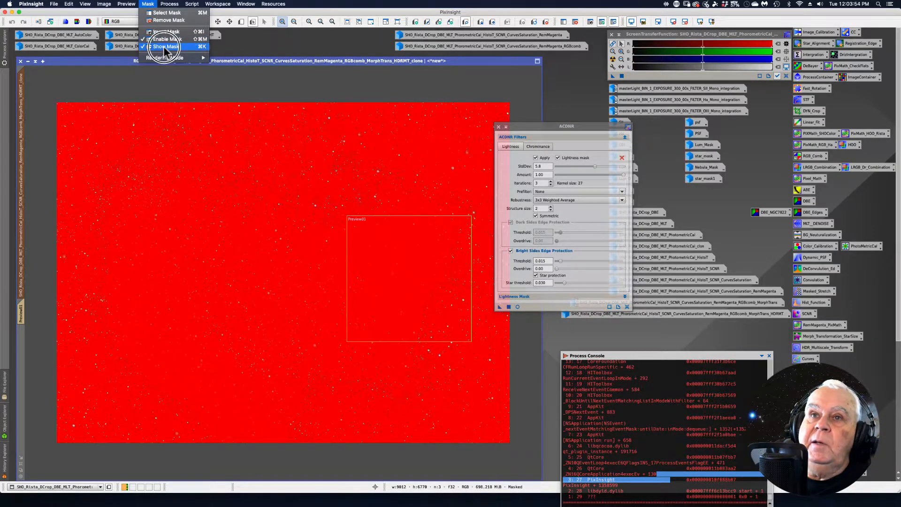
click(166, 47)
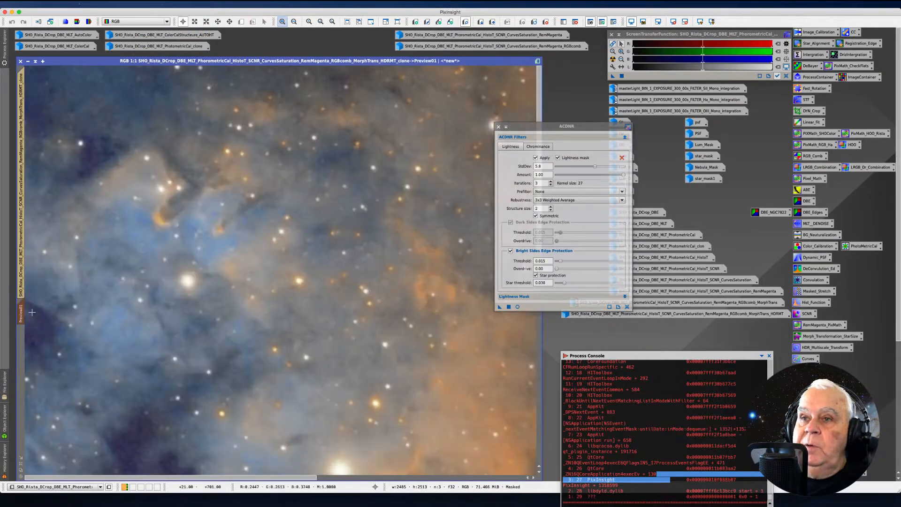
drag(566, 126, 597, 85)
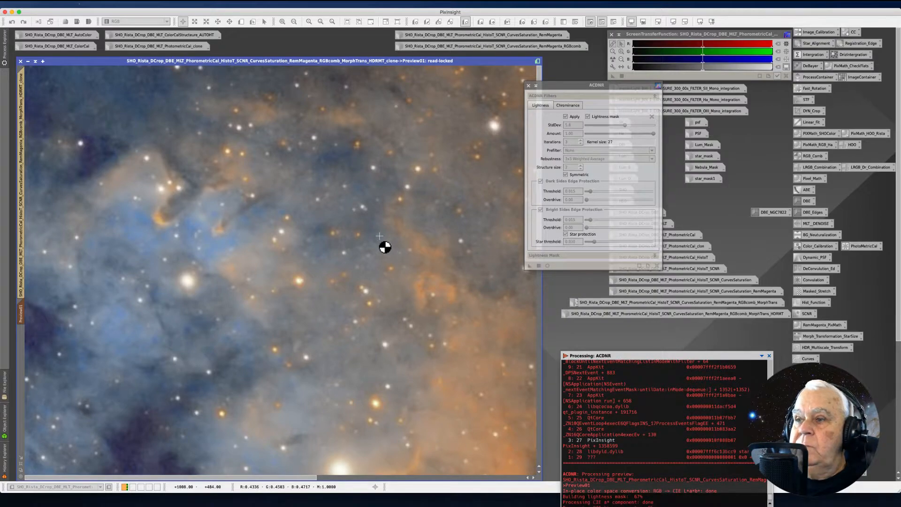
mouse_move(372, 257)
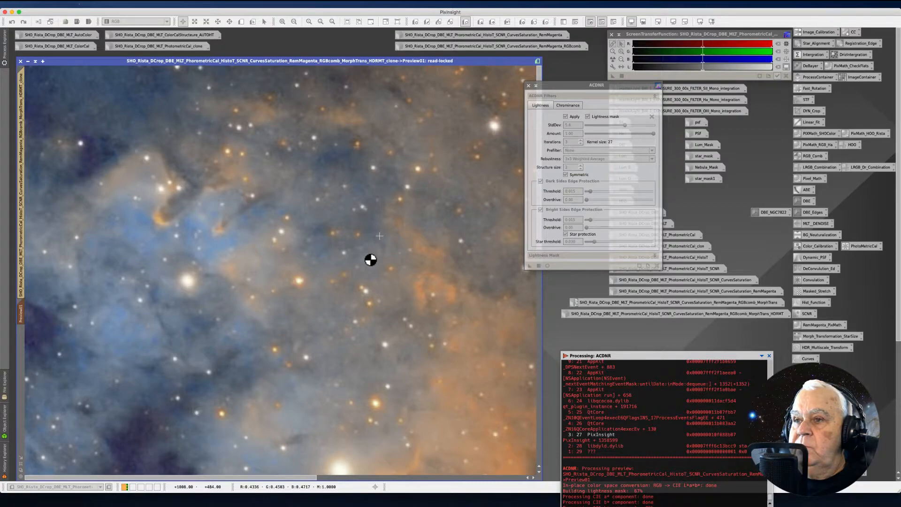
mouse_move(357, 278)
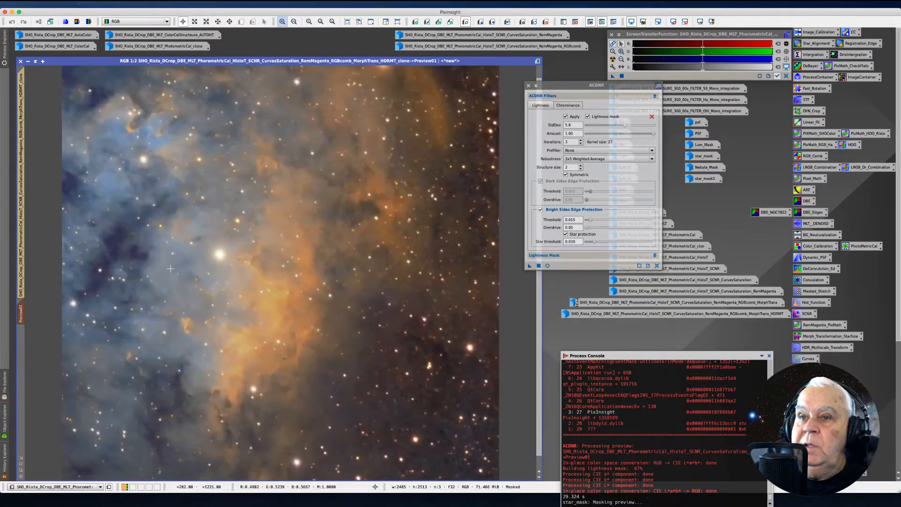
click(295, 22)
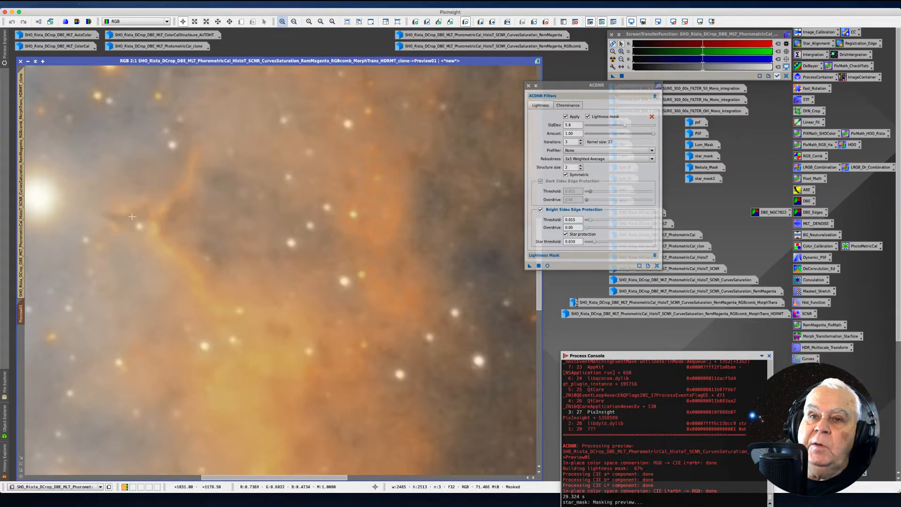
mouse_move(304, 203)
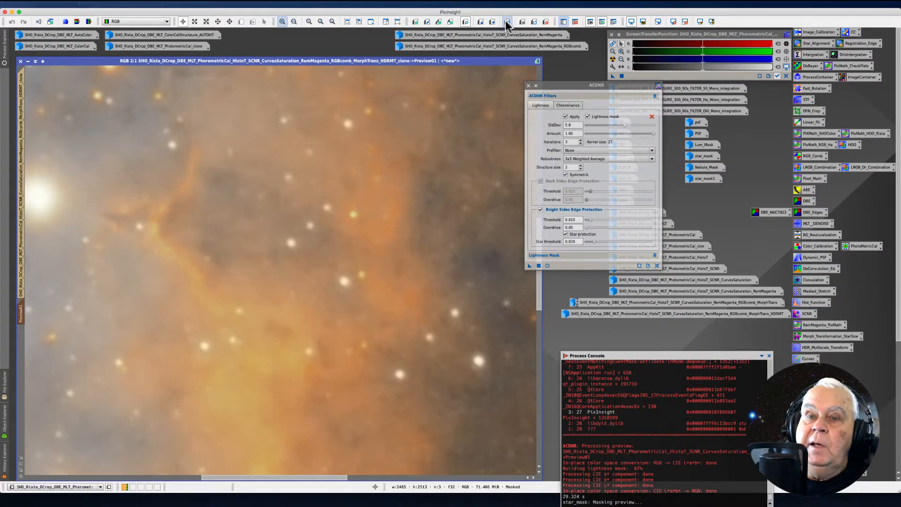
click(507, 21)
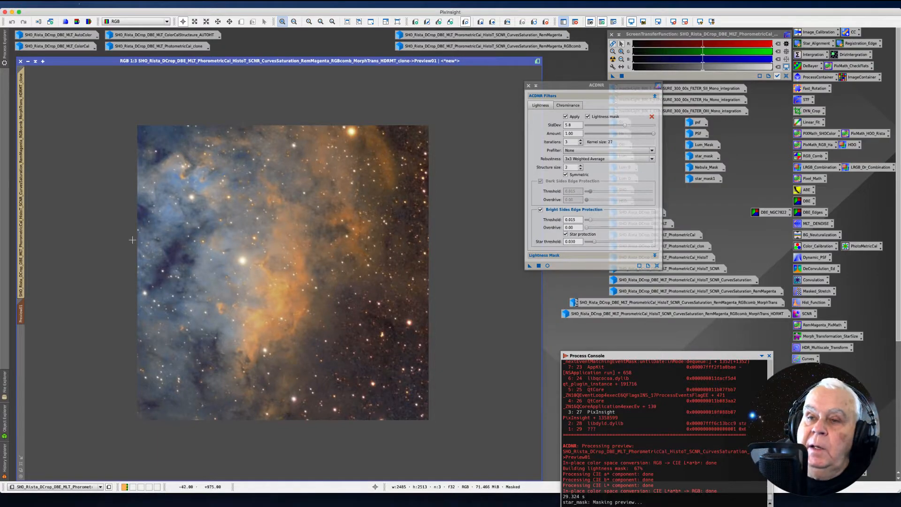
mouse_move(337, 226)
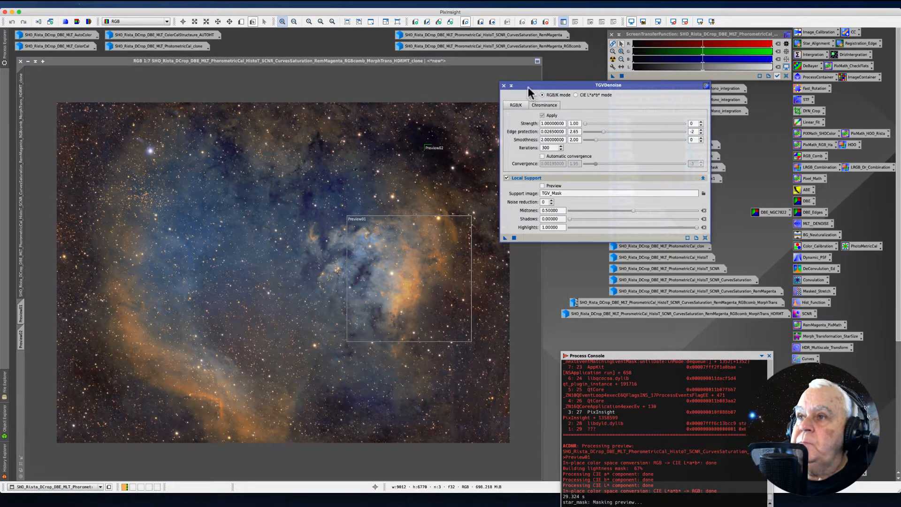
- Move the TGVDenoise window to the left beside the full NGC 7822 image
drag(608, 86, 589, 74)
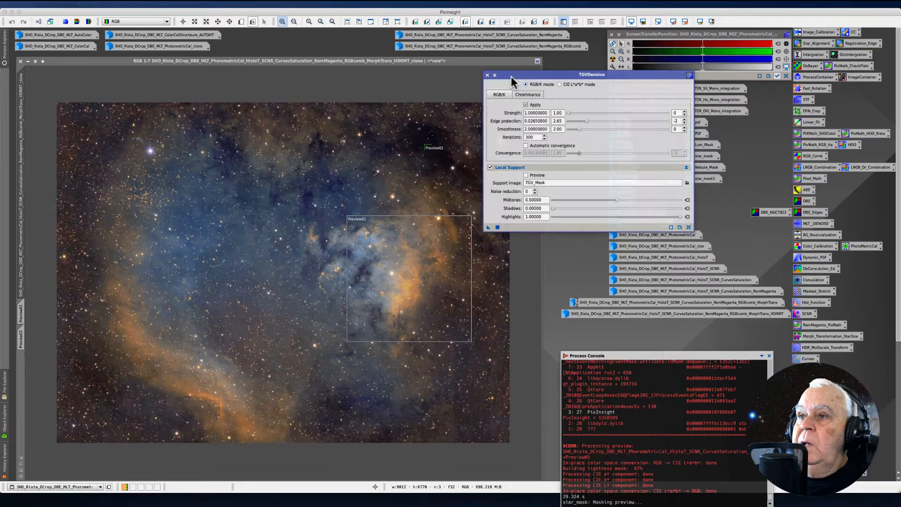
mouse_move(304, 35)
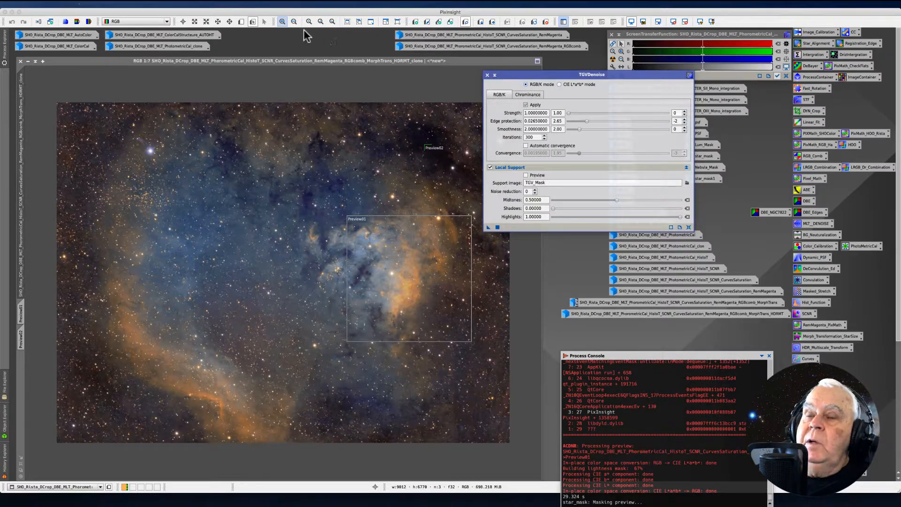
mouse_move(306, 36)
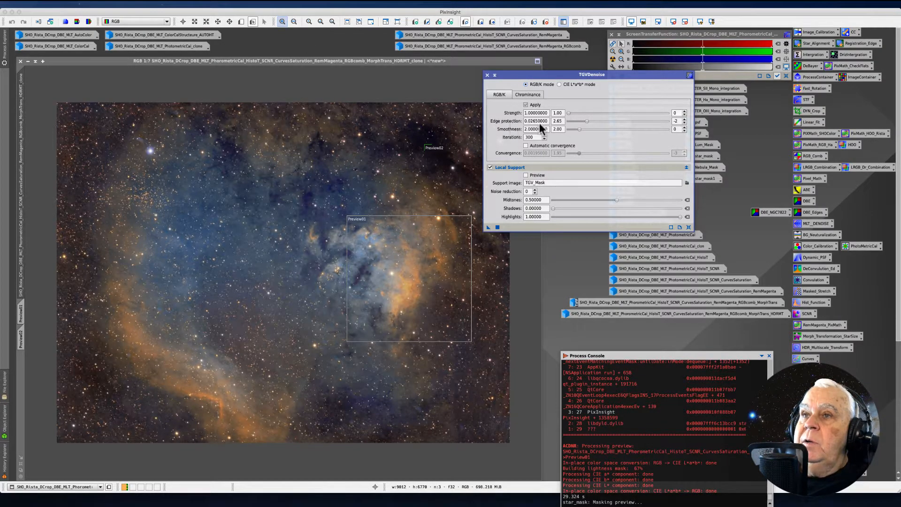
- Show the Statistics tool for the SHO image with per-channel mean, median and deviation values
click(169, 3)
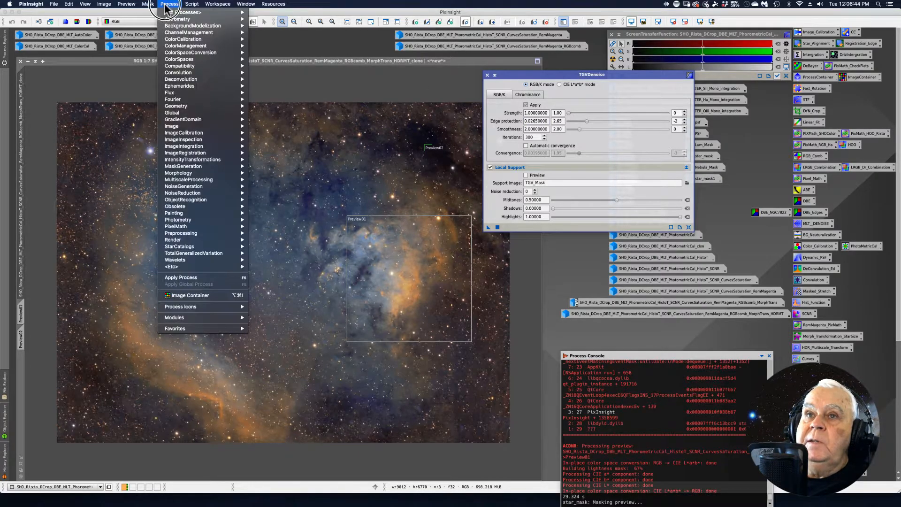
mouse_move(192, 26)
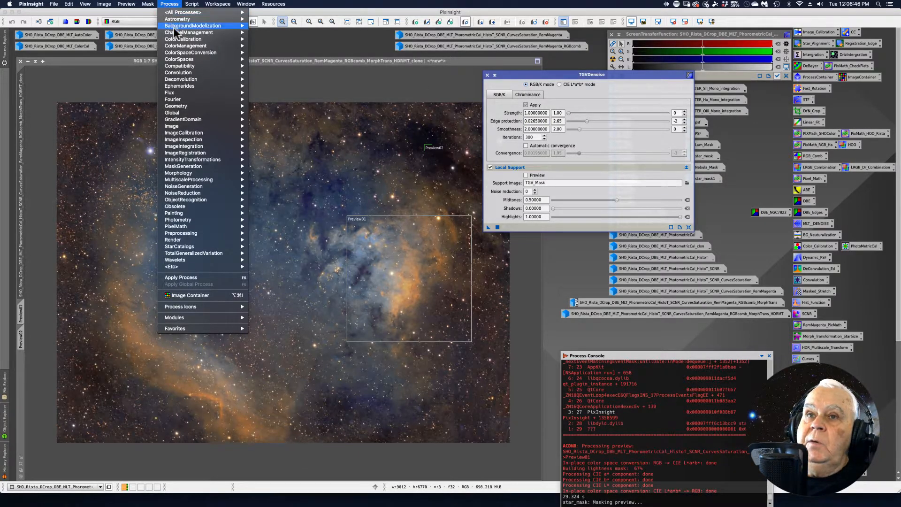
mouse_move(184, 139)
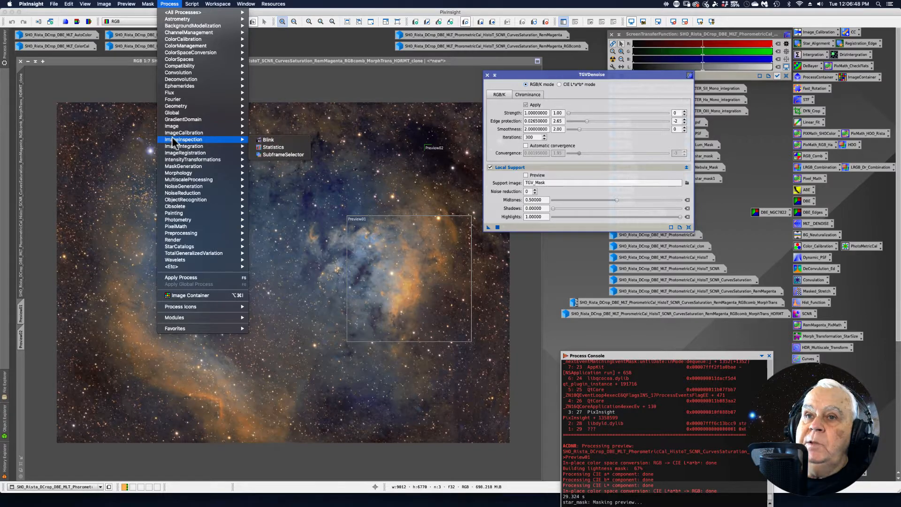
mouse_move(273, 148)
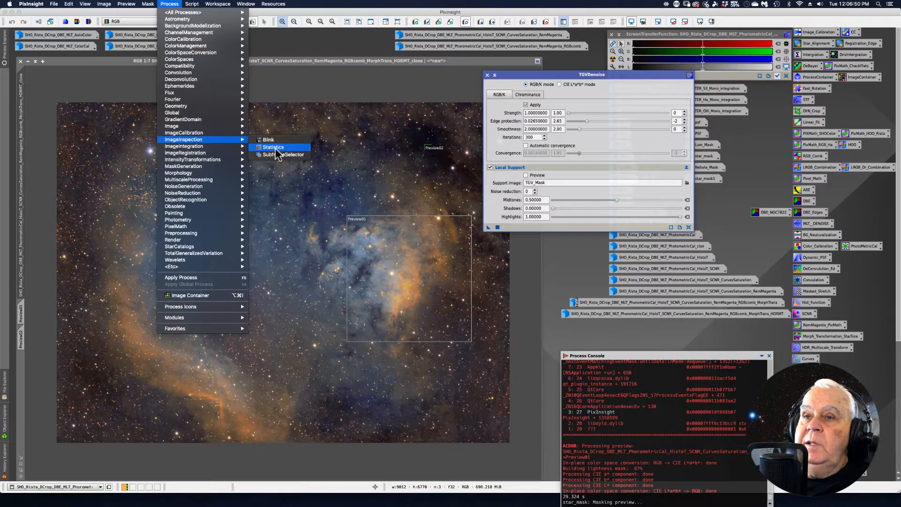
click(274, 147)
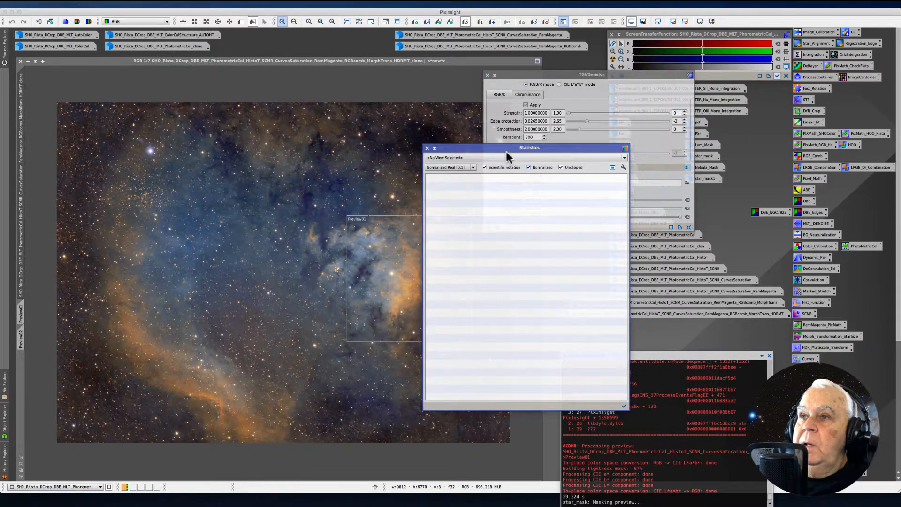
drag(528, 147, 285, 74)
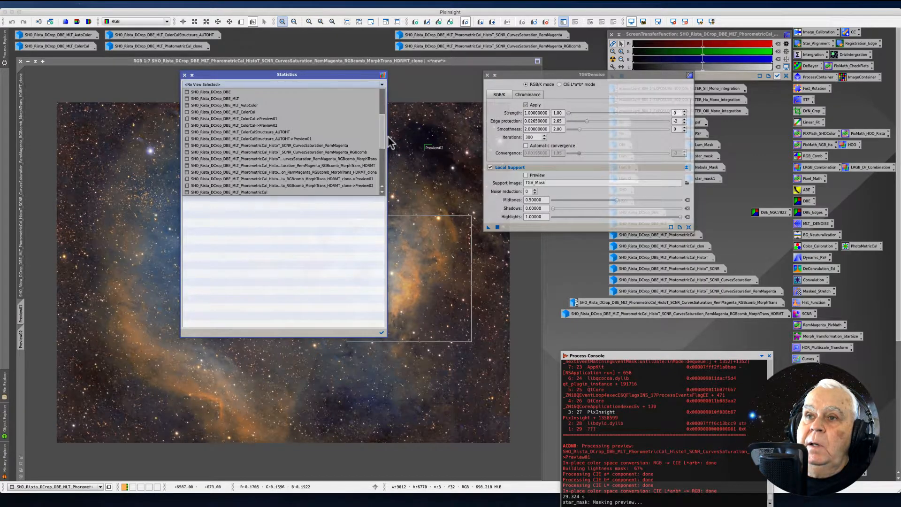
scroll(down, 3)
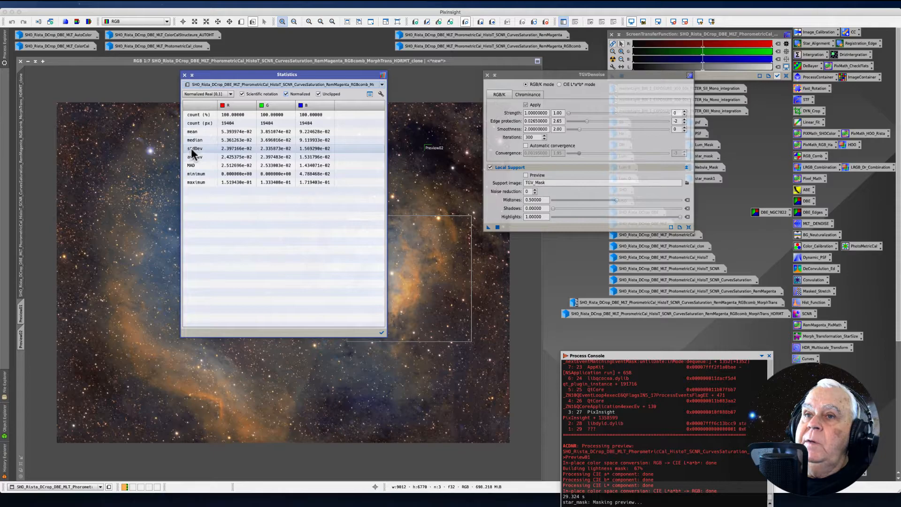
mouse_move(198, 155)
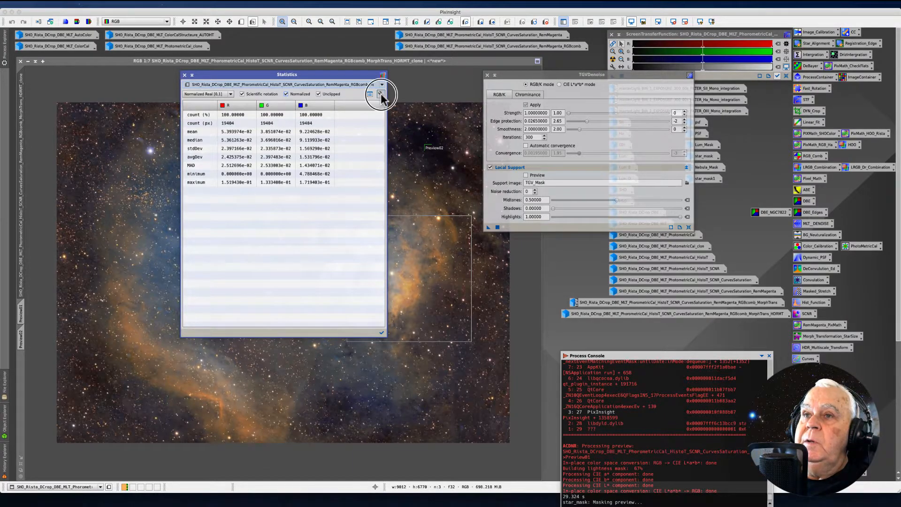
- Include Variance and Standard deviation in the Statistics Options and confirm
click(380, 94)
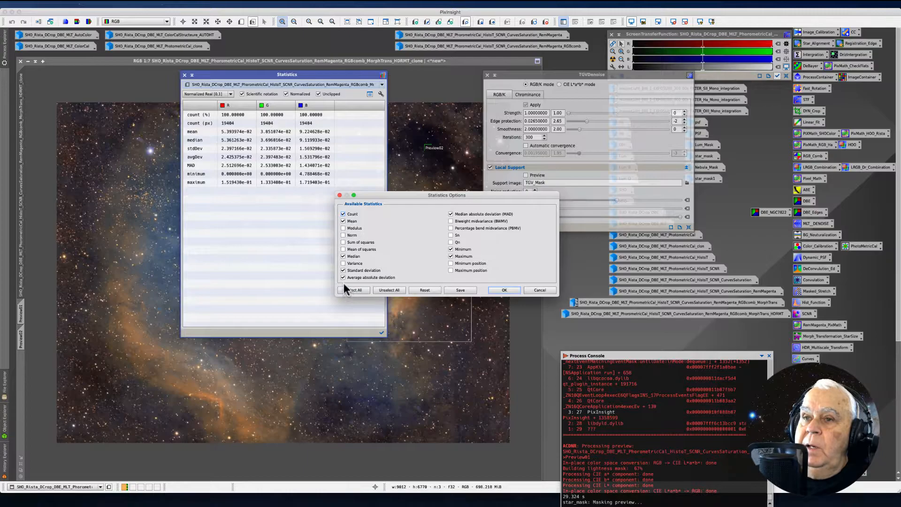
click(343, 270)
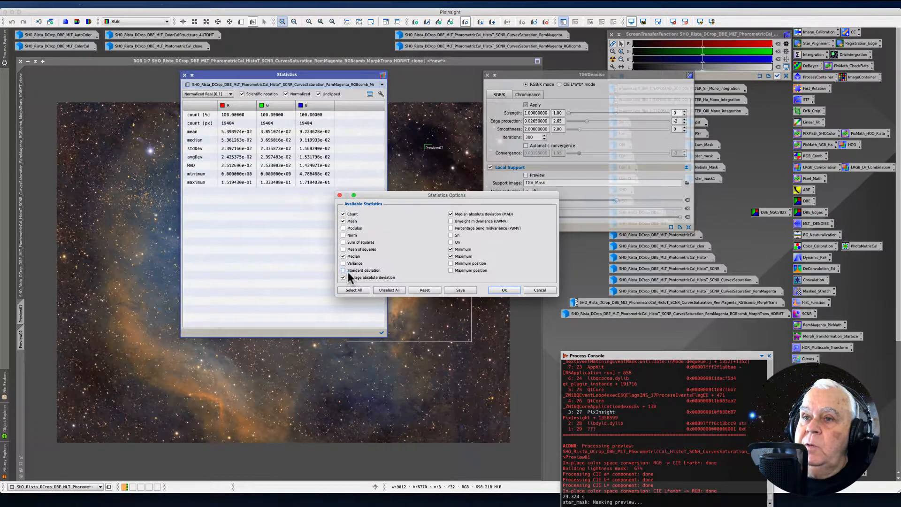
click(344, 270)
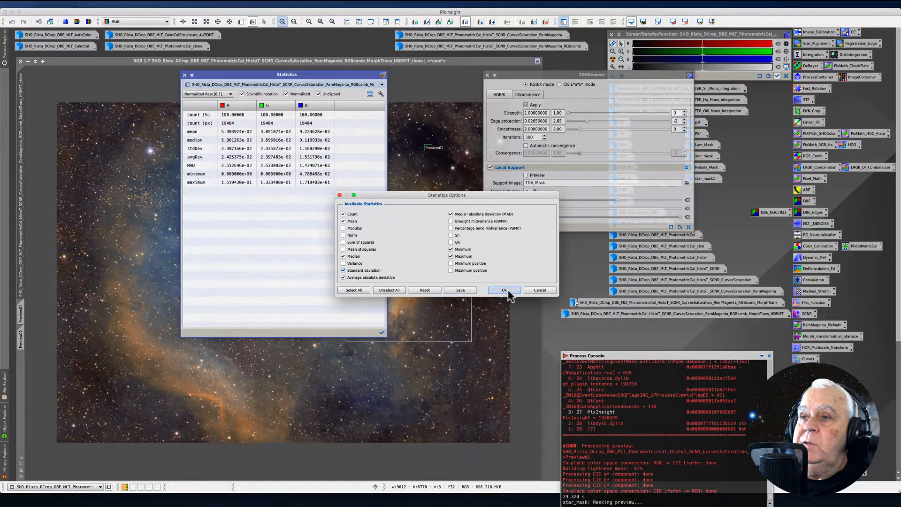
click(503, 290)
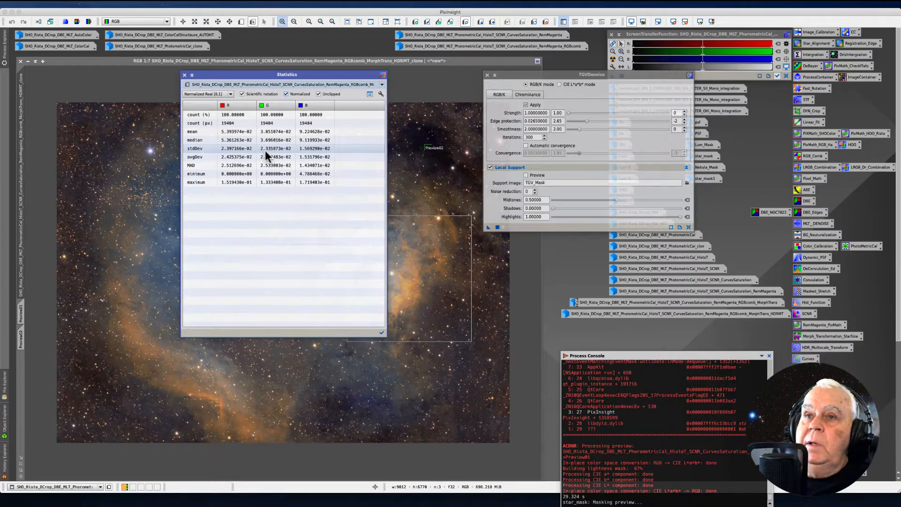
mouse_move(270, 156)
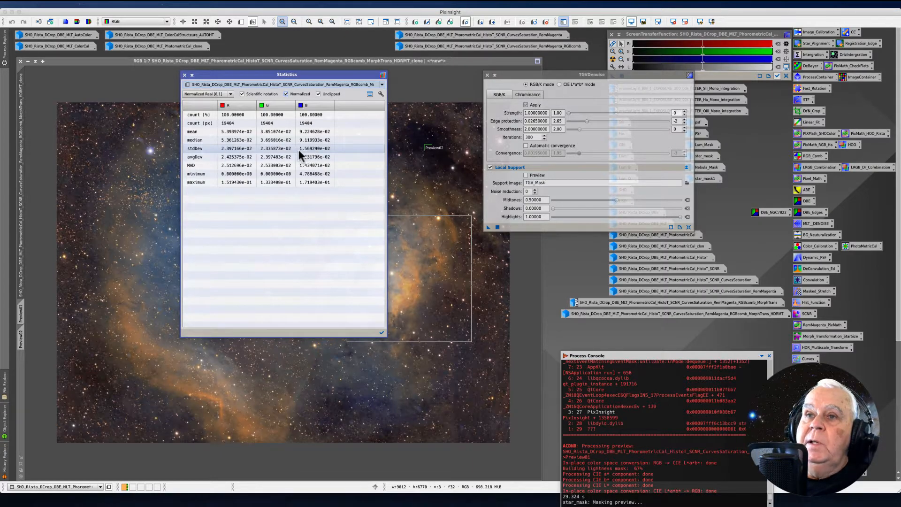
mouse_move(227, 154)
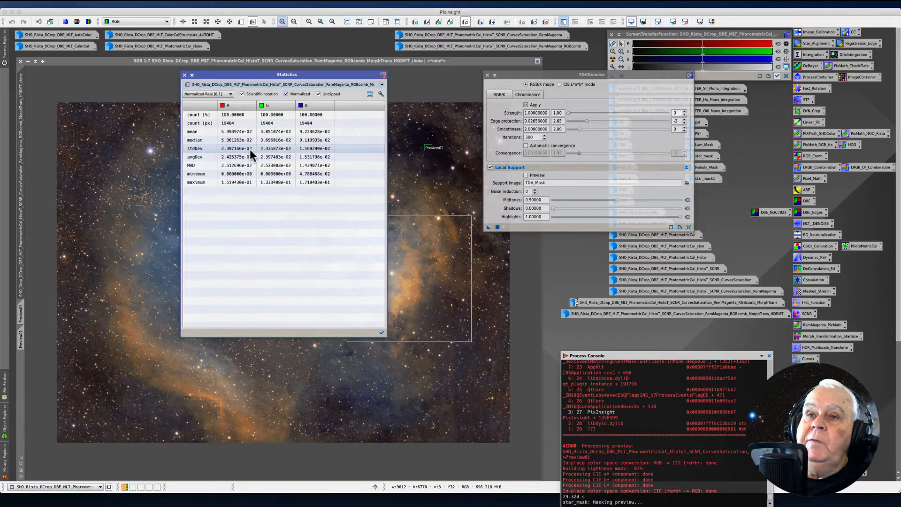
mouse_move(233, 157)
text(2.4)
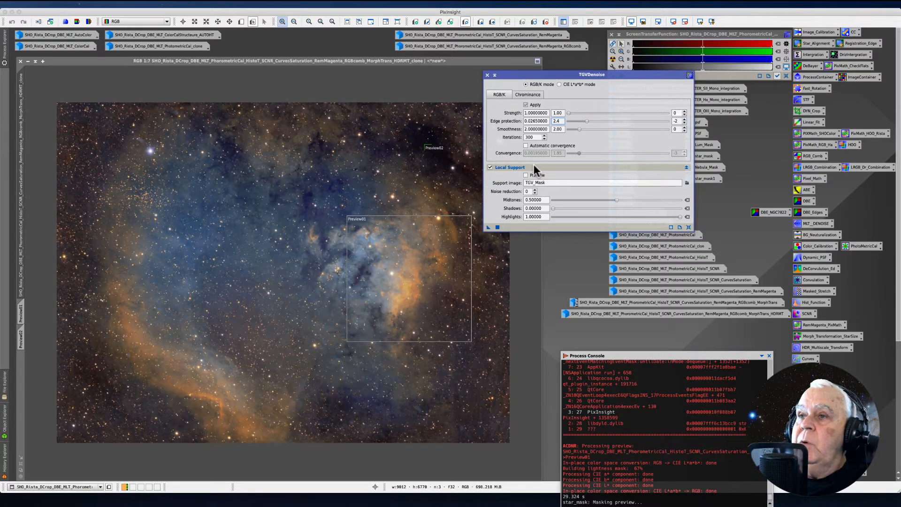
mouse_move(537, 175)
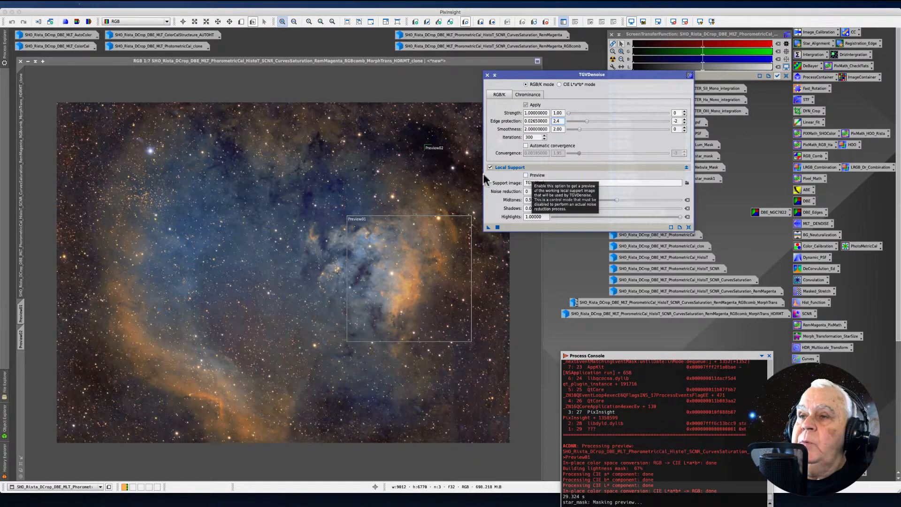
mouse_move(493, 181)
text(2.65)
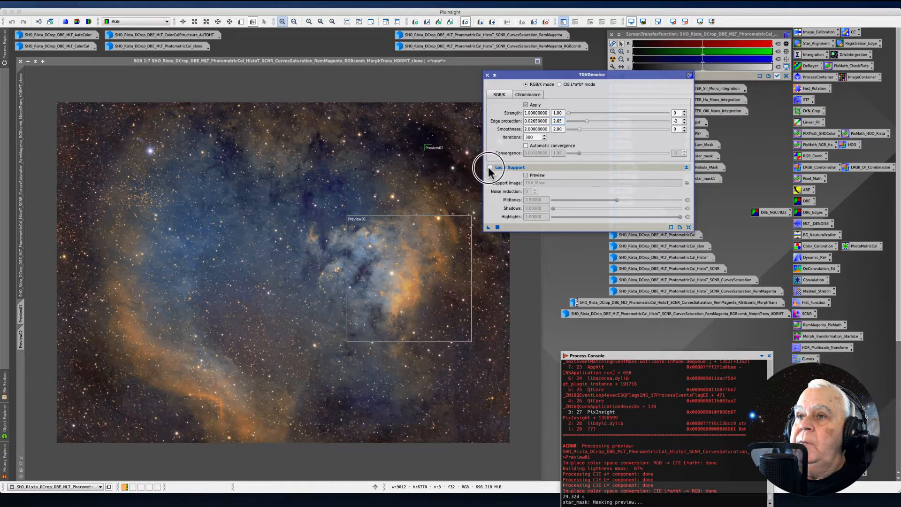
- Re-enable TGVDenoise local support using TGV_Mask with edge protection 2.65
click(490, 167)
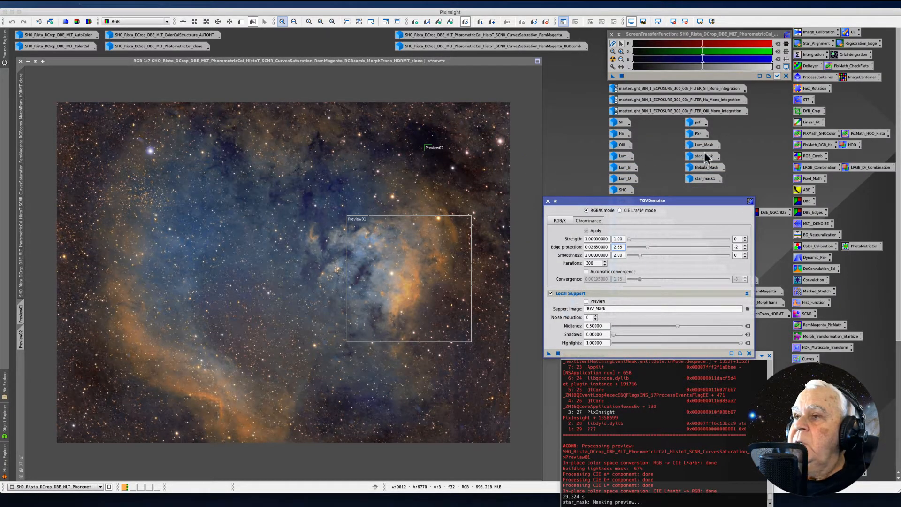
- Rename the Lum_Mask_clone image to TGV_Mask via Set Image Identifier
double_click(703, 155)
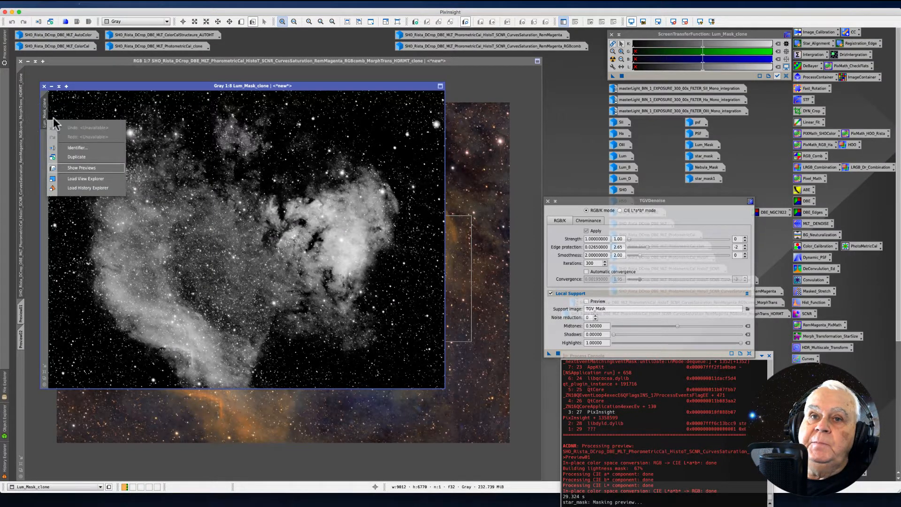
click(77, 148)
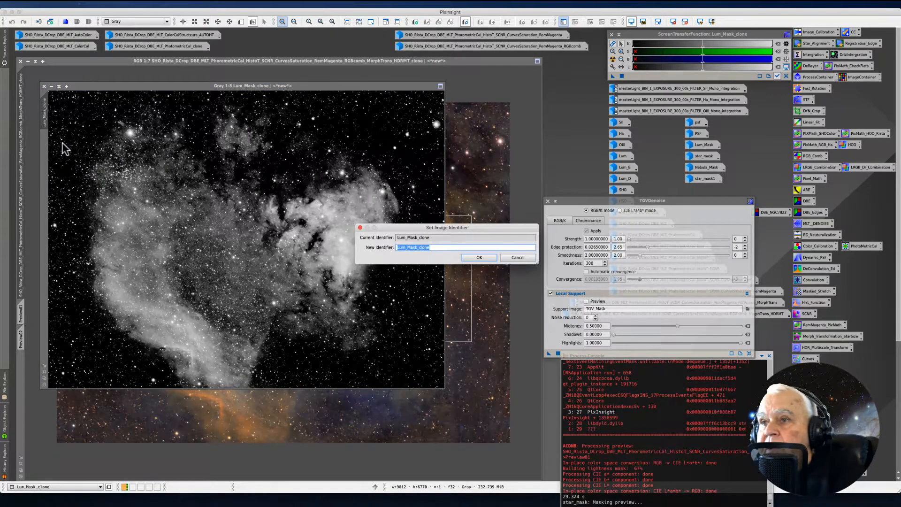
text(R)
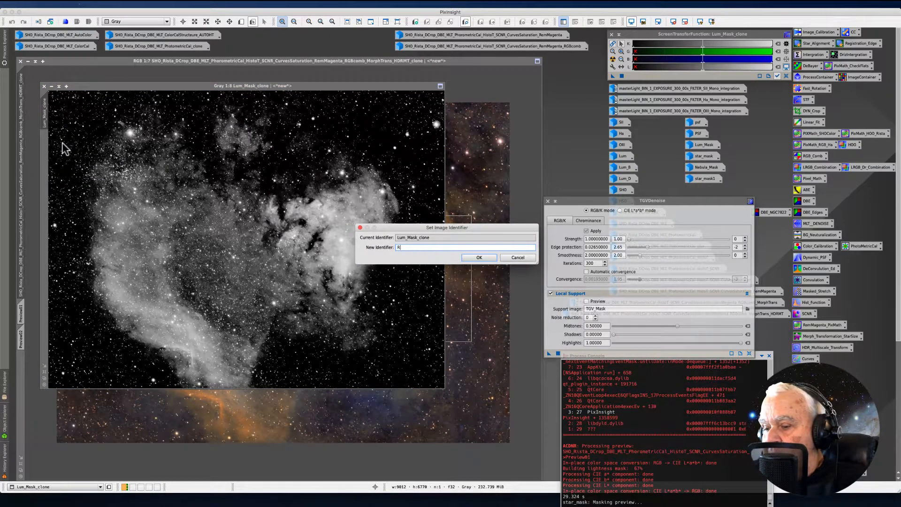
text(GV)
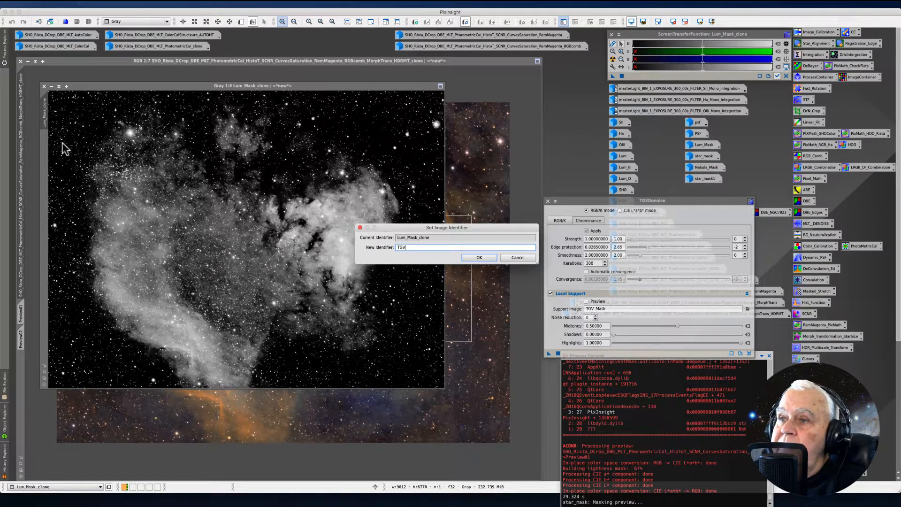
text(_M)
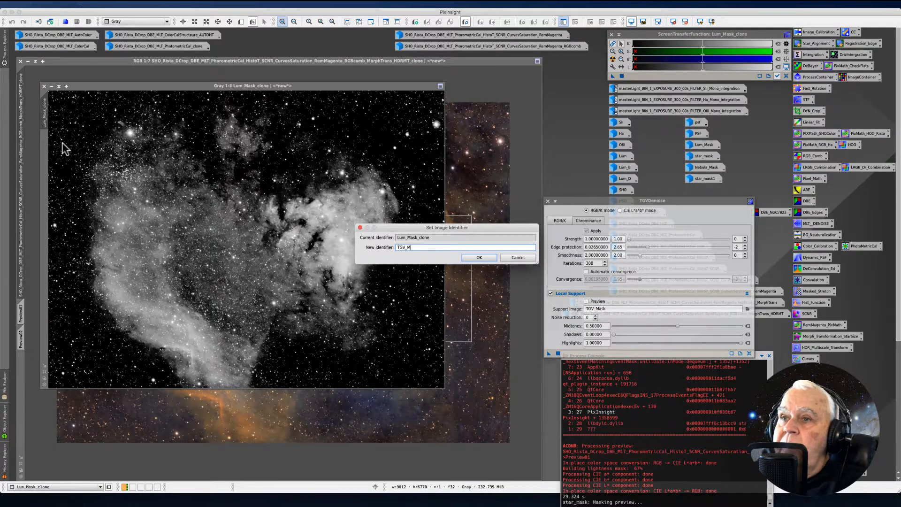
text(ask)
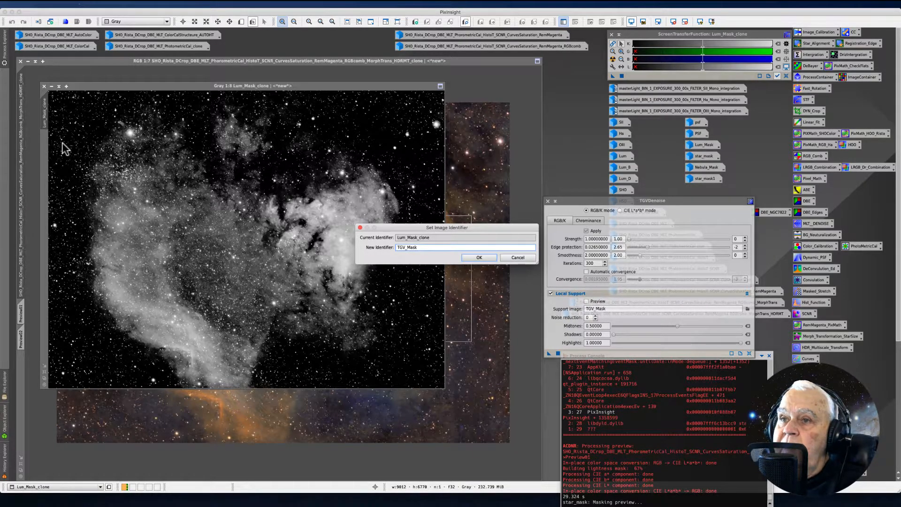
click(479, 257)
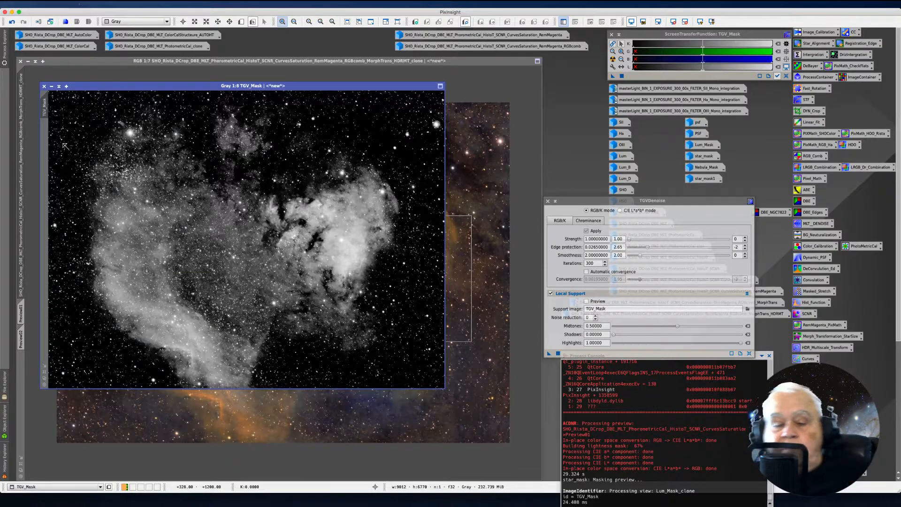
mouse_move(244, 330)
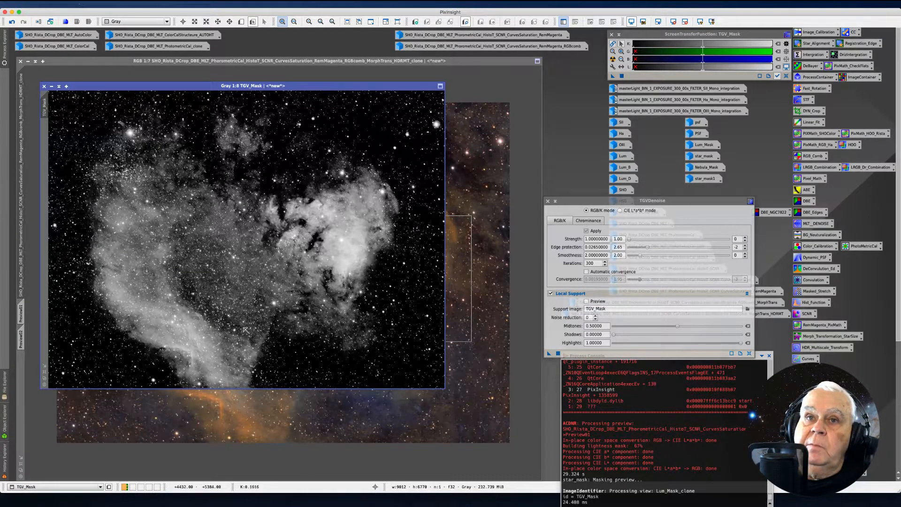
mouse_move(174, 327)
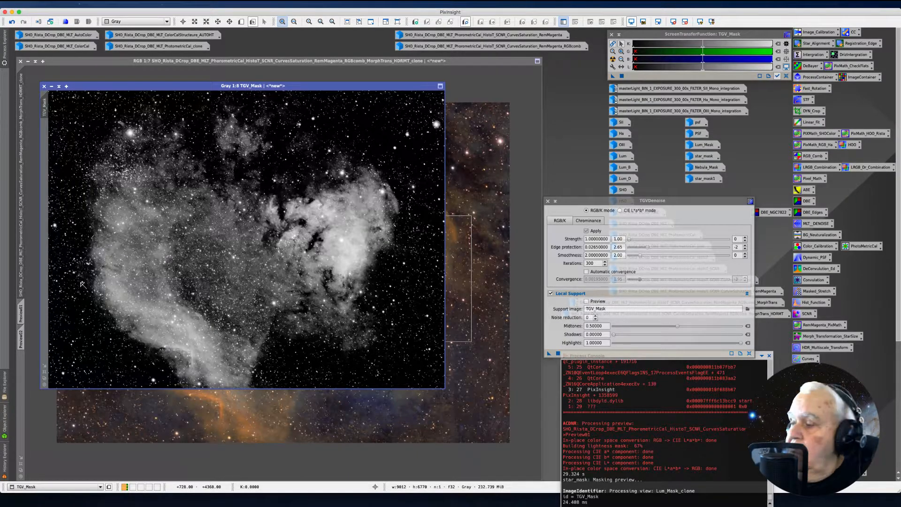
- Iconize the TGV_Mask window so the SHO nebula image sits in front
right_click(51, 92)
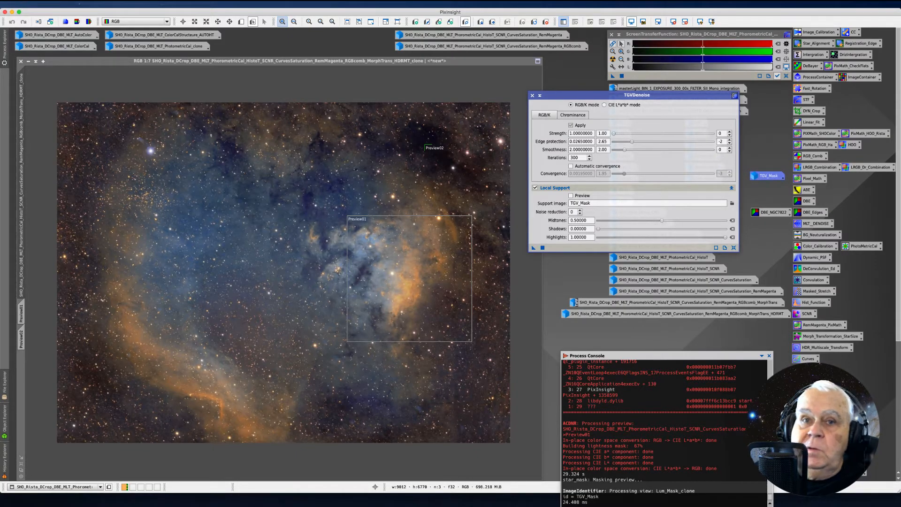
mouse_move(28, 298)
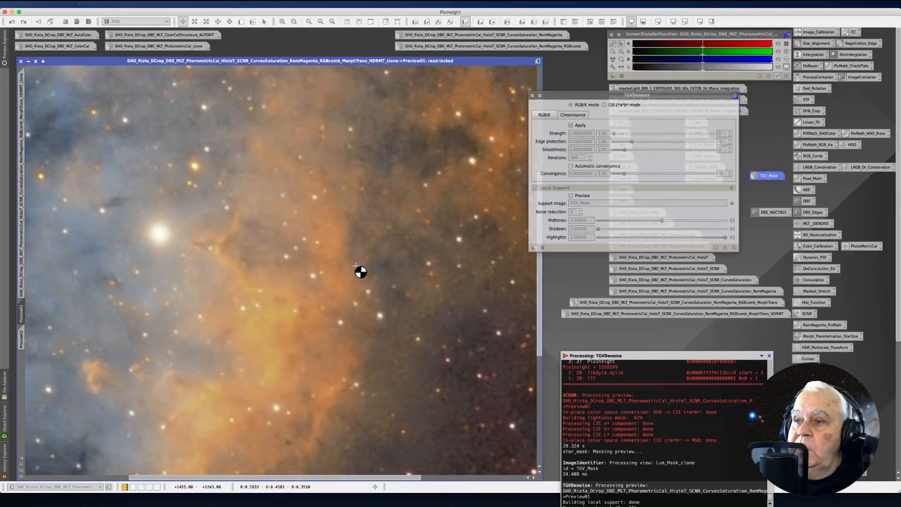
mouse_move(203, 301)
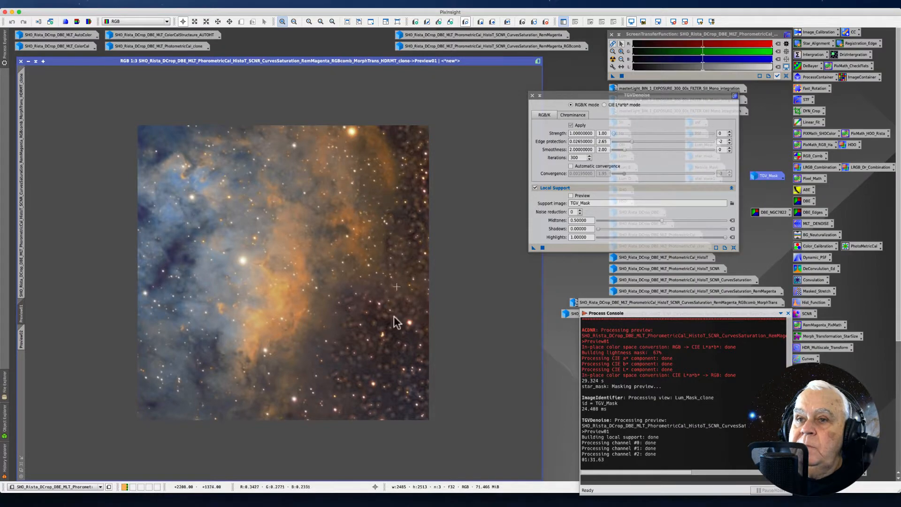
mouse_move(345, 350)
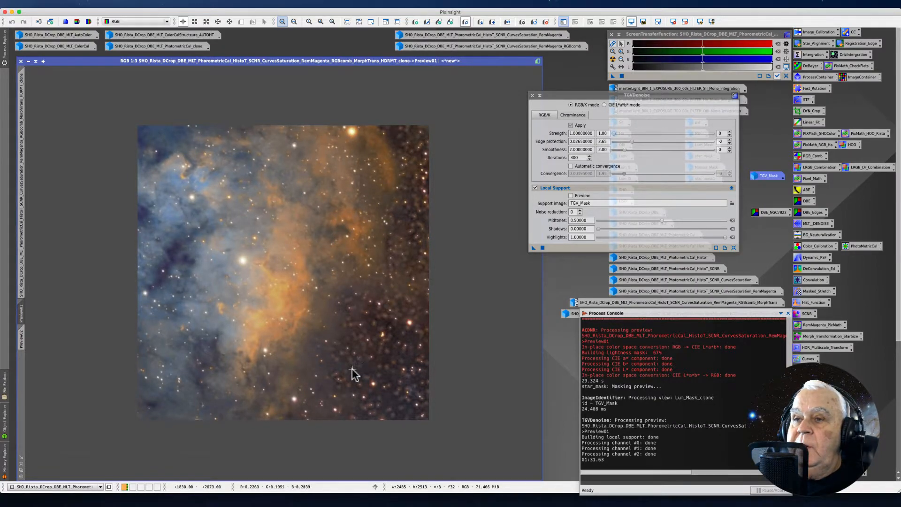
mouse_move(353, 308)
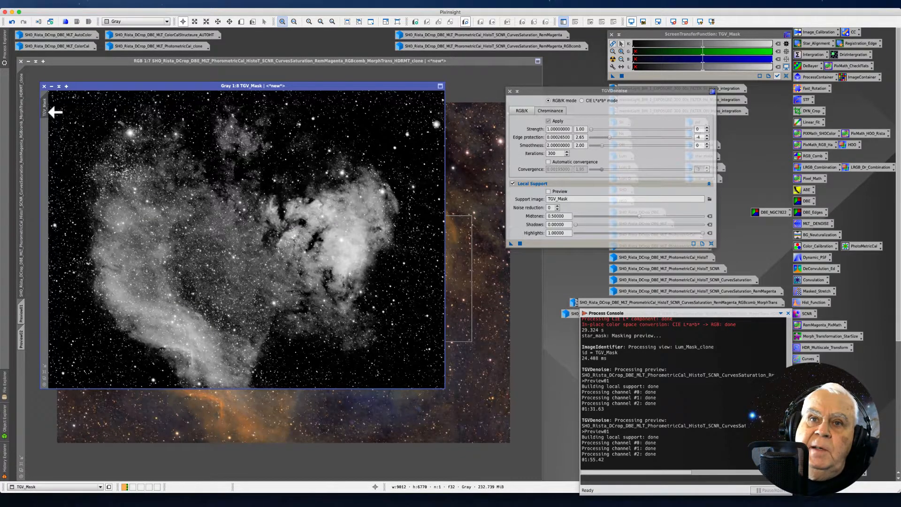
mouse_move(22, 400)
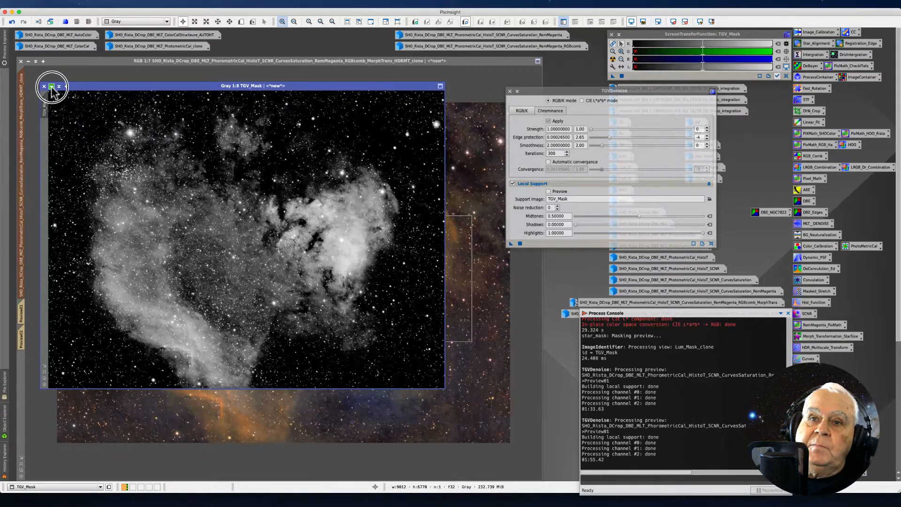
- Iconify the TGV_Mask image and check the Mask menu on the masked nebula image
click(50, 86)
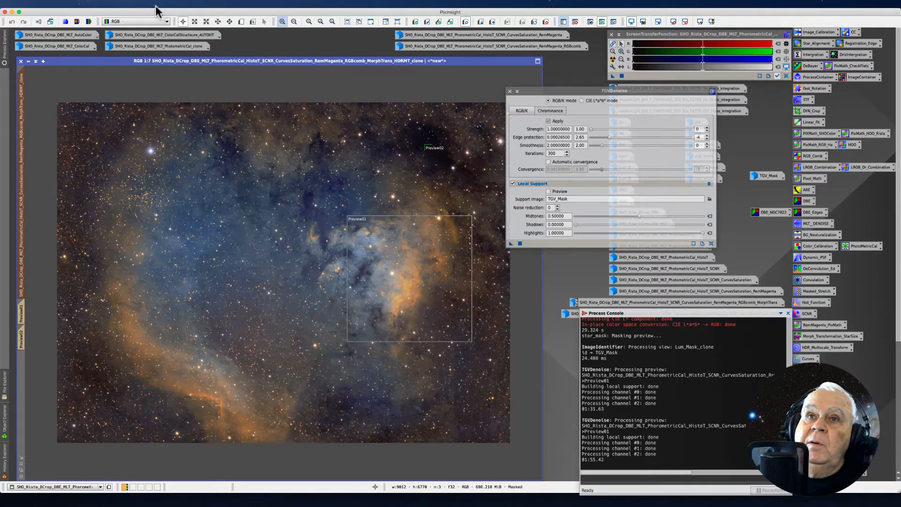
click(147, 4)
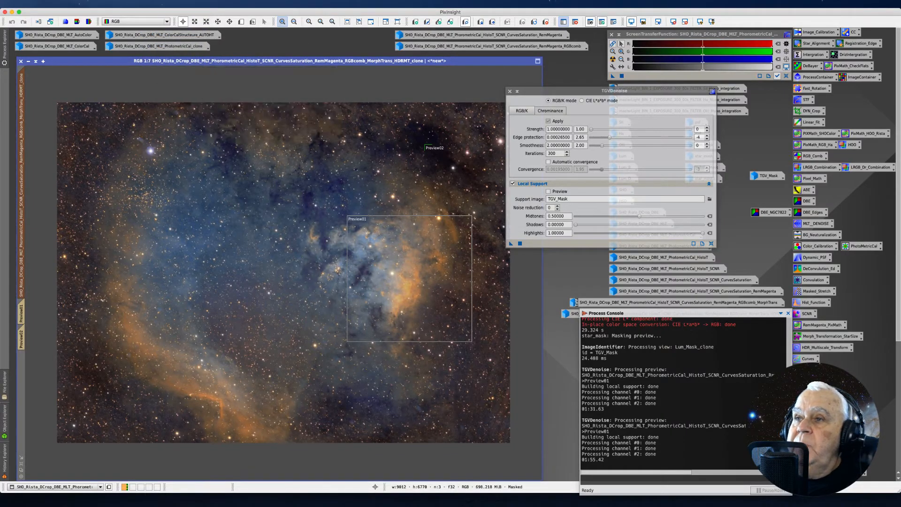
mouse_move(476, 143)
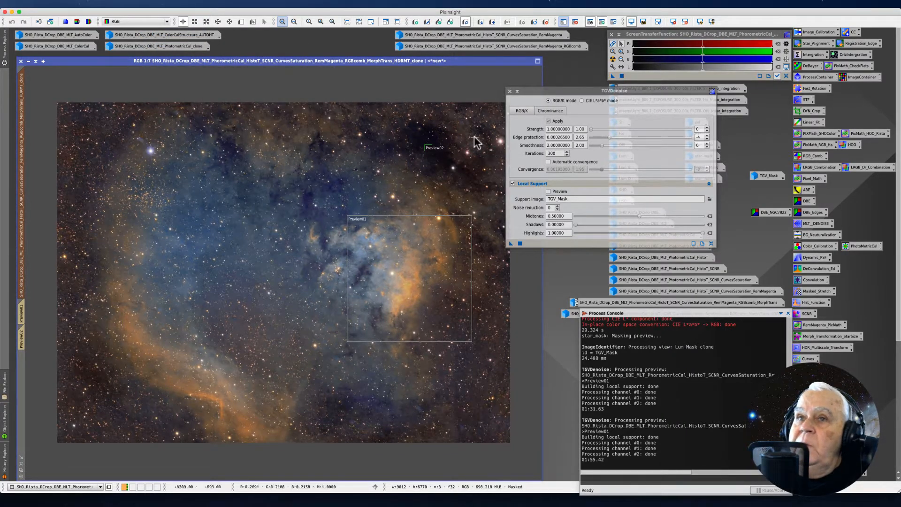
click(149, 3)
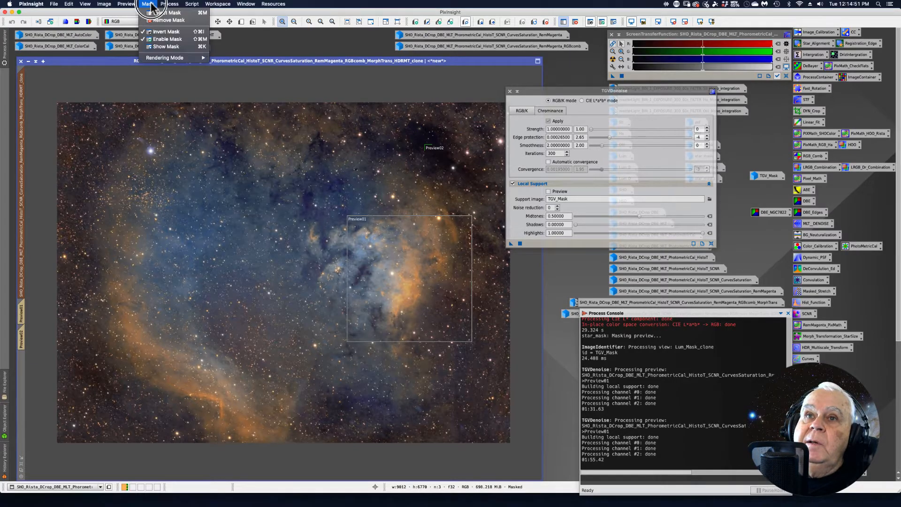
mouse_move(165, 32)
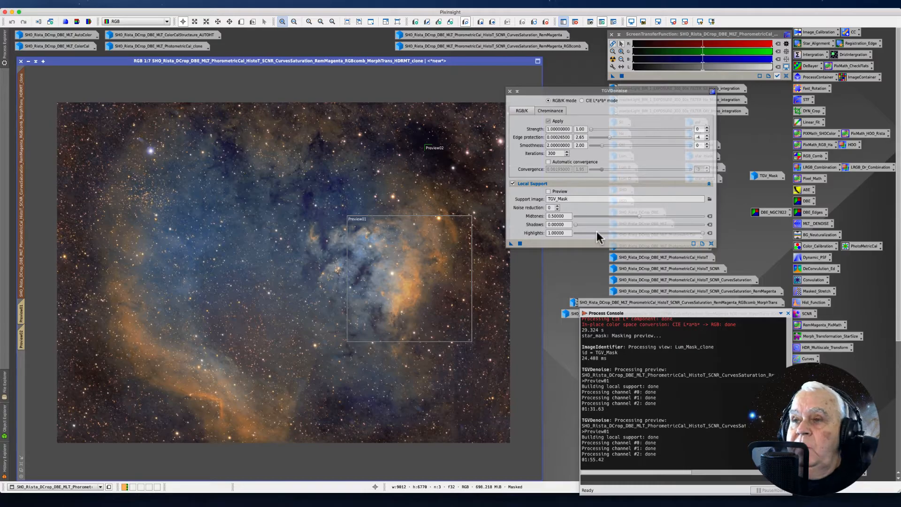
mouse_move(32, 249)
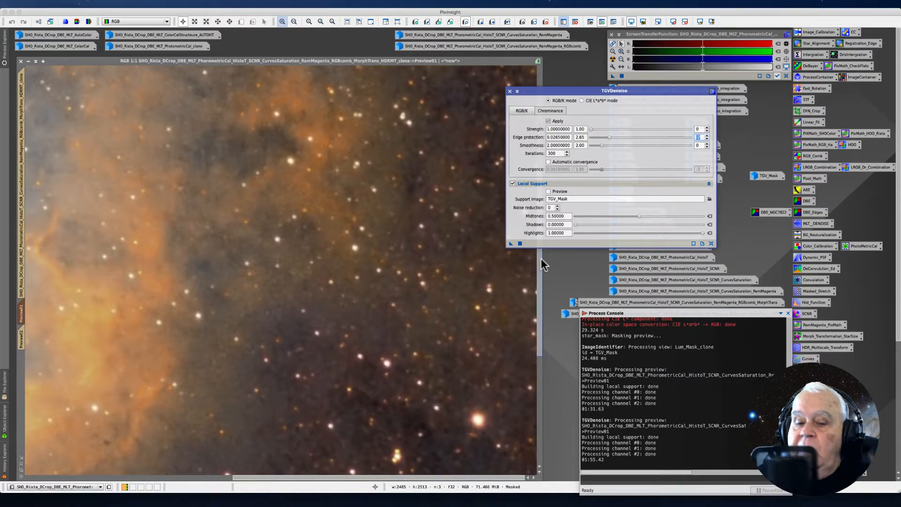
mouse_move(544, 248)
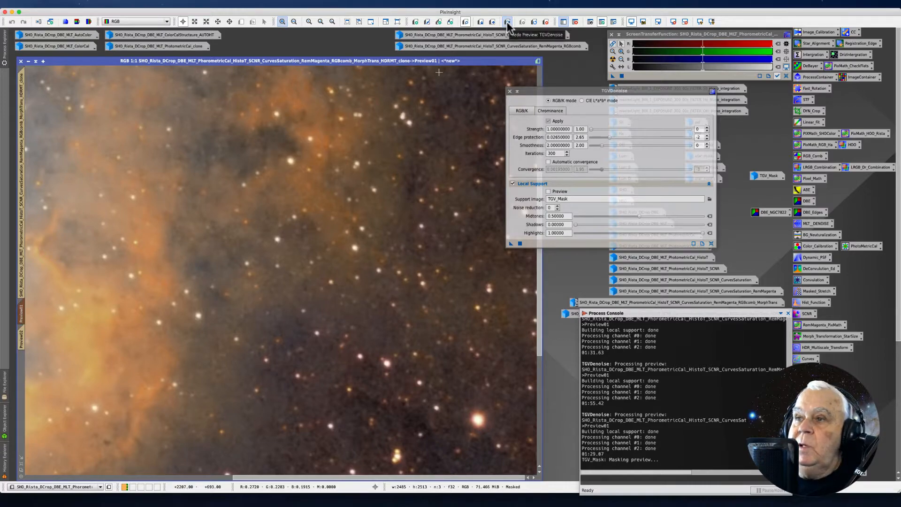
- Toggle Preview01 against the original to compare the rerun denoise result up close
click(282, 21)
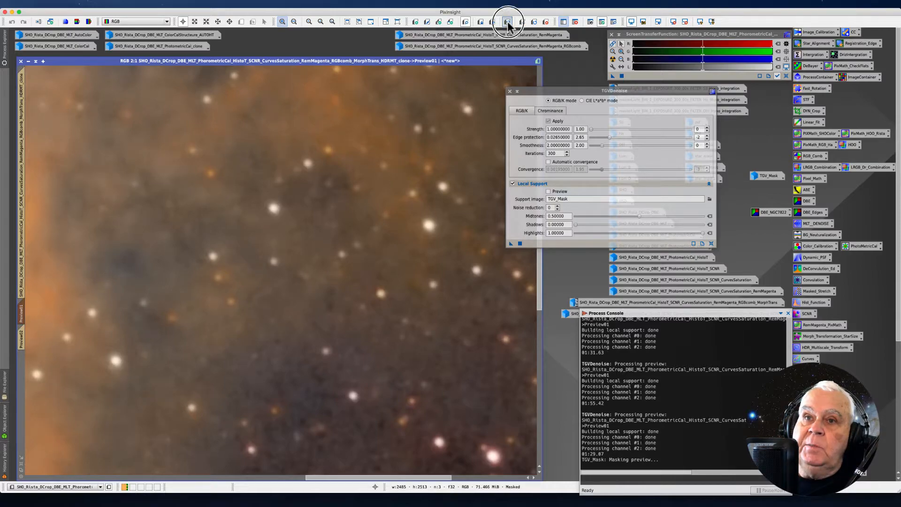
mouse_move(267, 214)
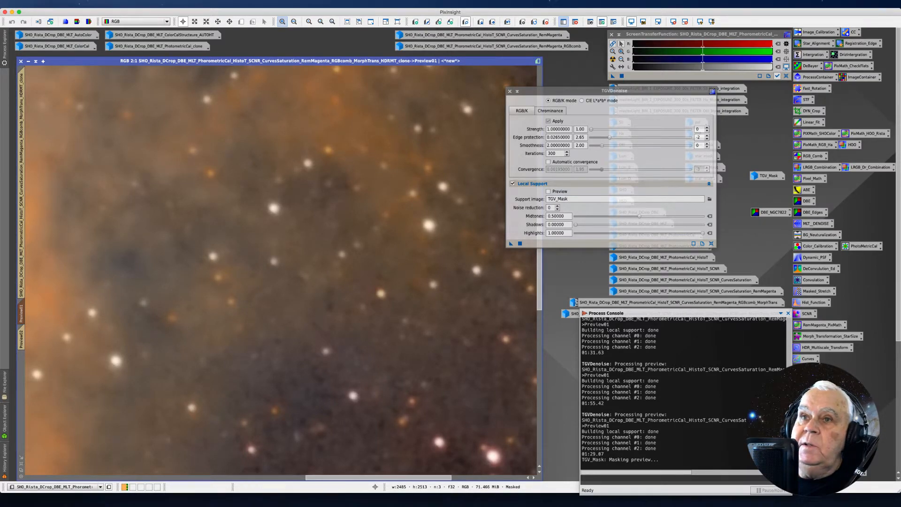
mouse_move(271, 132)
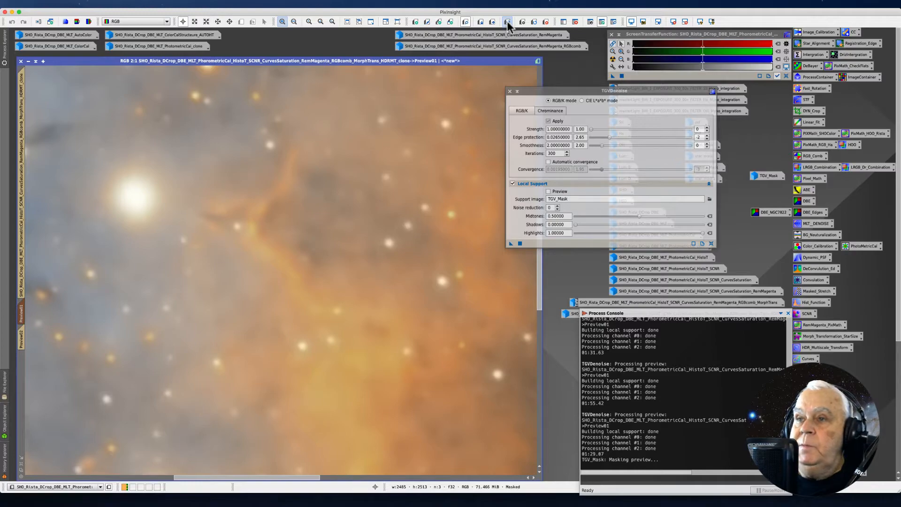
mouse_move(137, 190)
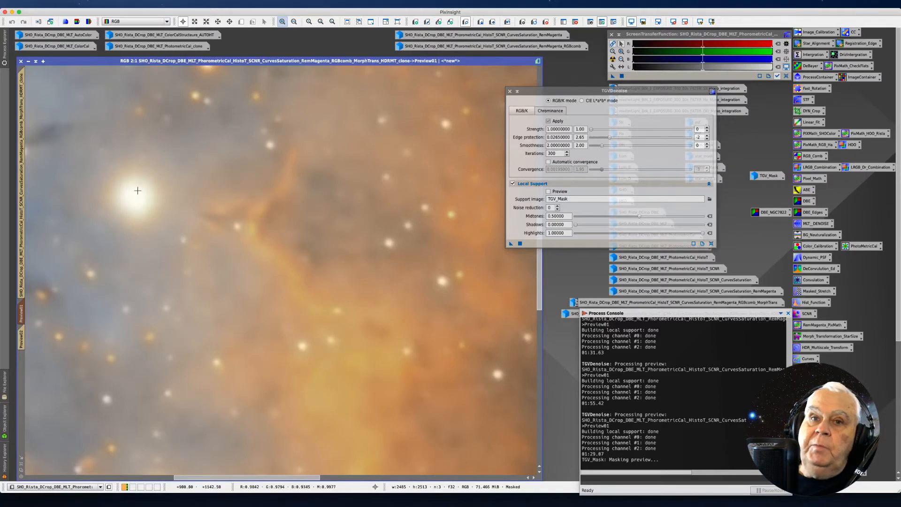
mouse_move(22, 206)
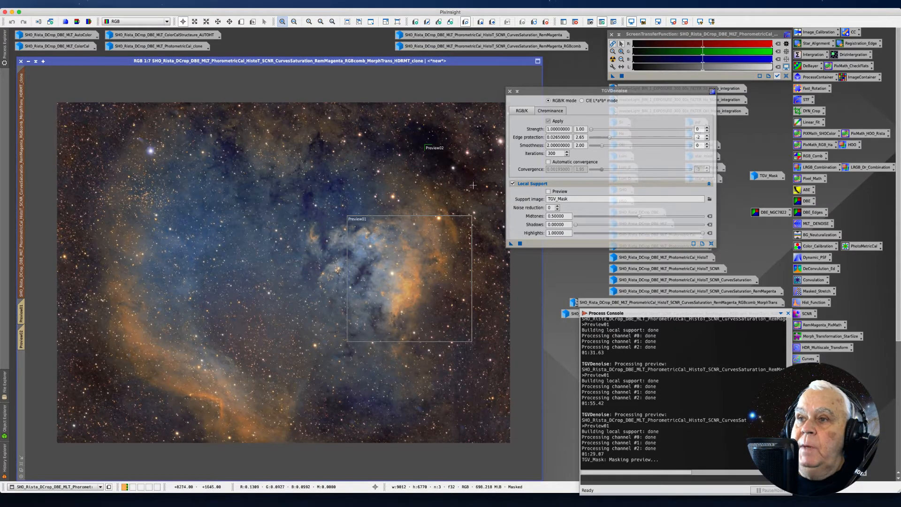
mouse_move(516, 254)
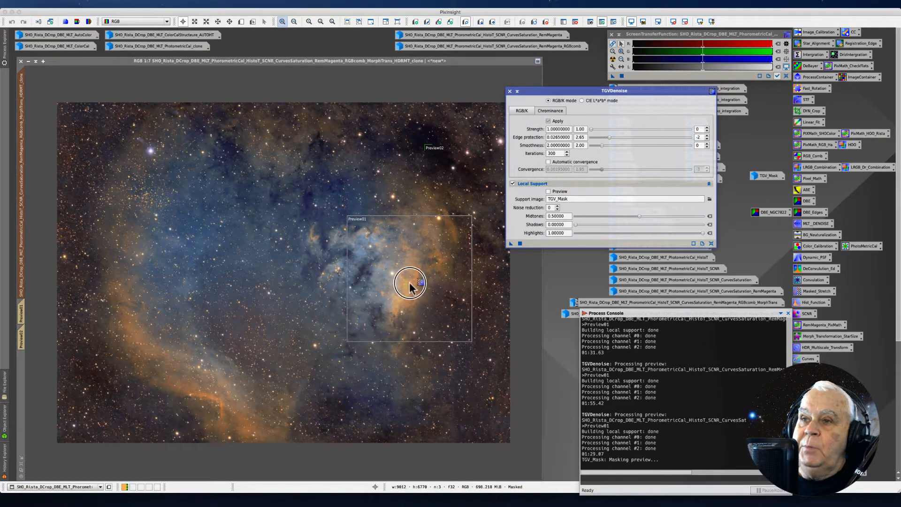
mouse_move(226, 258)
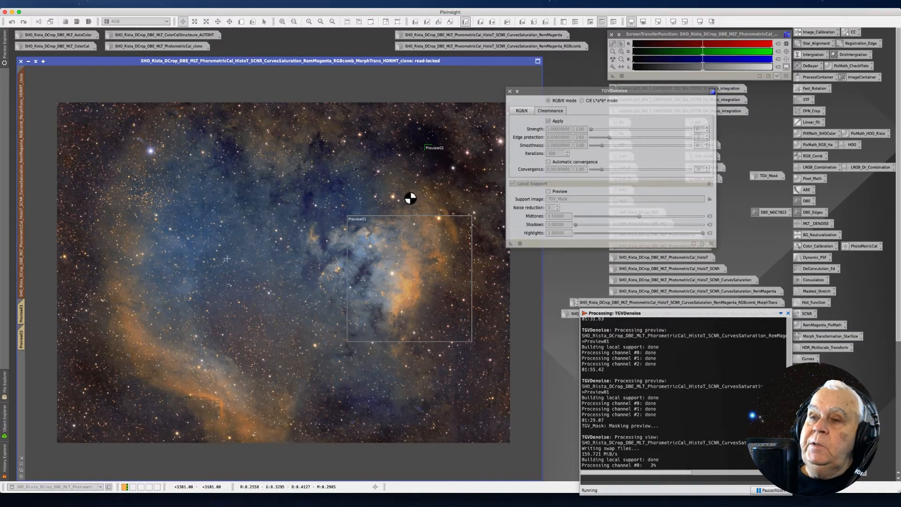
mouse_move(378, 191)
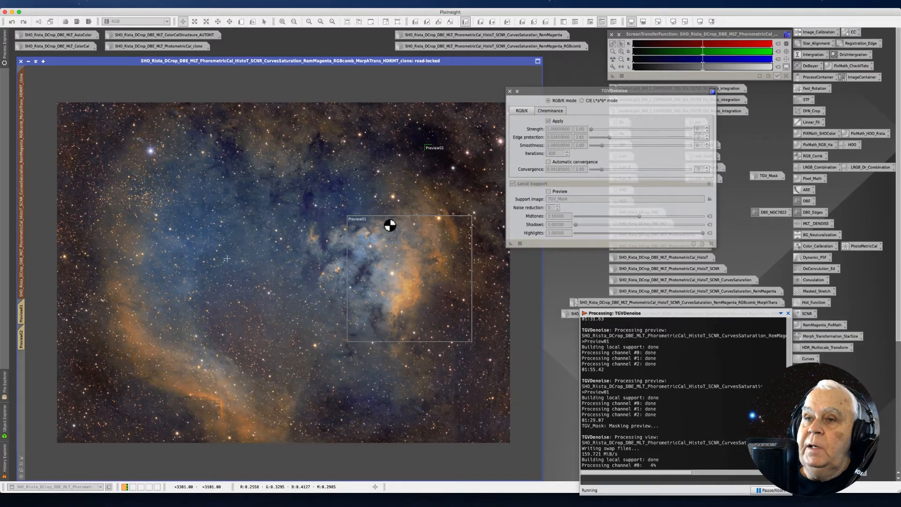
mouse_move(436, 290)
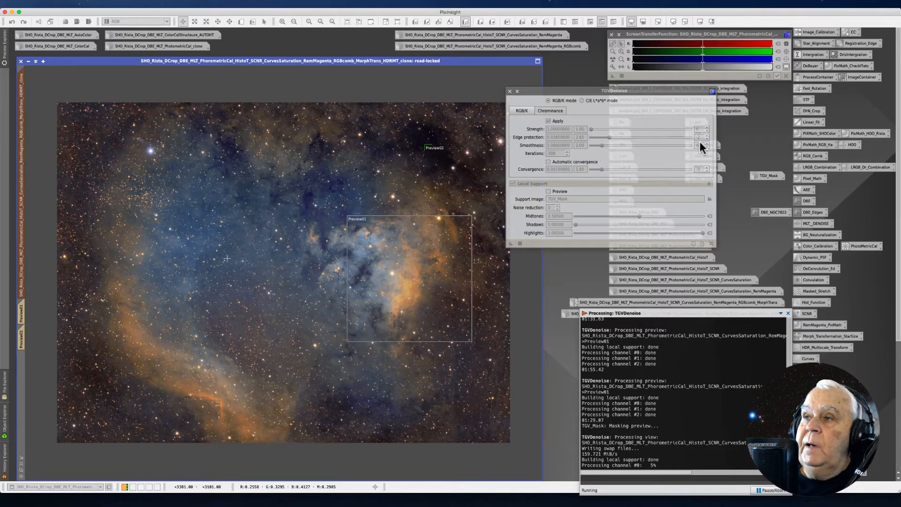
mouse_move(701, 142)
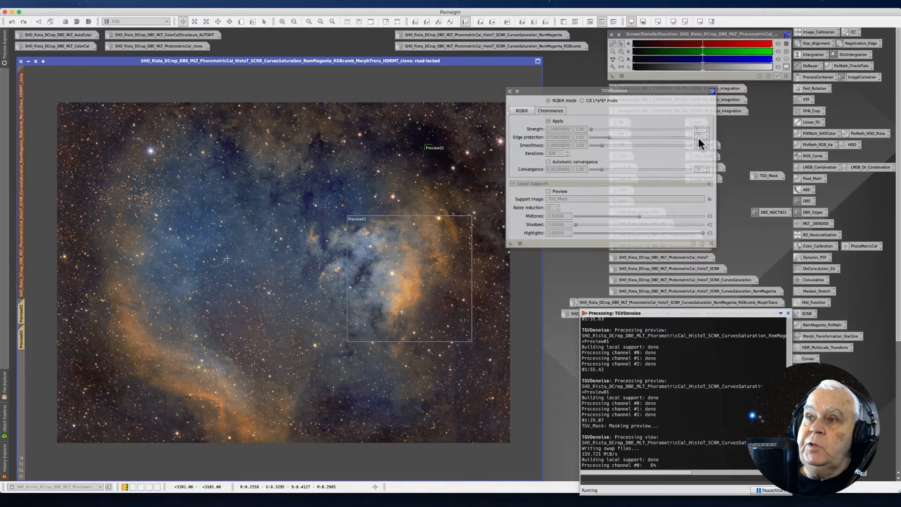
mouse_move(696, 143)
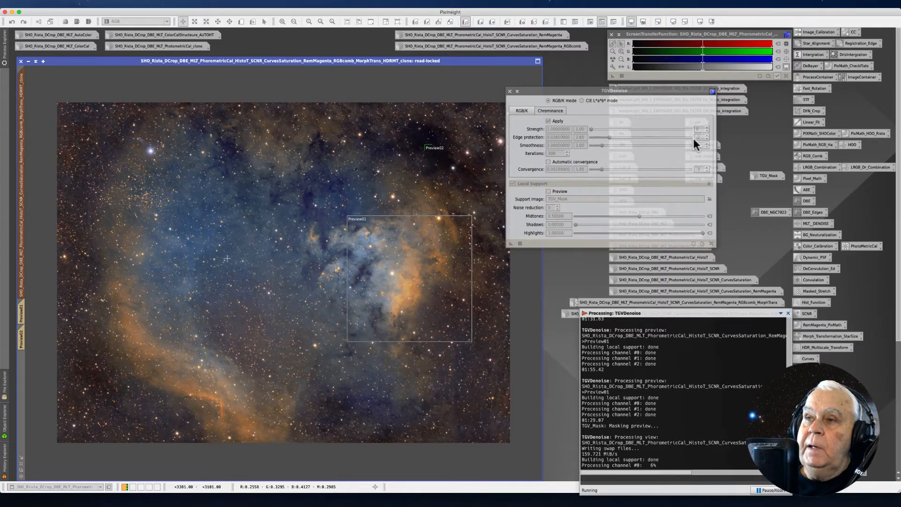
mouse_move(387, 192)
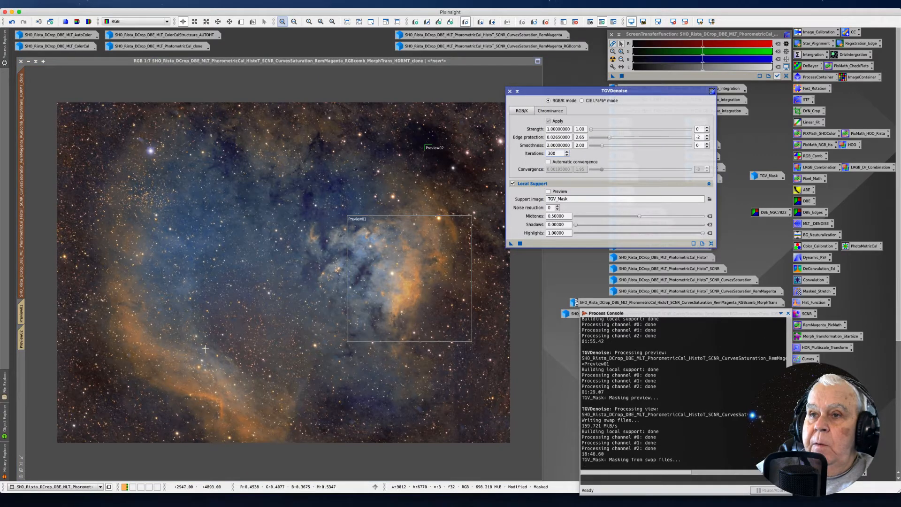
mouse_move(236, 148)
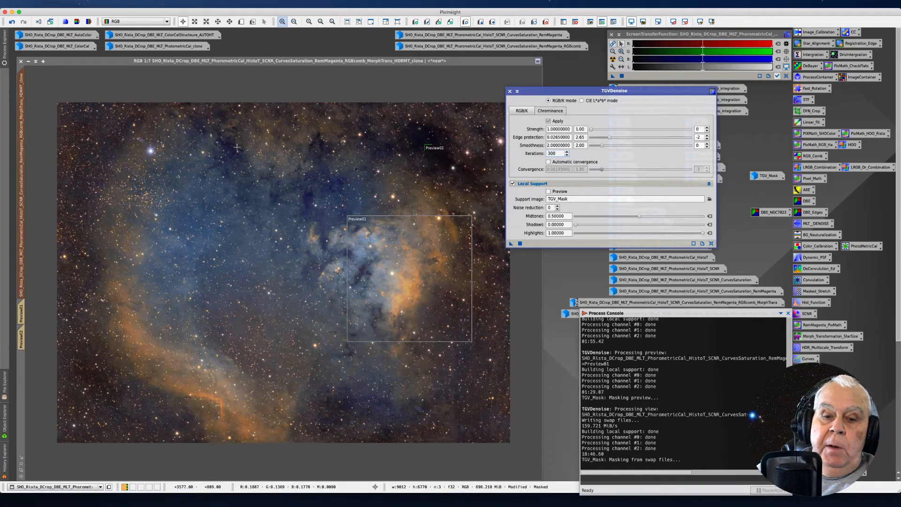
mouse_move(197, 204)
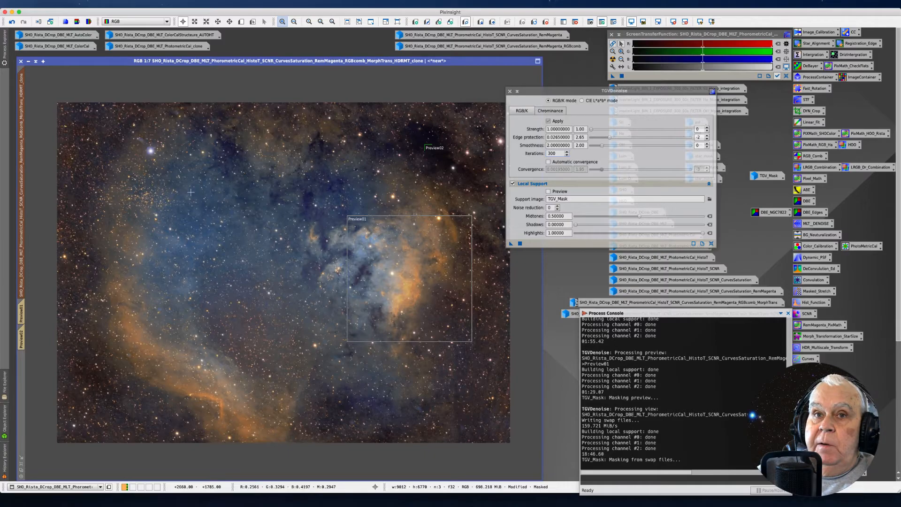
mouse_move(26, 152)
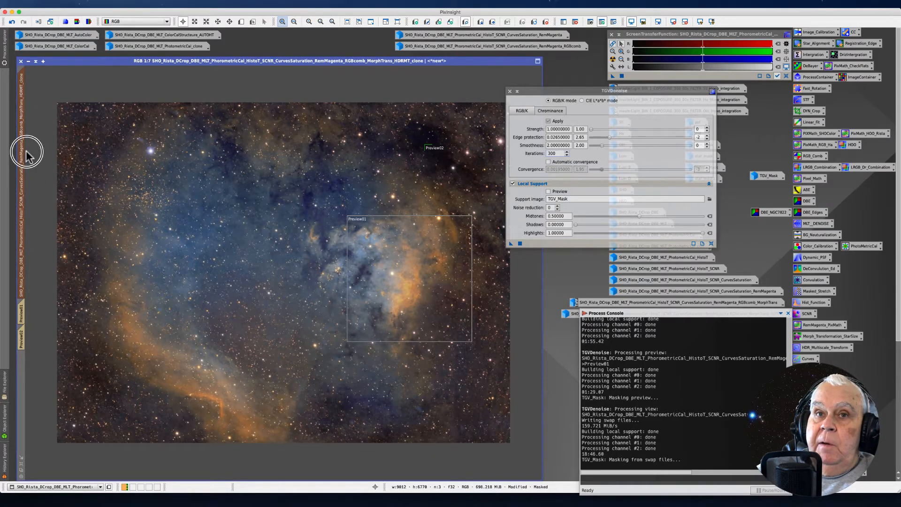
mouse_move(227, 201)
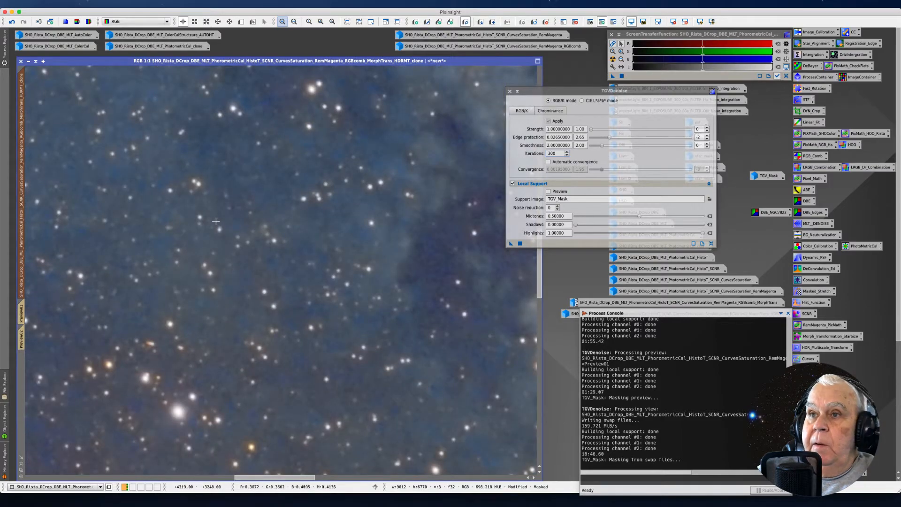
mouse_move(283, 248)
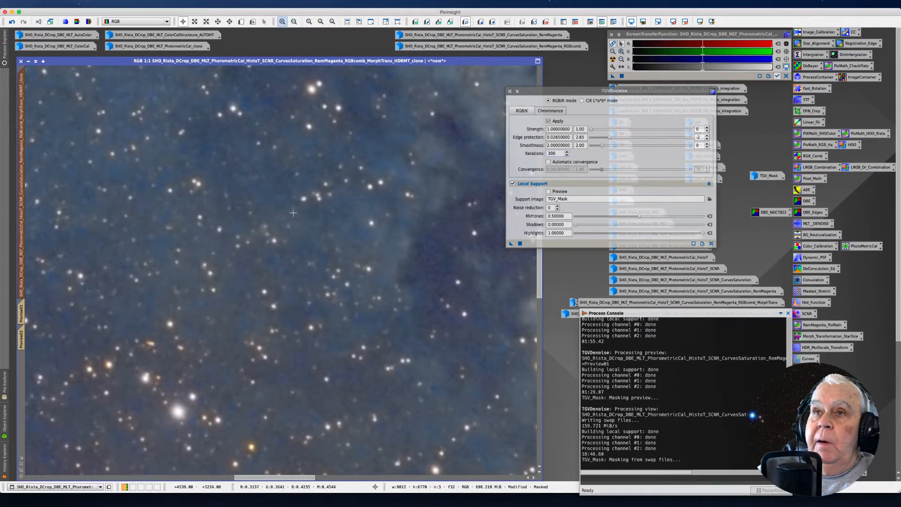
click(148, 3)
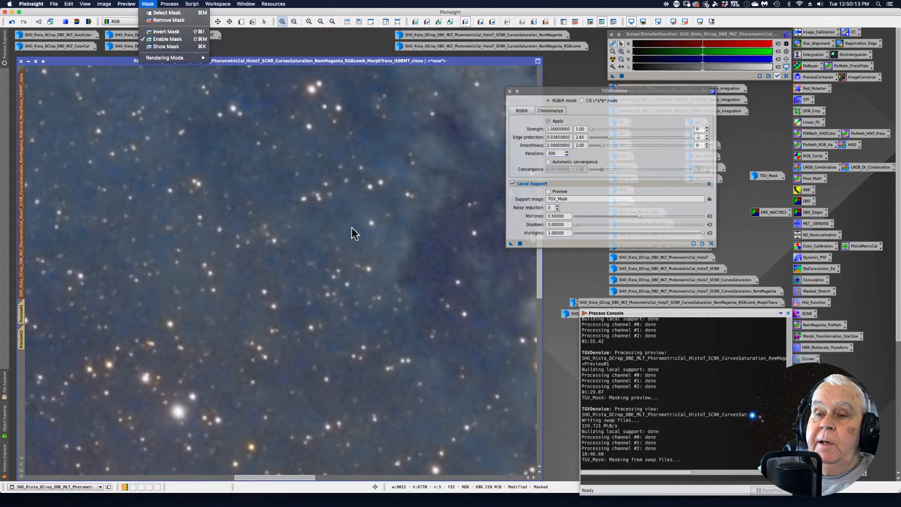
mouse_move(330, 310)
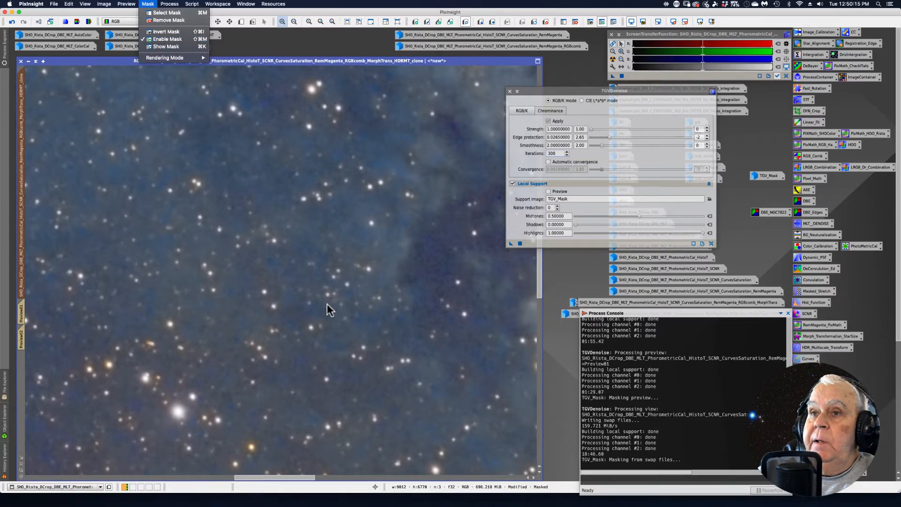
mouse_move(259, 224)
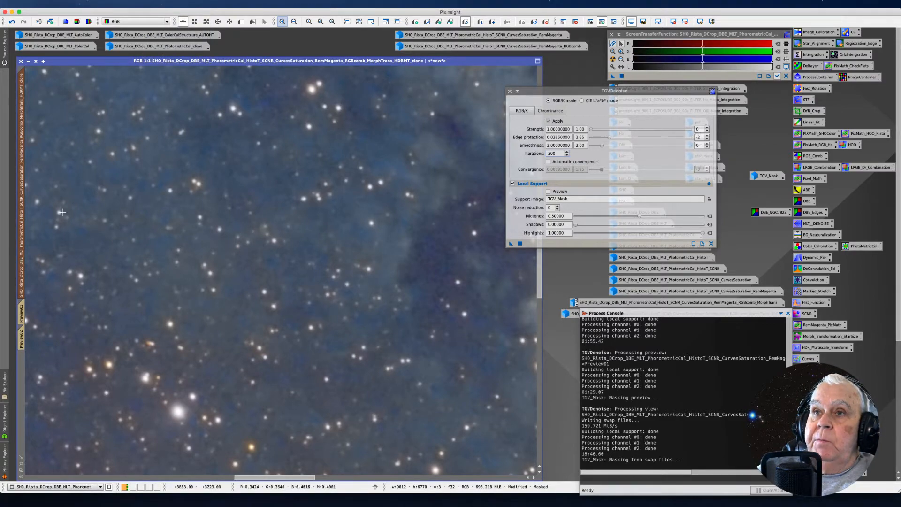
mouse_move(408, 254)
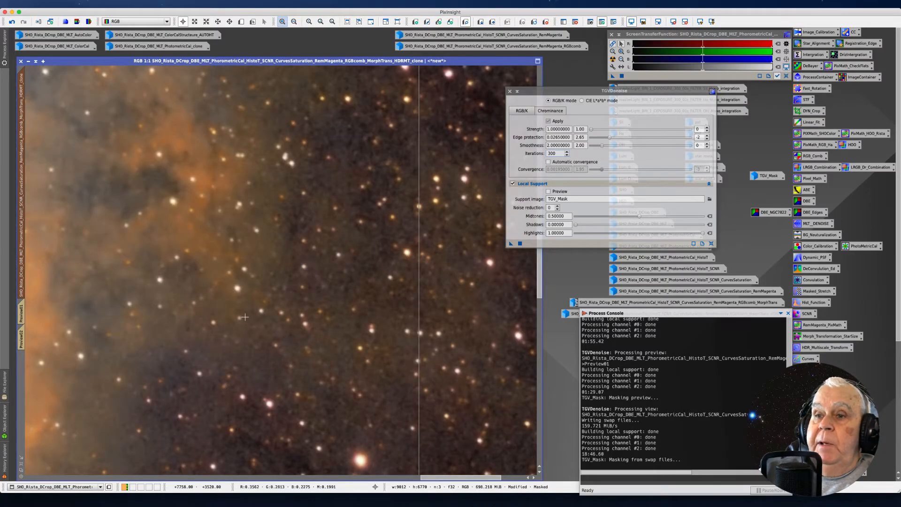
mouse_move(248, 339)
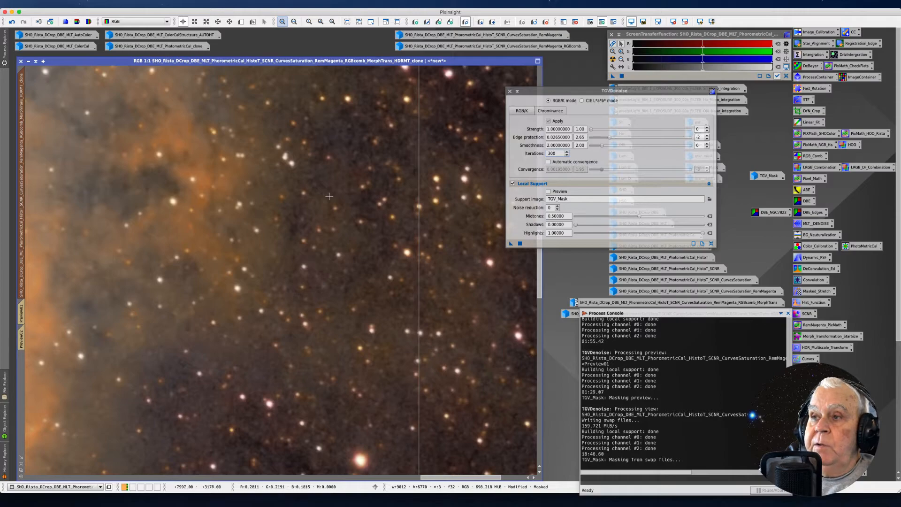
mouse_move(205, 259)
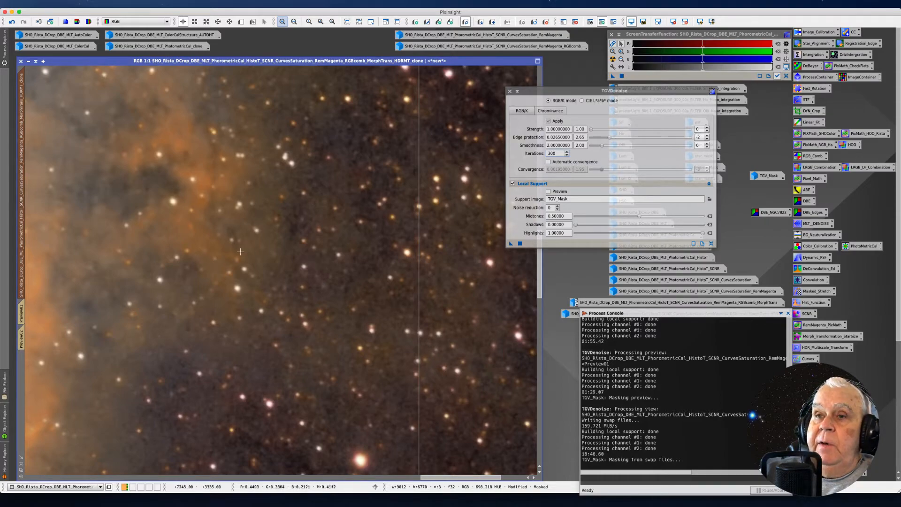
mouse_move(251, 363)
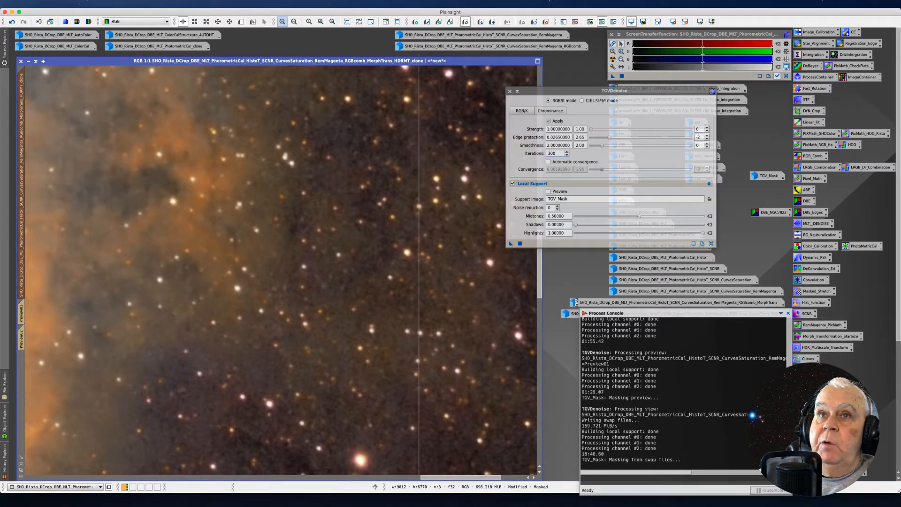
- Remove the mask from the denoised NGC 7822 image and delete all its previews
click(147, 4)
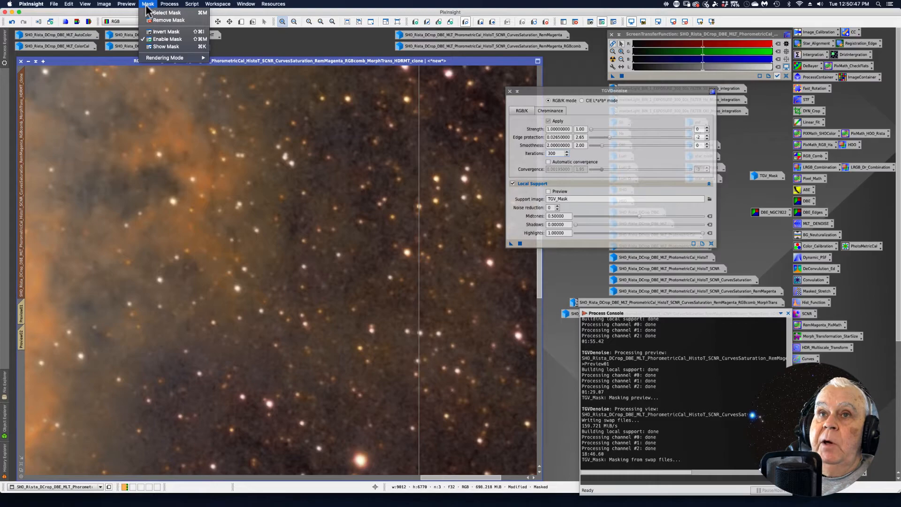
click(168, 20)
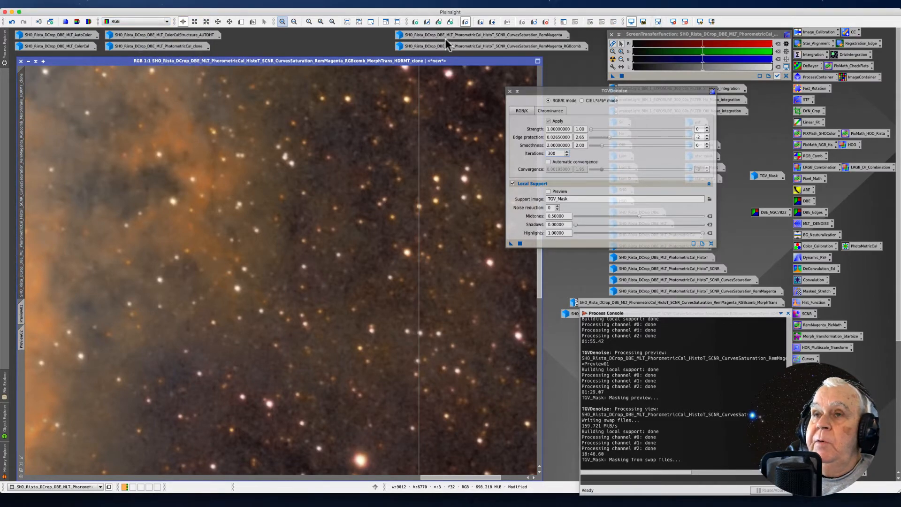
click(125, 4)
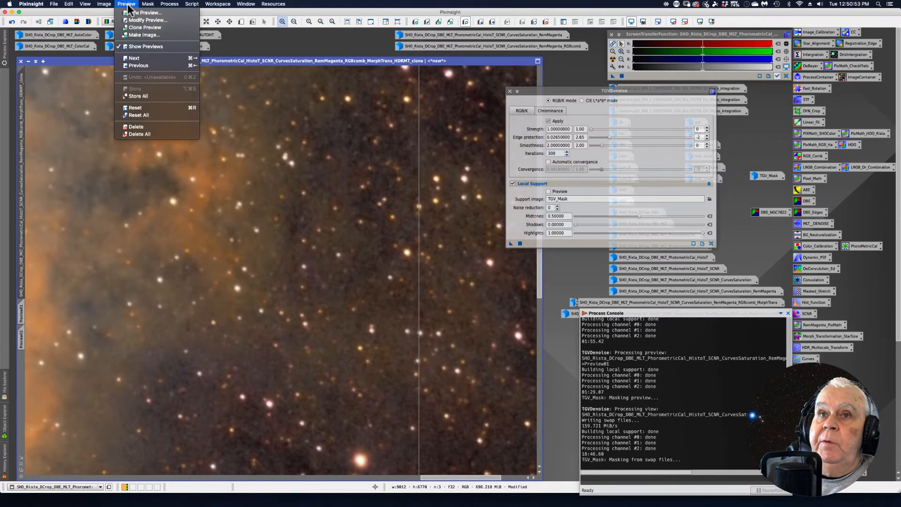
mouse_move(143, 35)
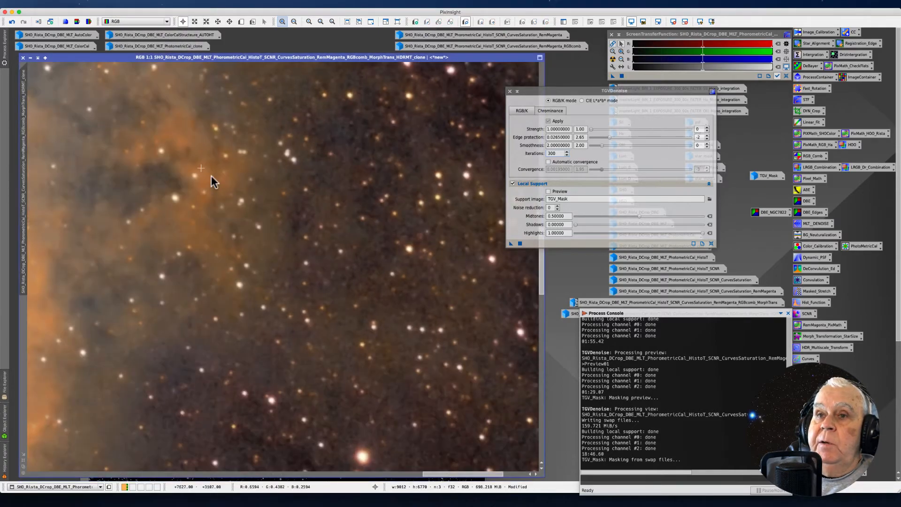
click(294, 21)
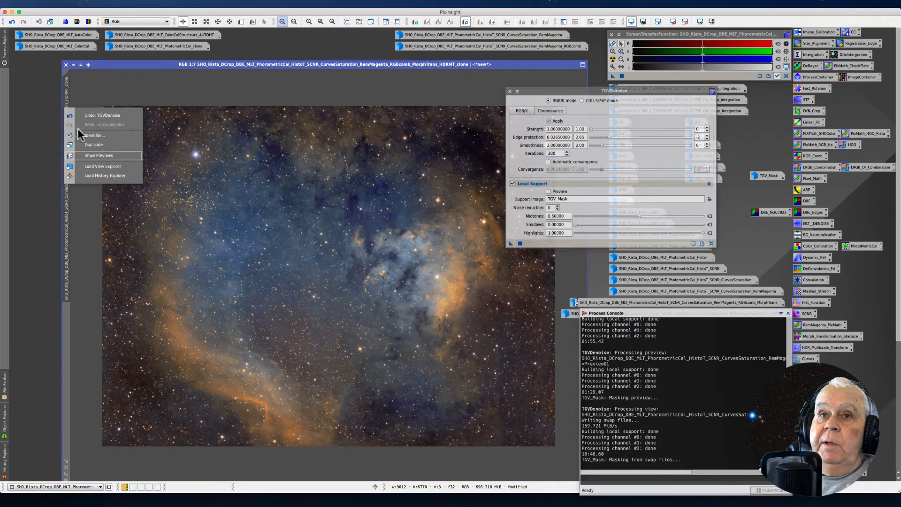
- Add the TGVD suffix to the image identifier and iconify the renamed original
click(93, 135)
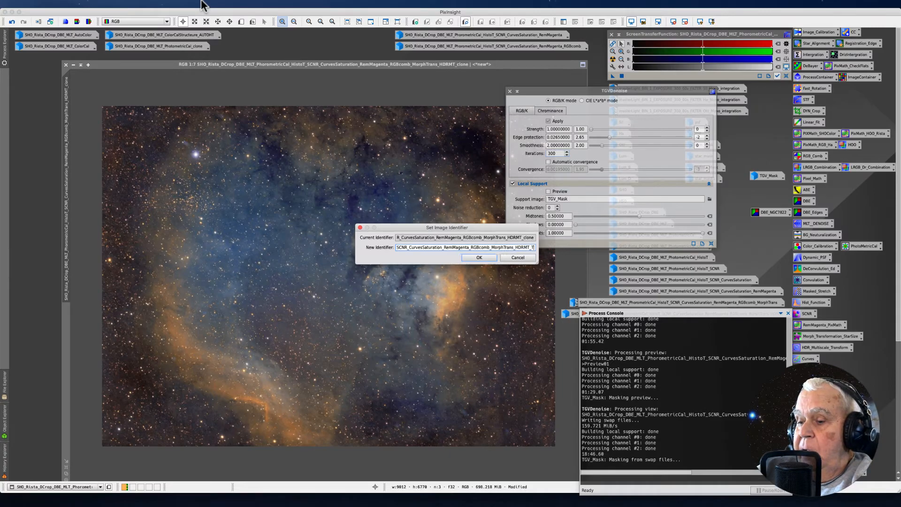
text(TGV)
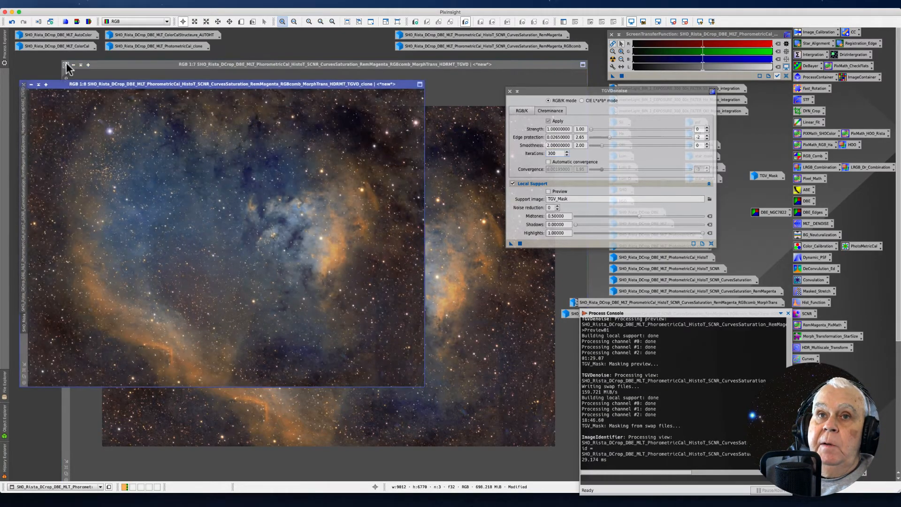
click(65, 63)
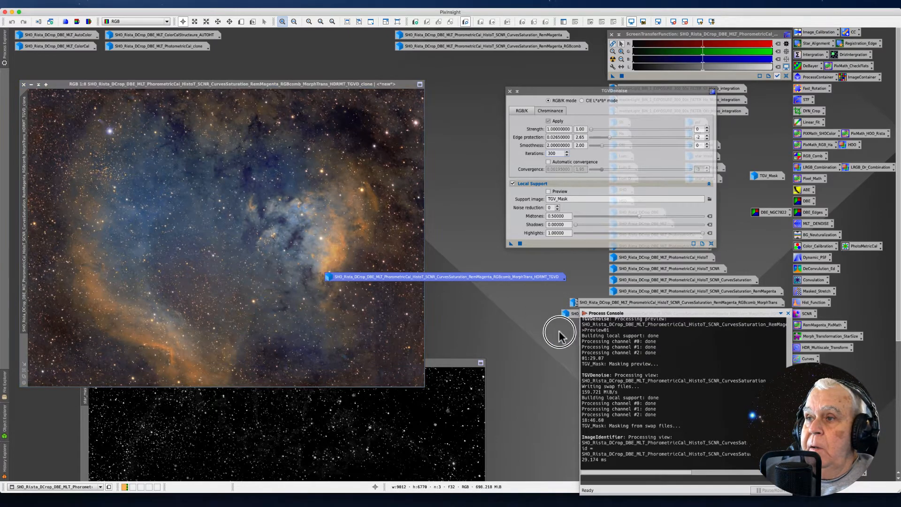
mouse_move(653, 304)
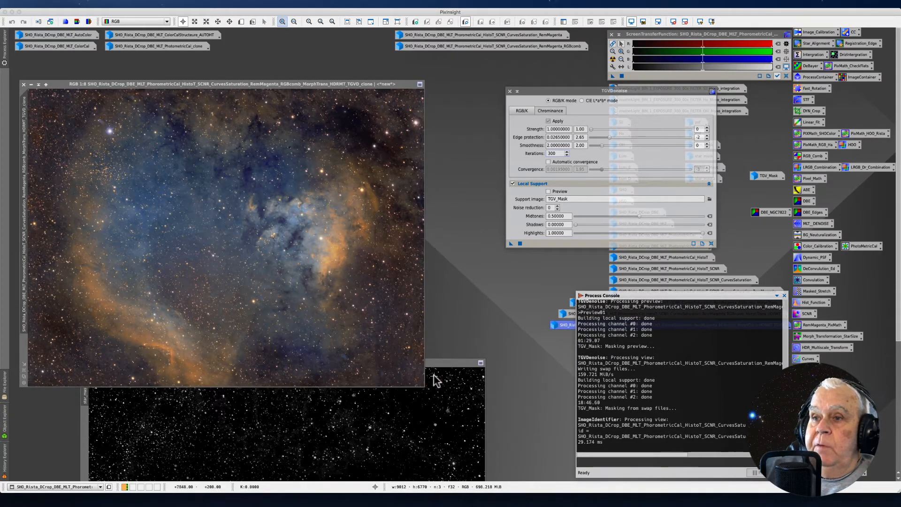
- Dismiss the stars-only image so the TGVD nebula clone stands alone
click(282, 362)
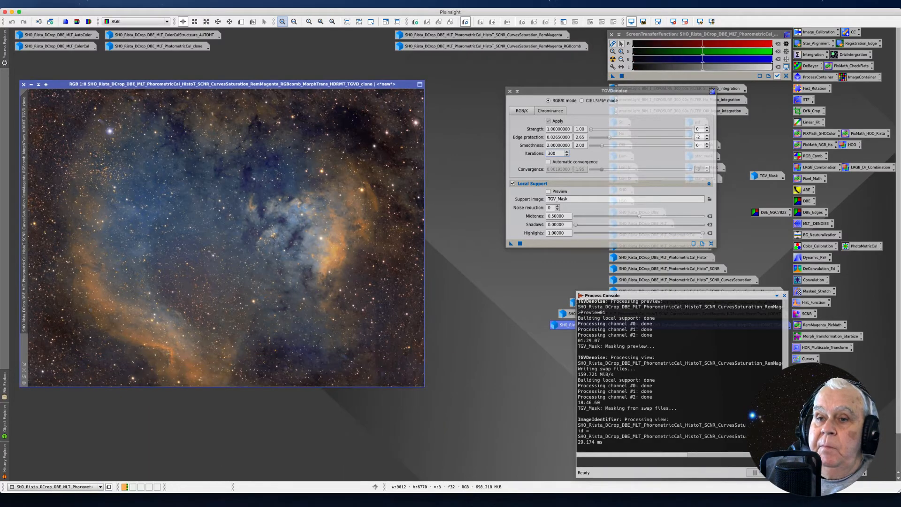
mouse_move(118, 346)
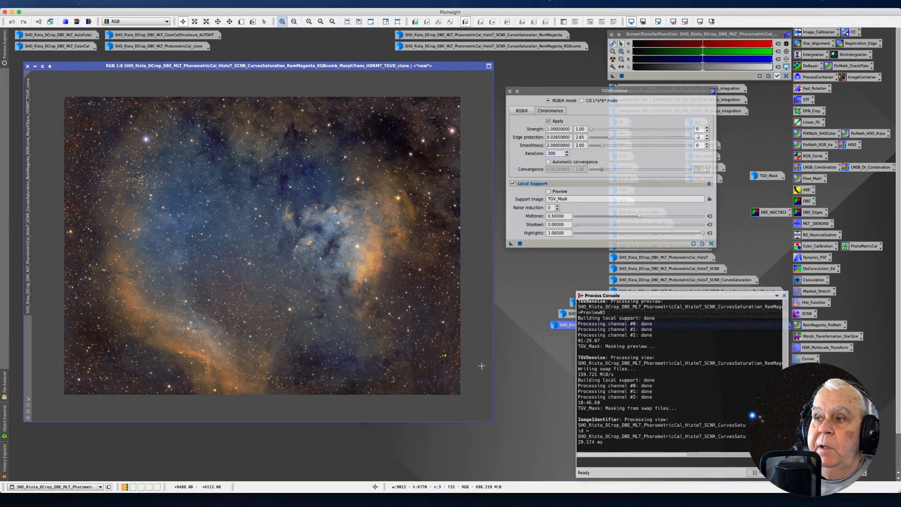
mouse_move(484, 360)
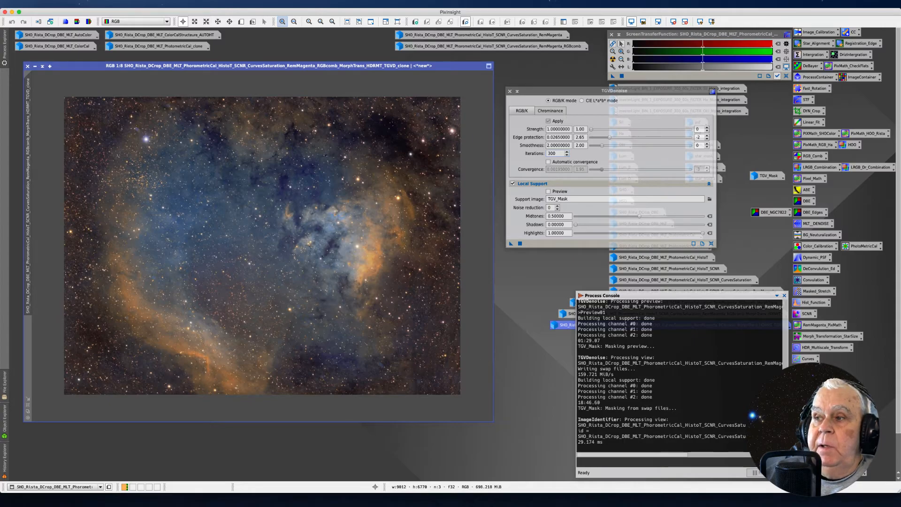
mouse_move(734, 388)
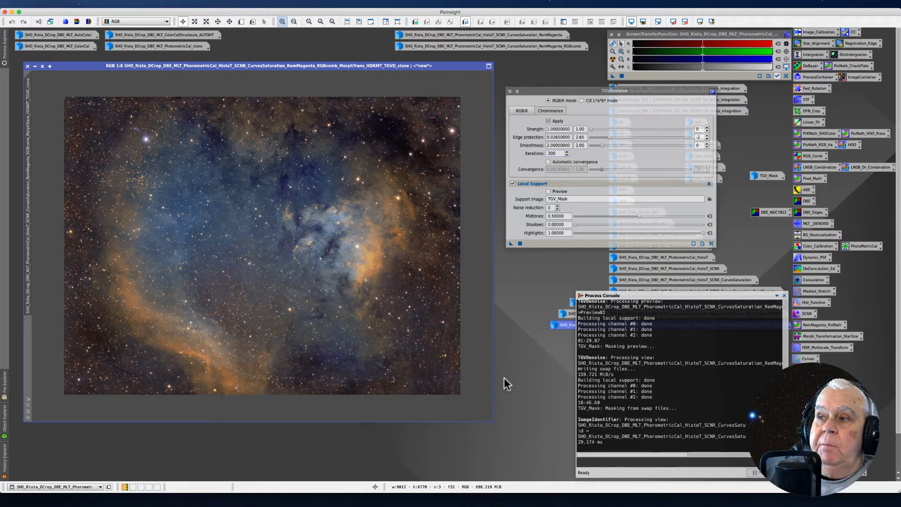
mouse_move(511, 375)
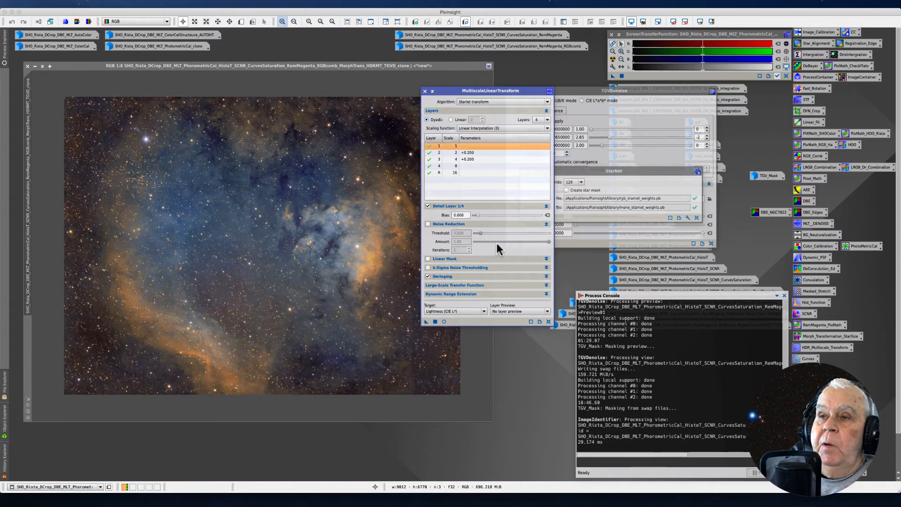
mouse_move(511, 96)
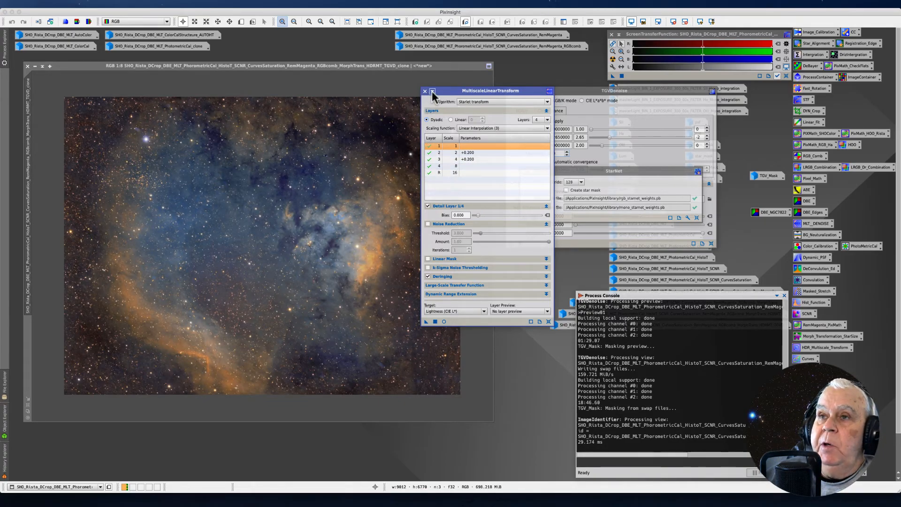
mouse_move(432, 94)
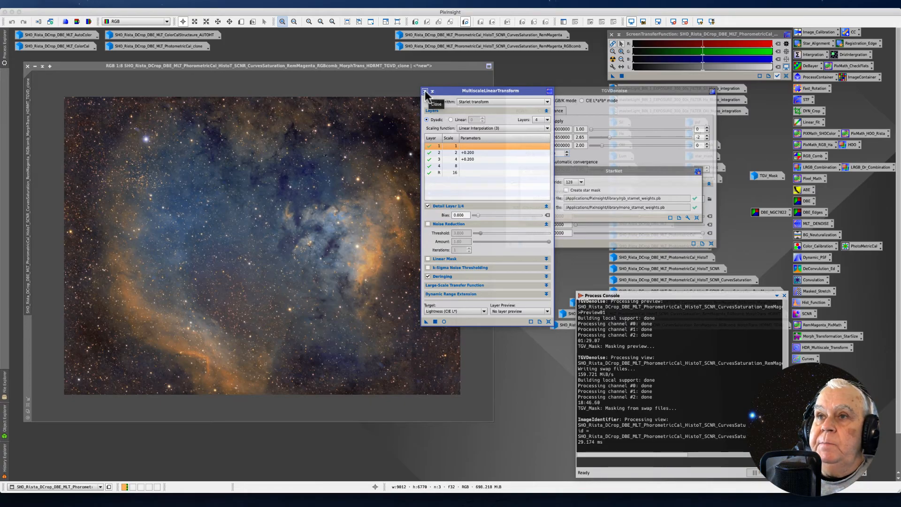
- Close the MultiscaleLinearTransform settings, leaving StarNet beside the TGVD clone
click(424, 92)
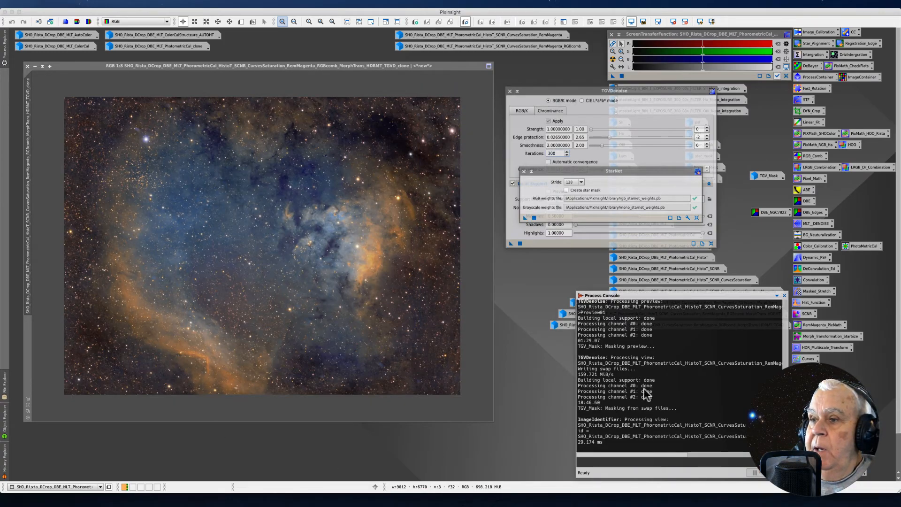